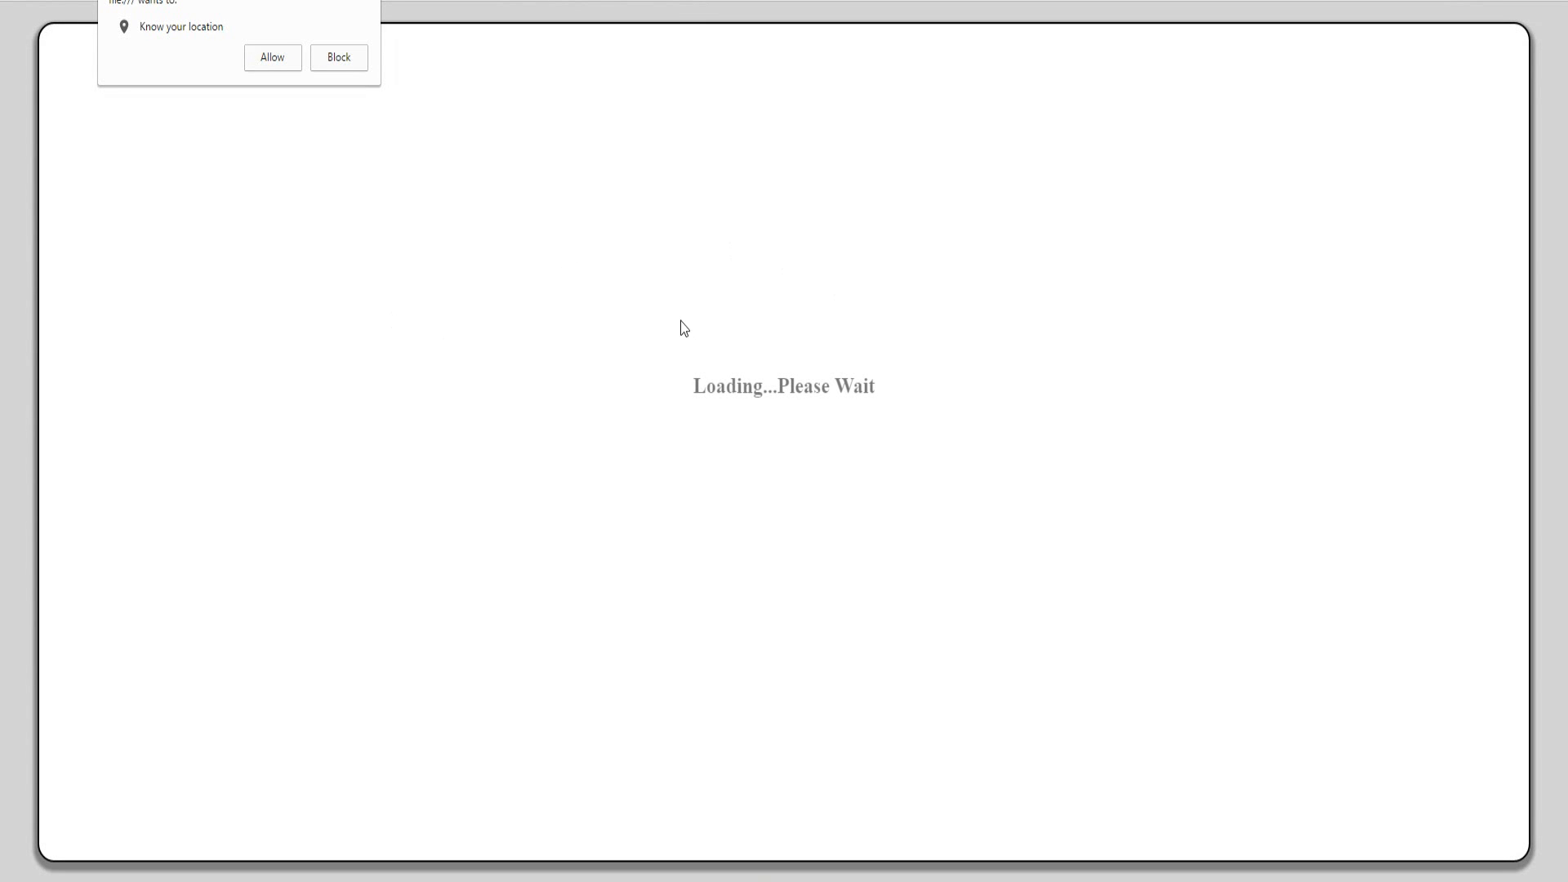
pyautogui.moveTo(825, 406)
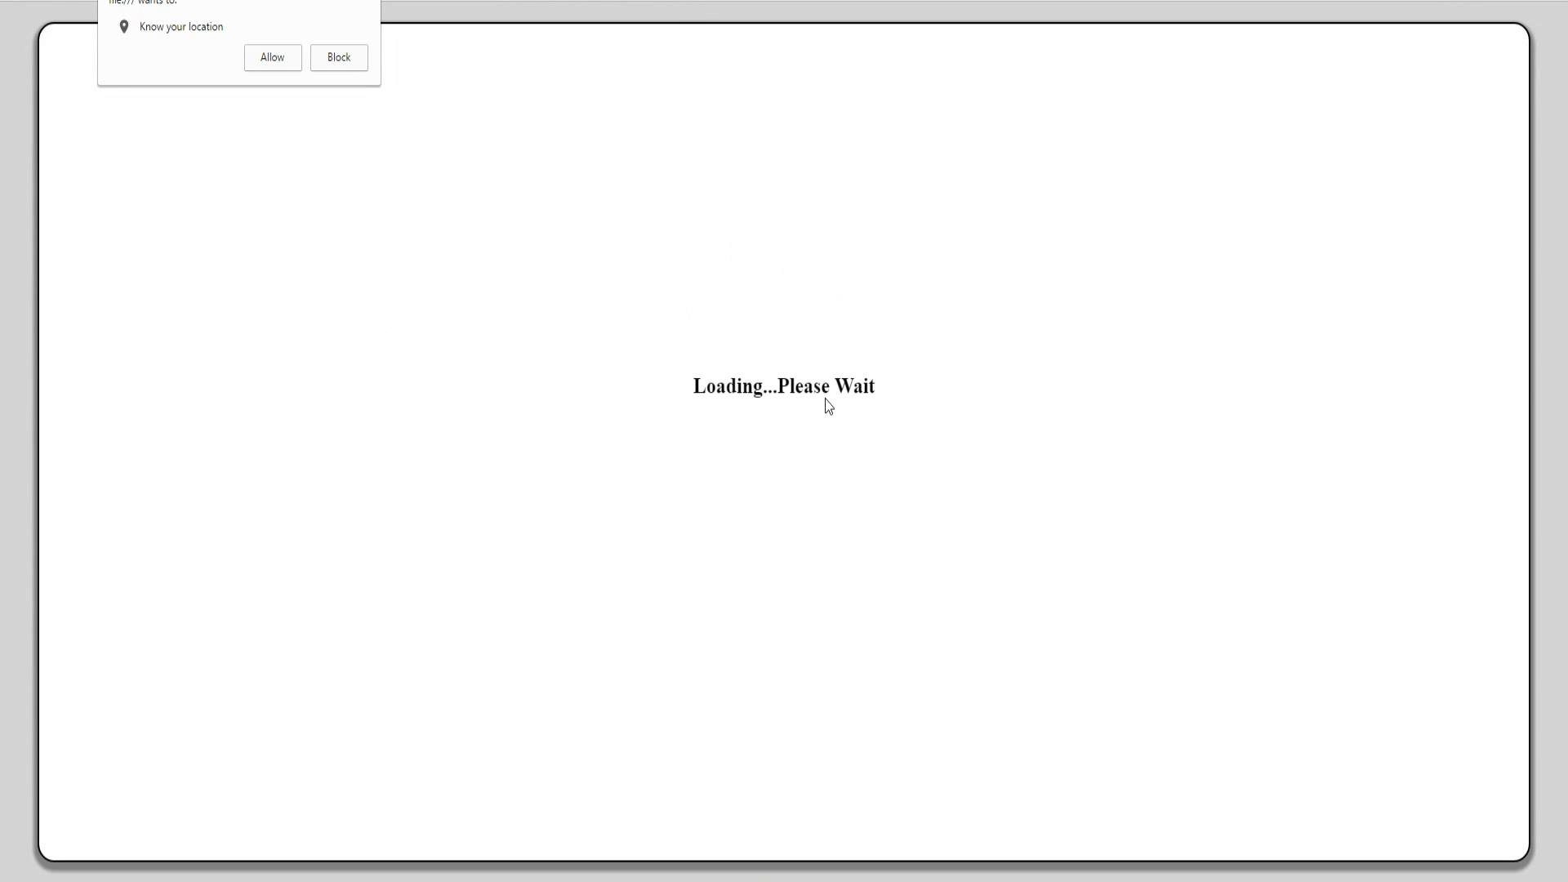
pyautogui.moveTo(277, 88)
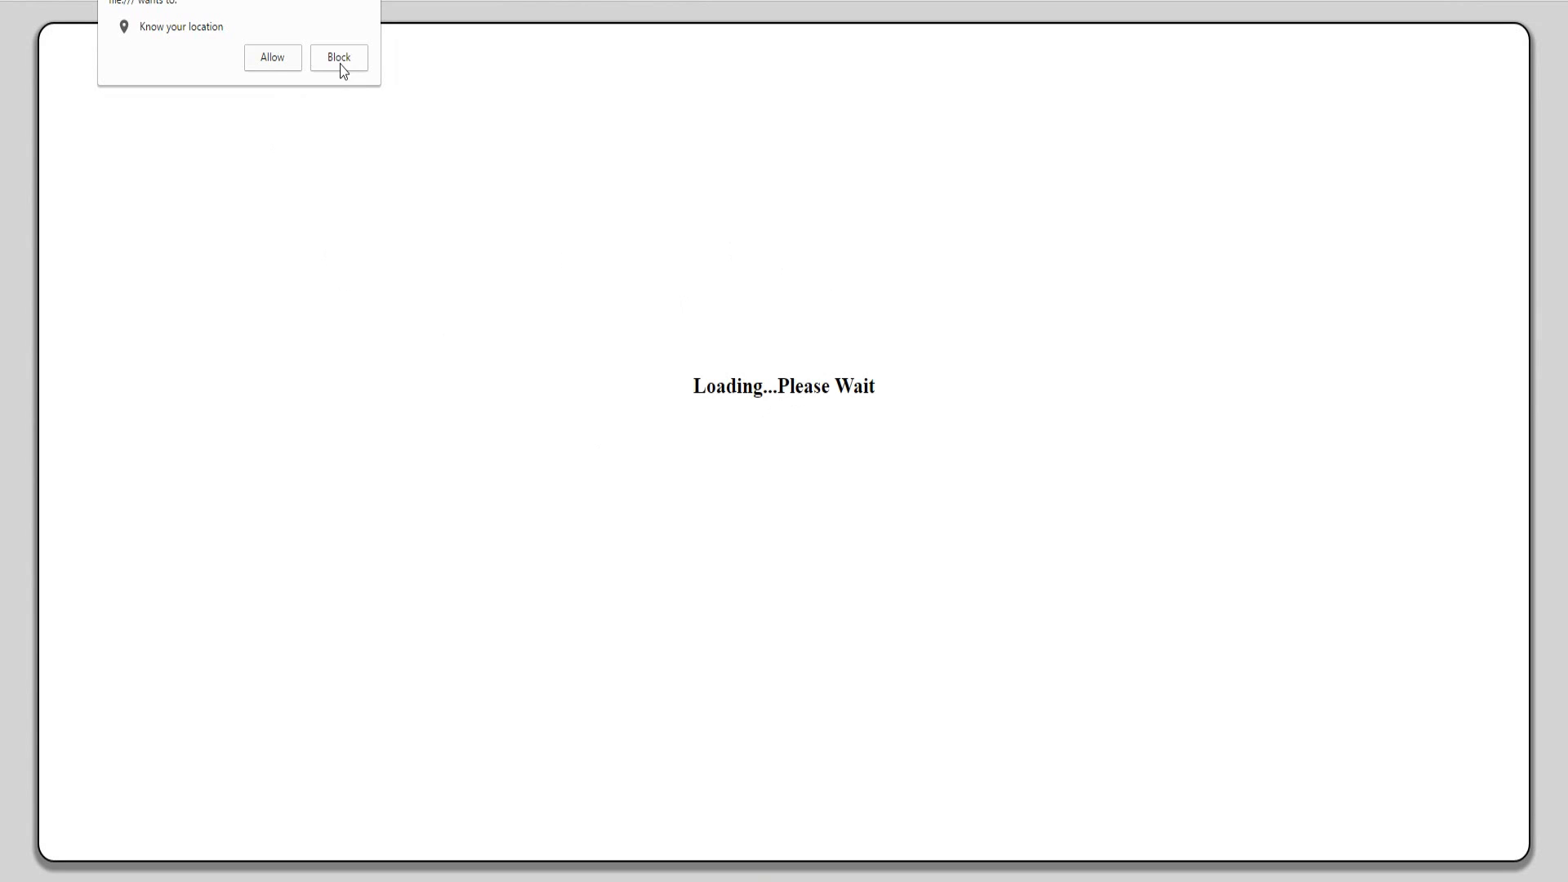
# Block the weather page's location permission request
pyautogui.click(338, 57)
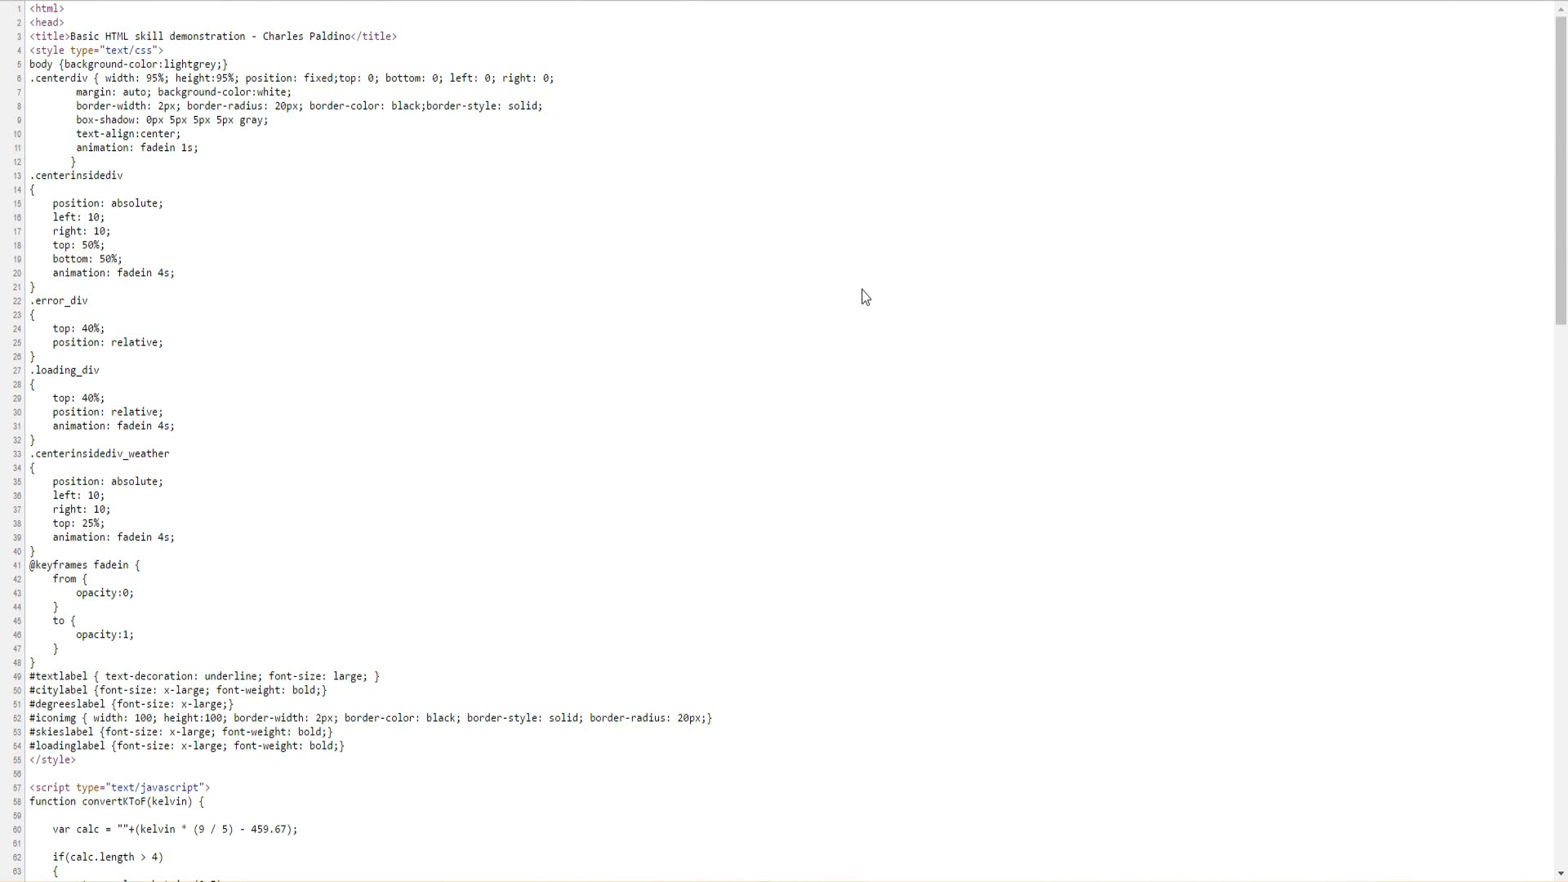
pyautogui.moveTo(278, 276)
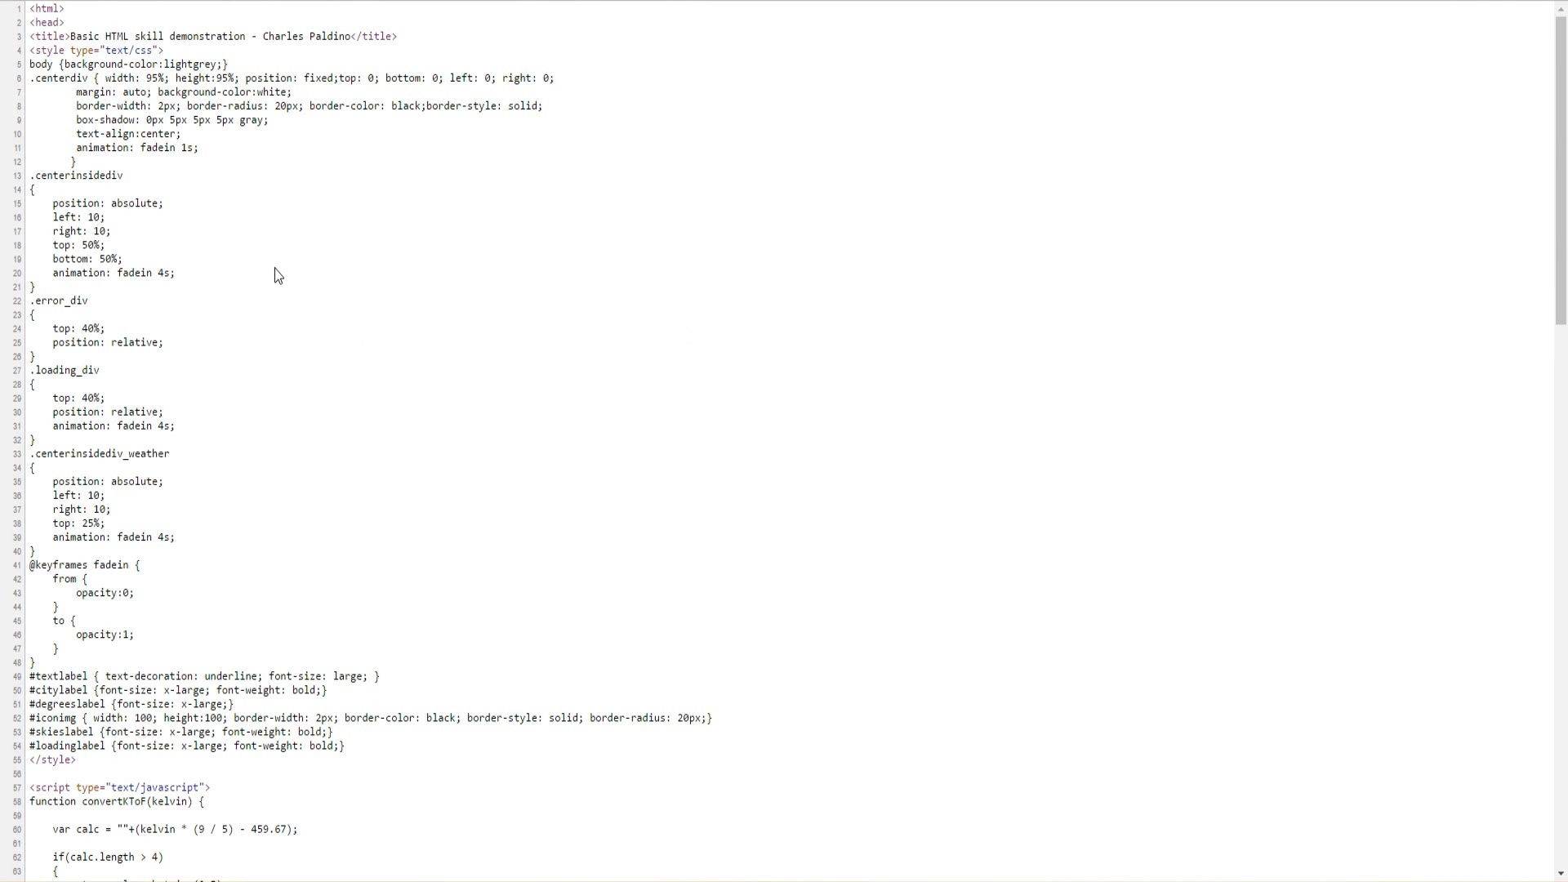
pyautogui.moveTo(435, 238)
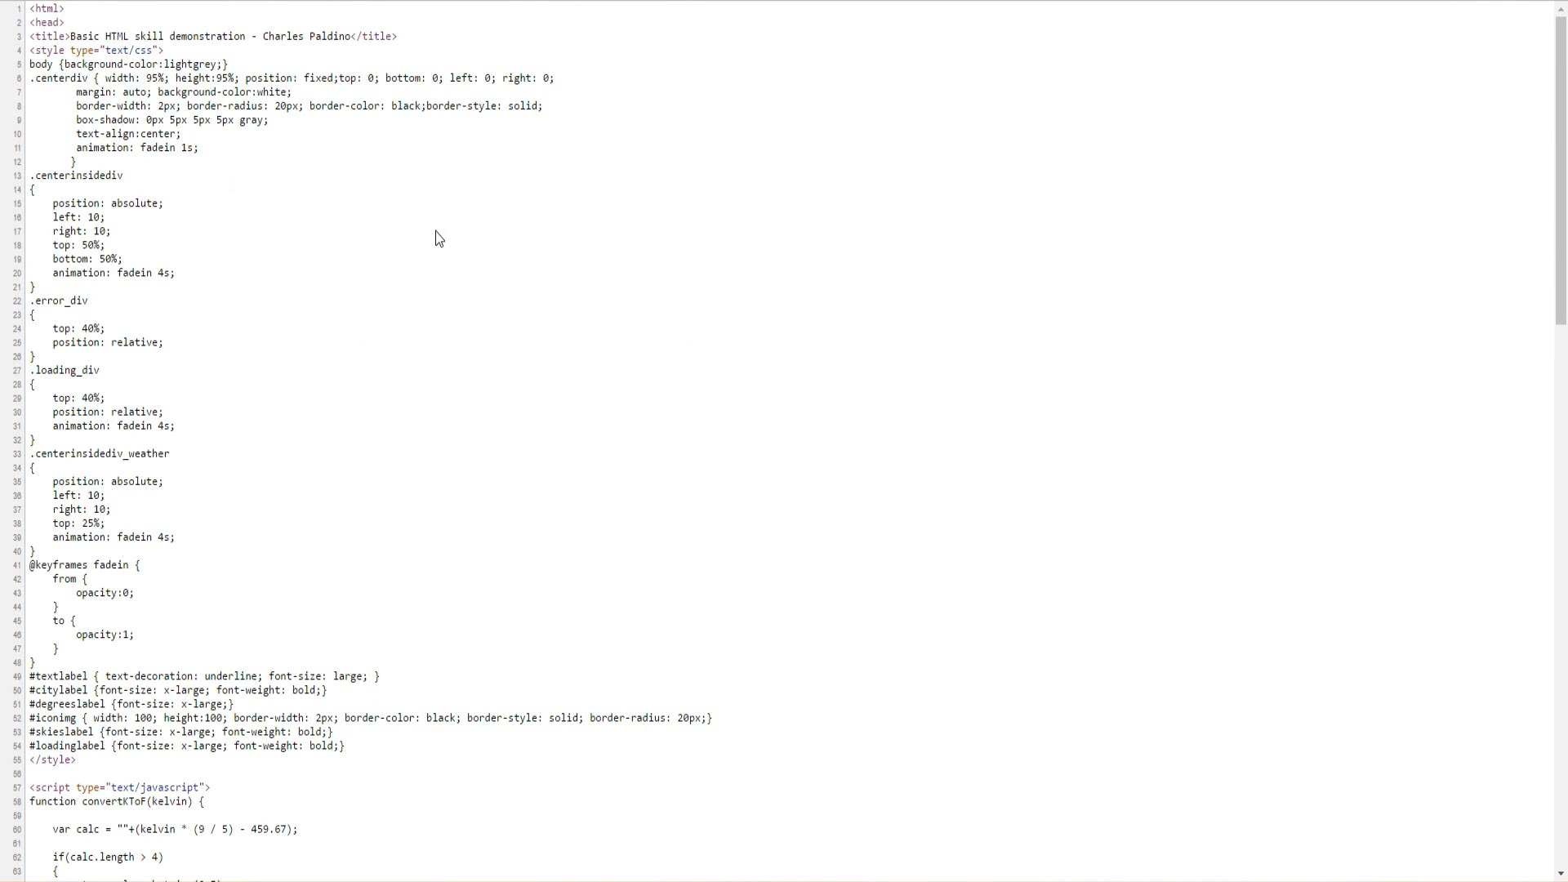
pyautogui.moveTo(390, 317)
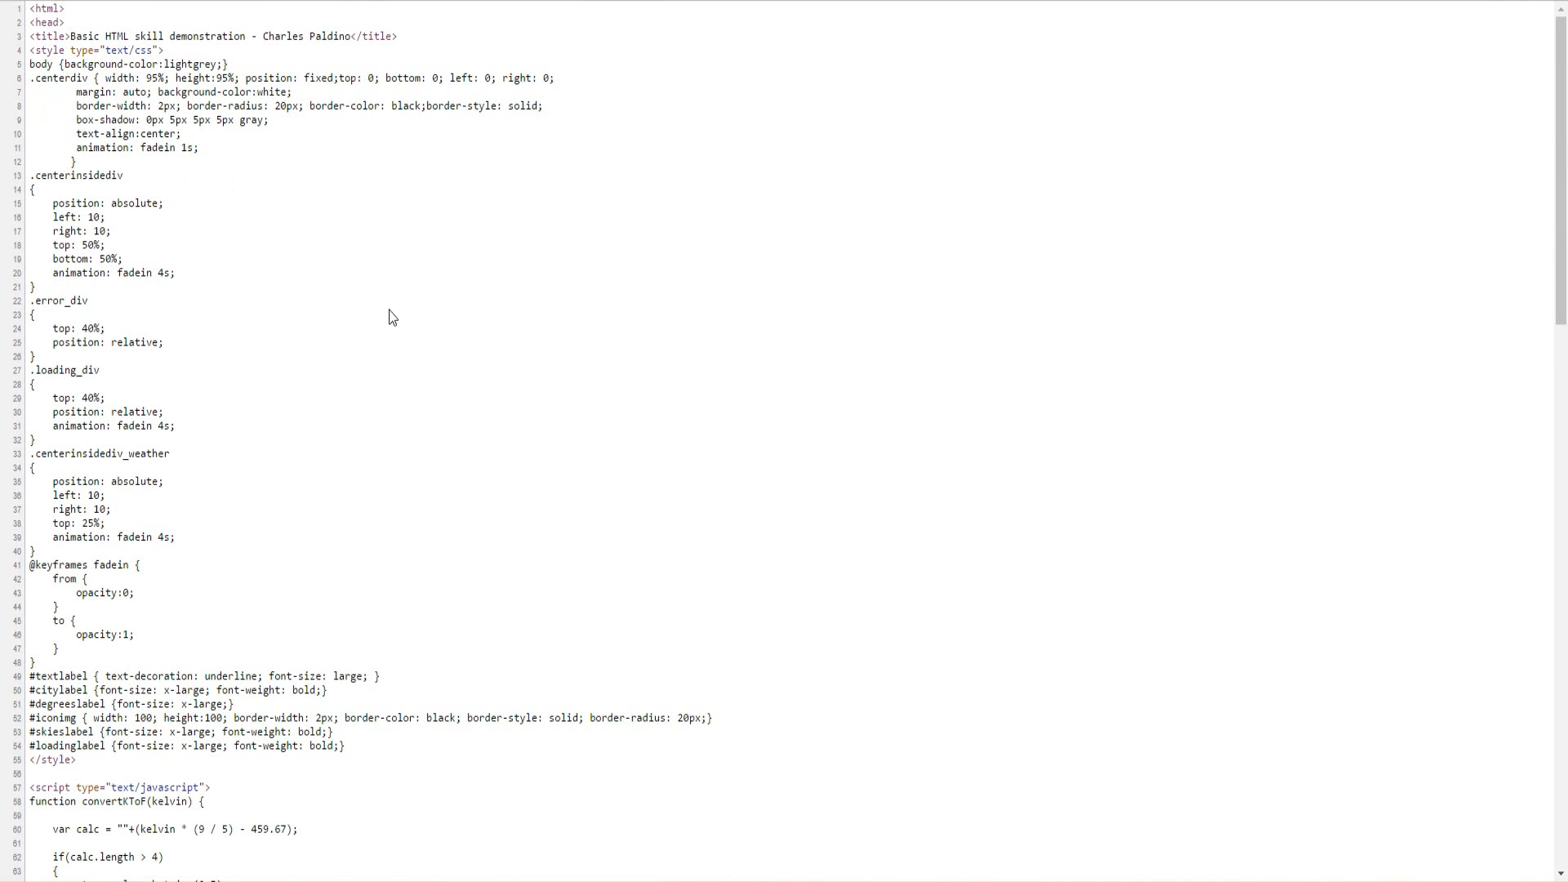
# Scroll the page source past the styles to the JavaScript variables, loaded and getLocalWeather functions
pyautogui.scroll(-3)
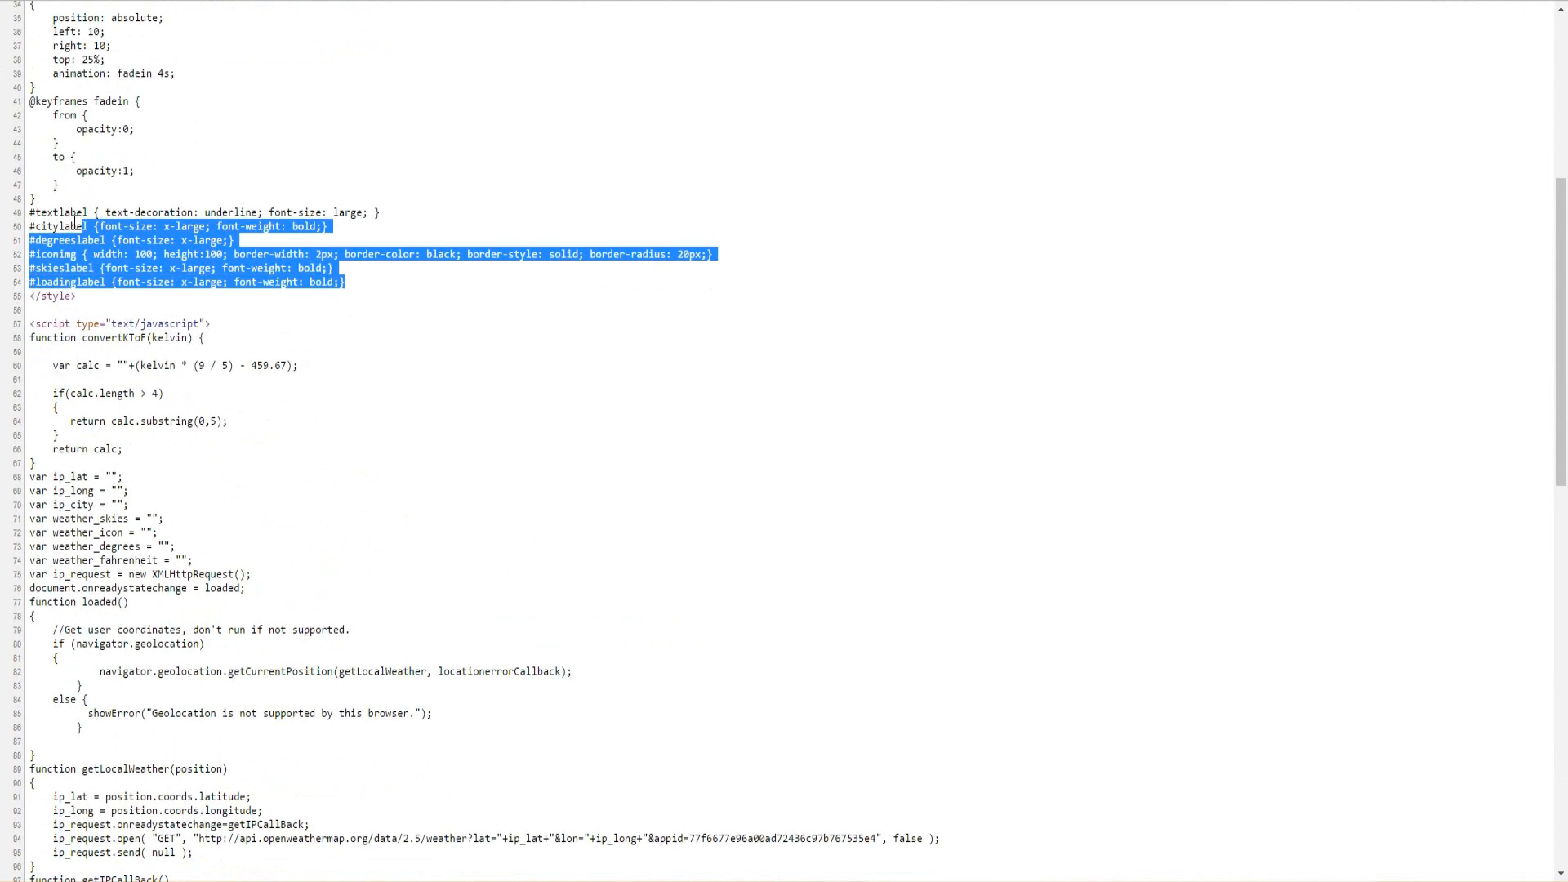
pyautogui.scroll(-3)
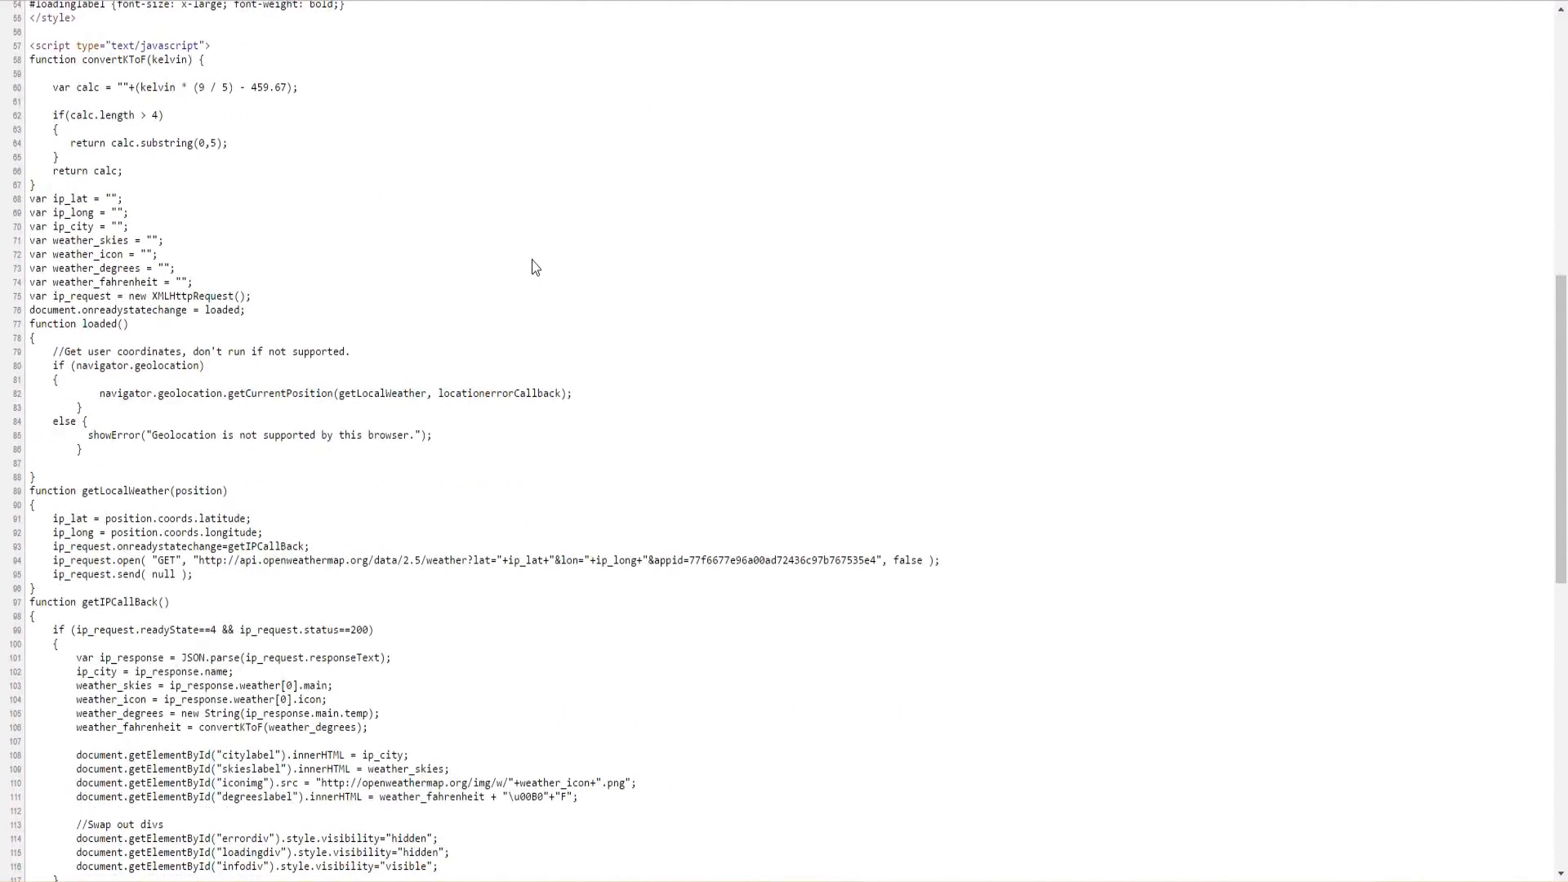
pyautogui.scroll(-3)
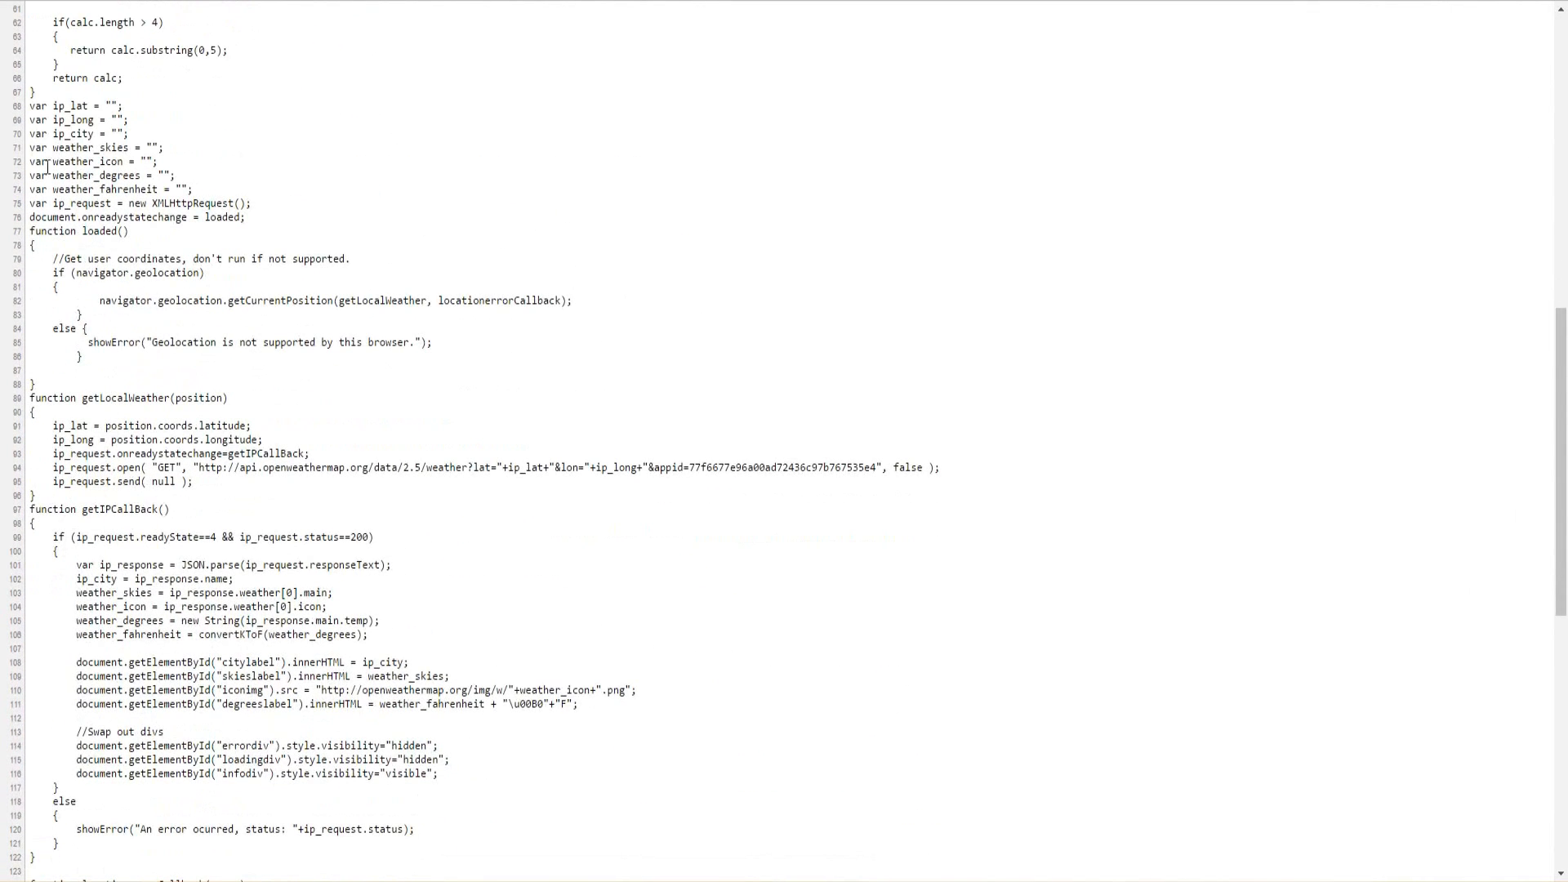
pyautogui.scroll(-3)
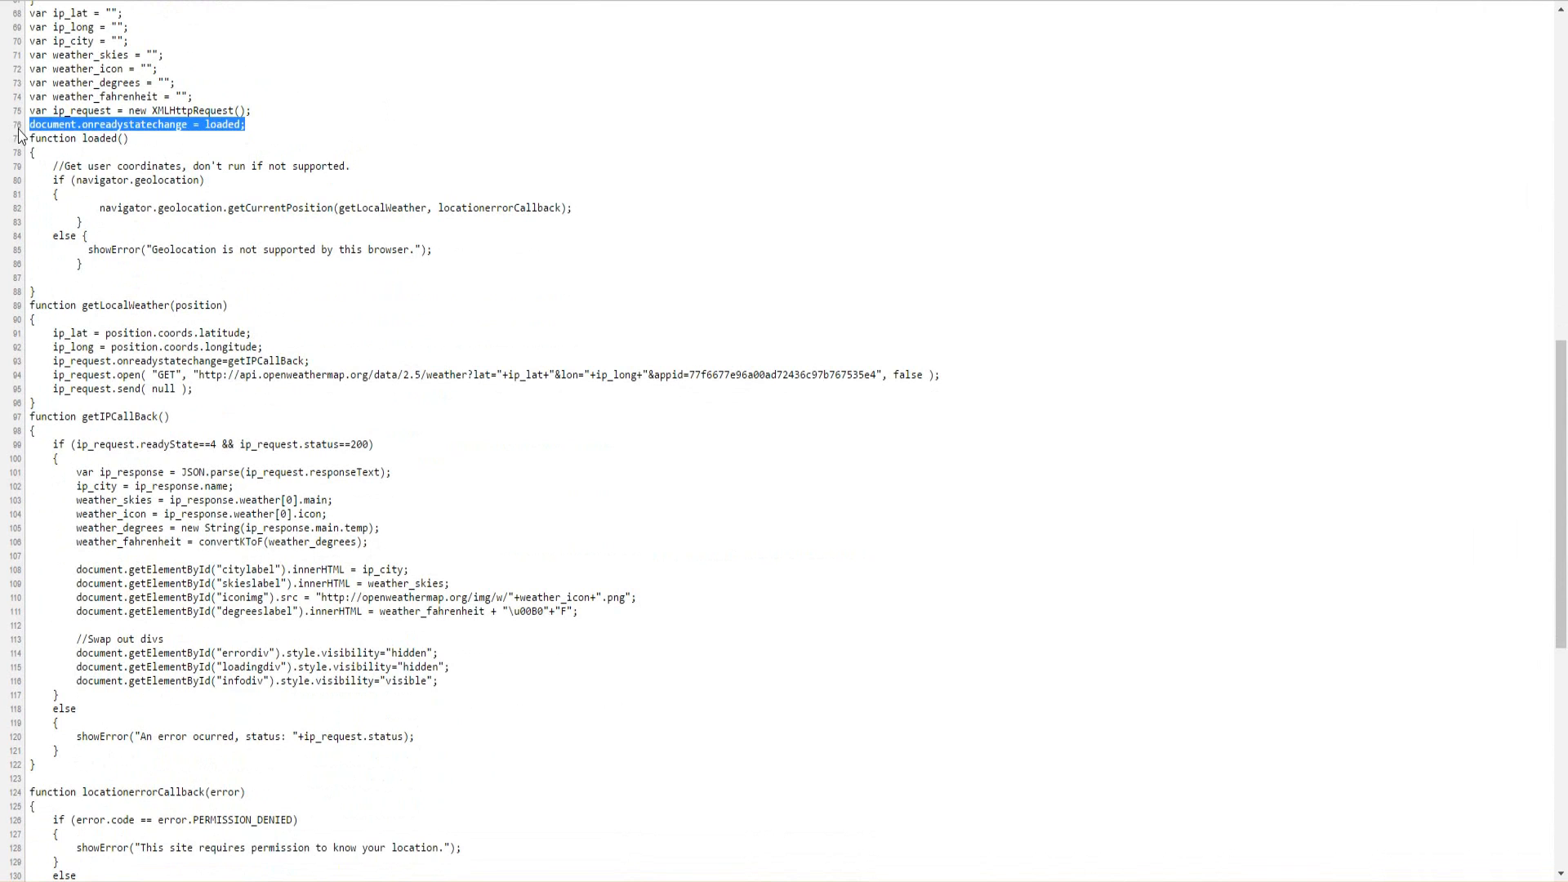
pyautogui.scroll(3)
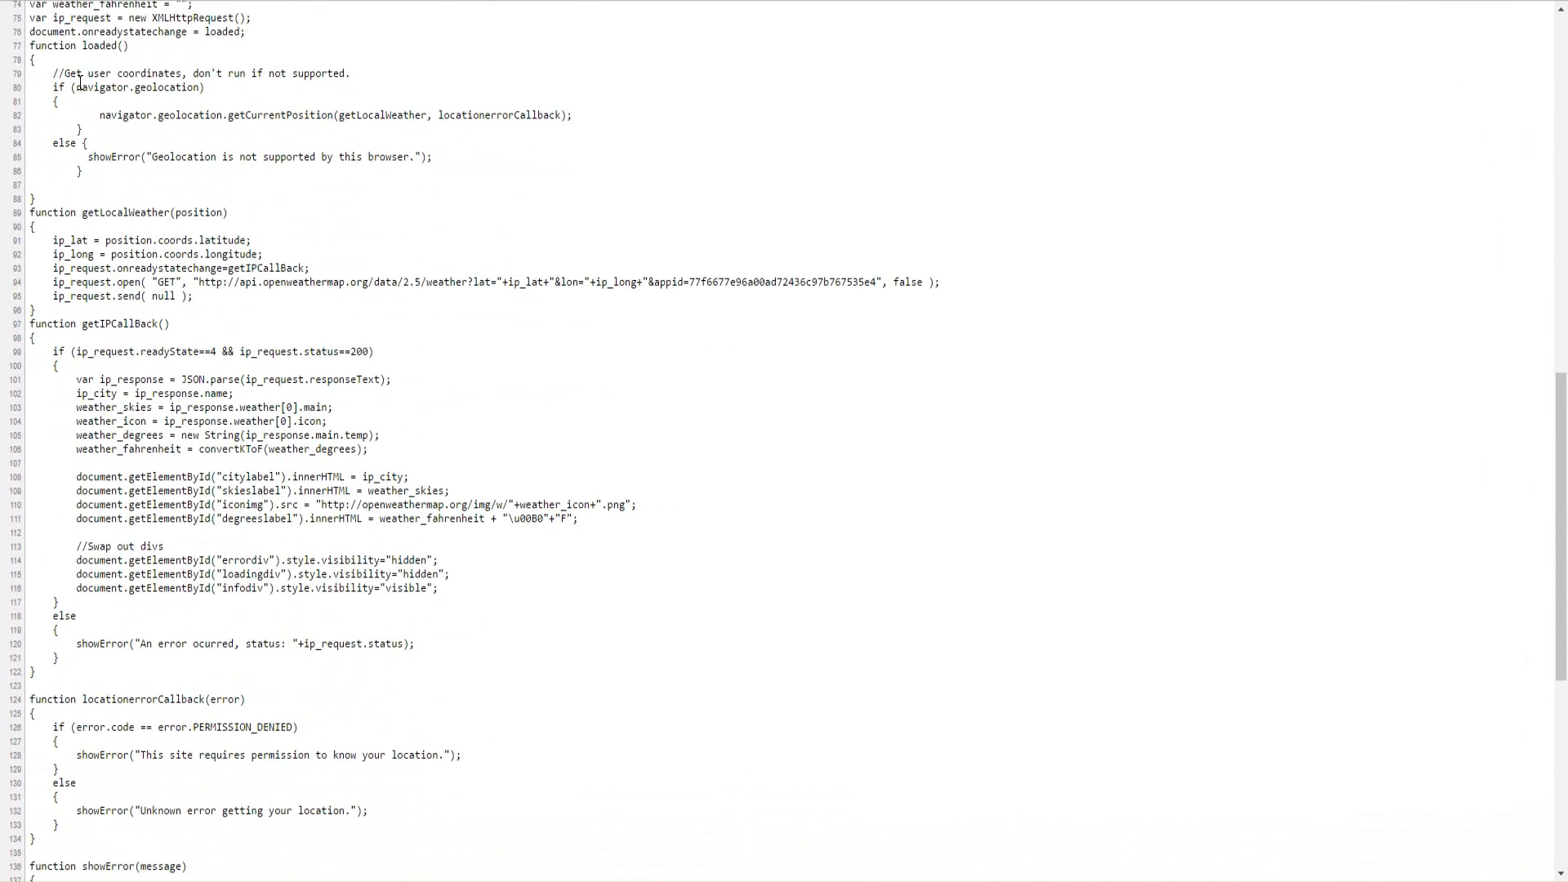
pyautogui.moveTo(210, 134)
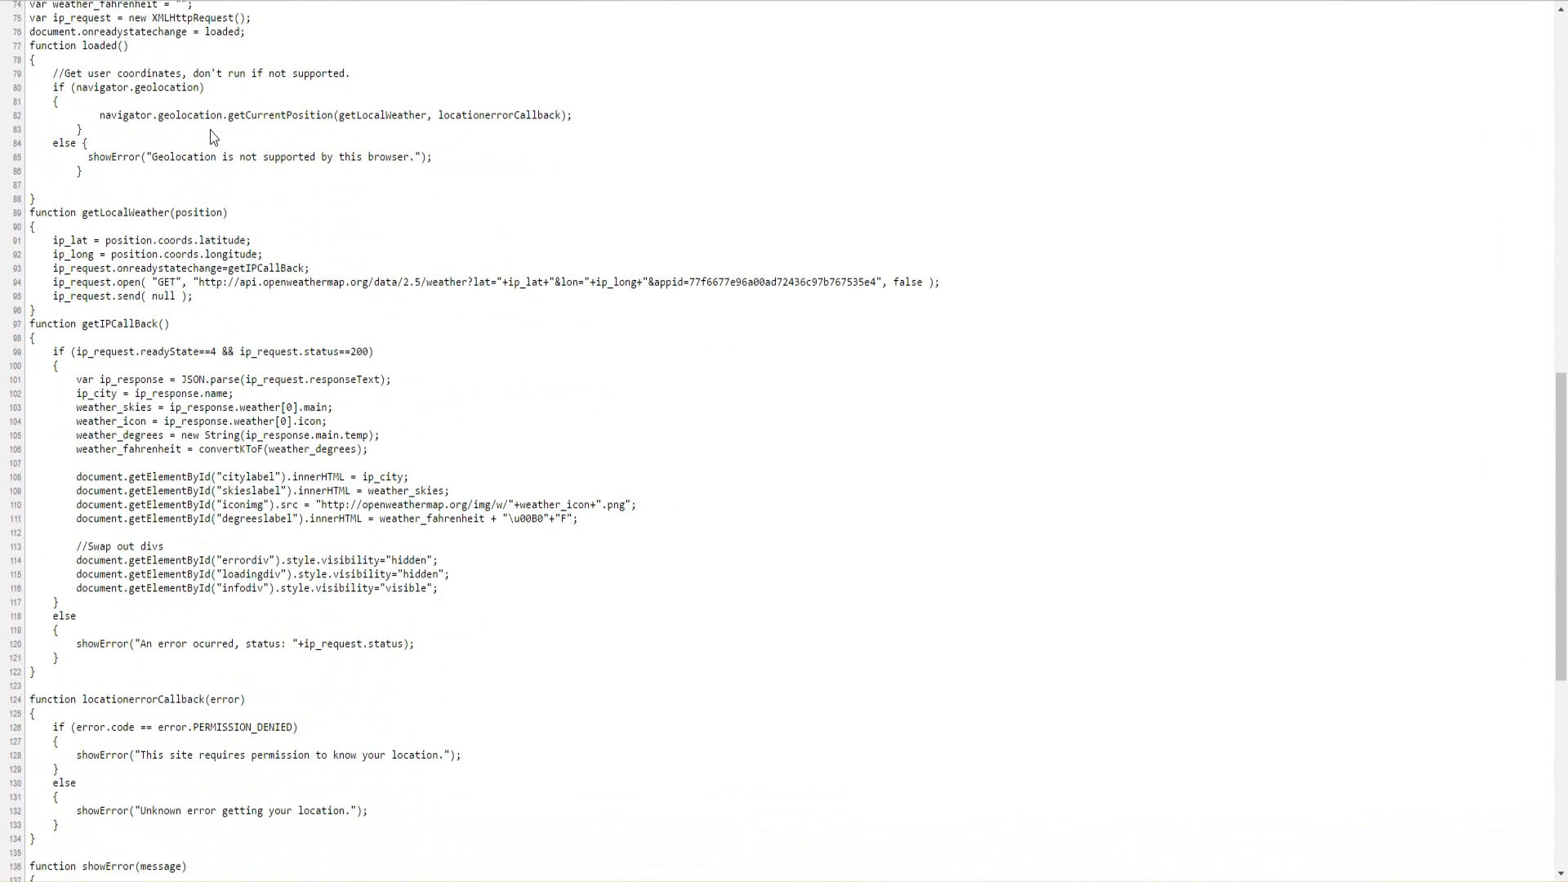
pyautogui.moveTo(211, 110)
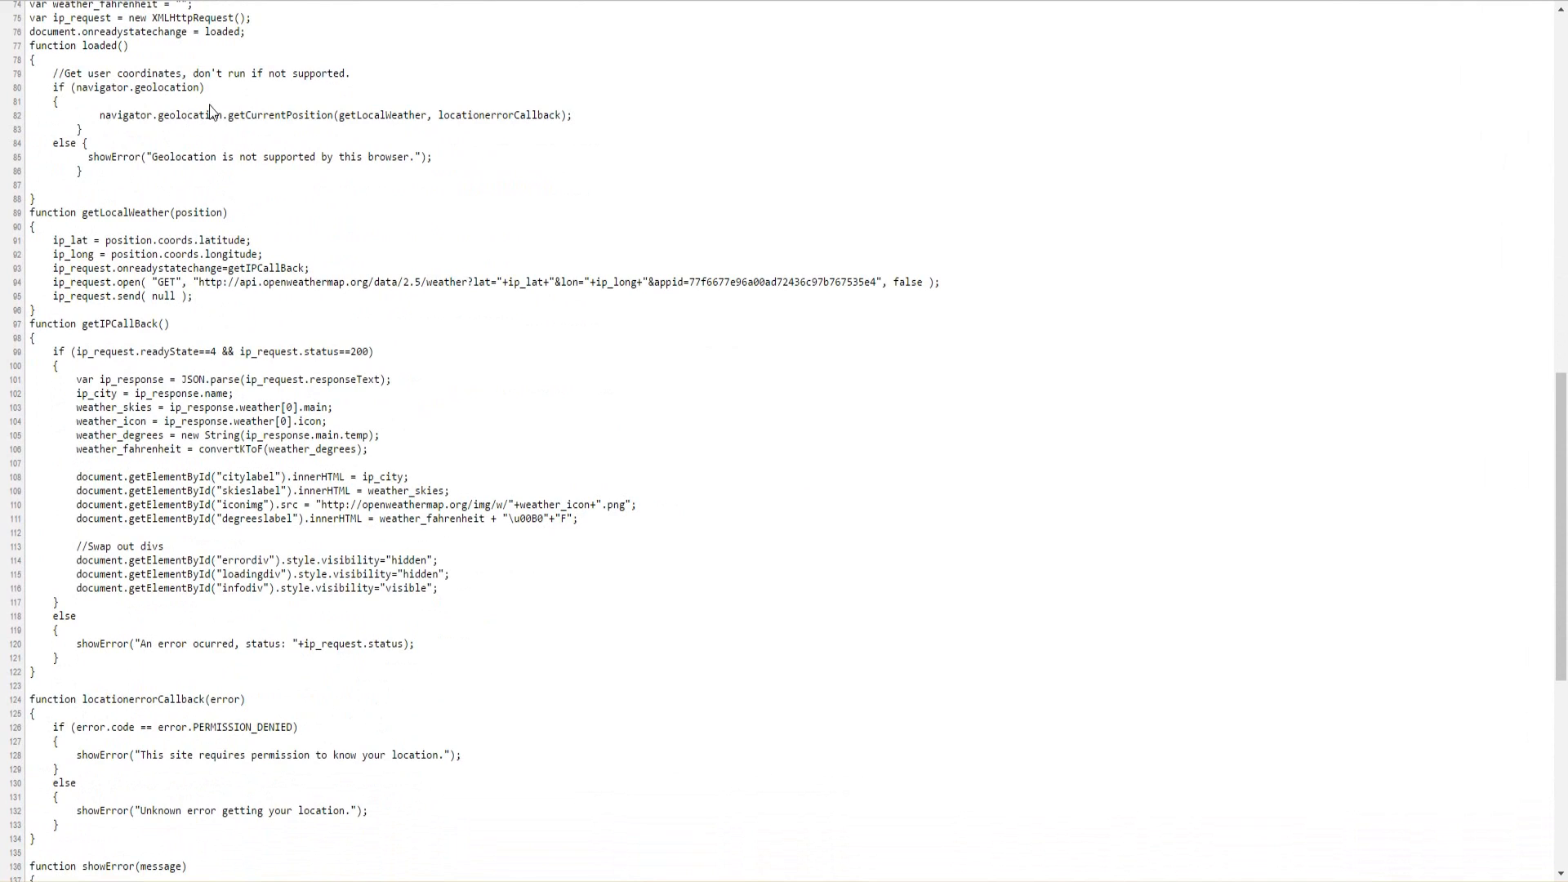
pyautogui.moveTo(276, 186)
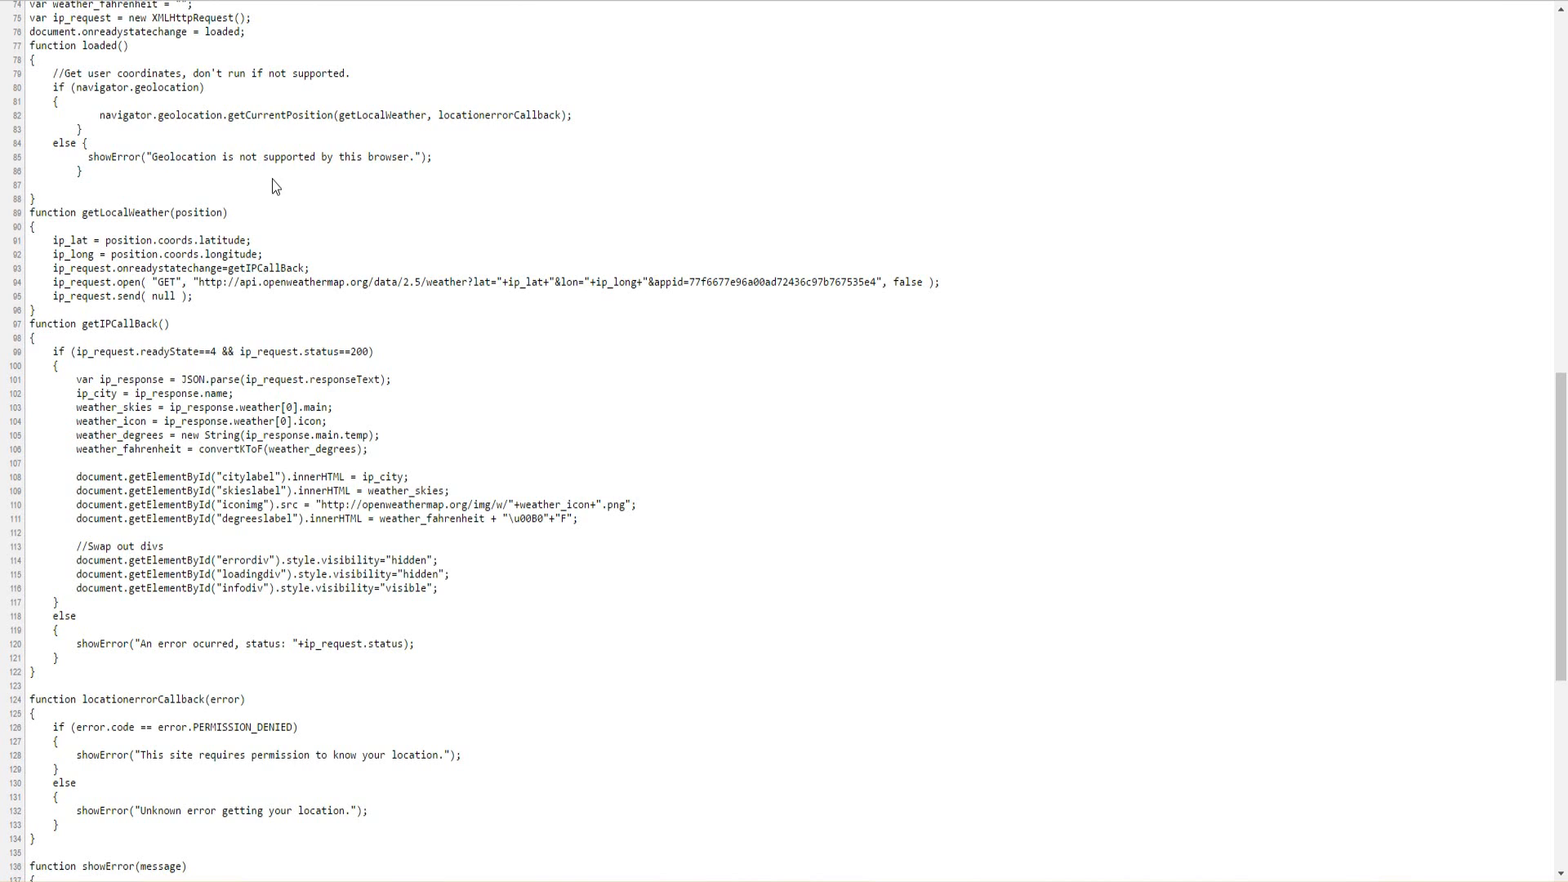
# Highlight the latitude/longitude assignments and the API key in the request URL, then clear each
pyautogui.doubleClick(280, 114)
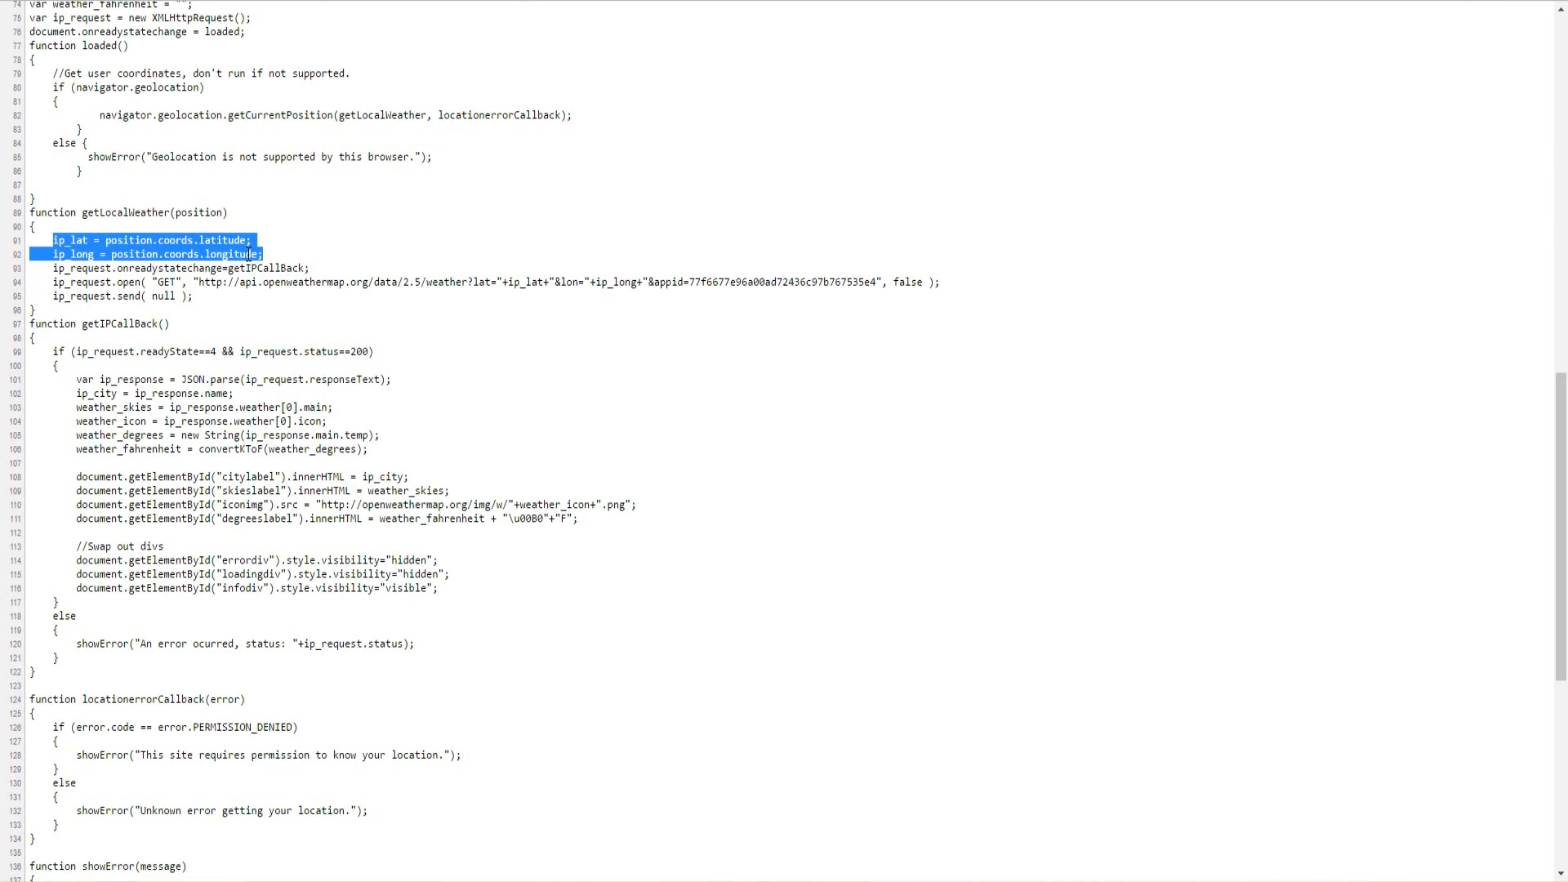
pyautogui.click(249, 275)
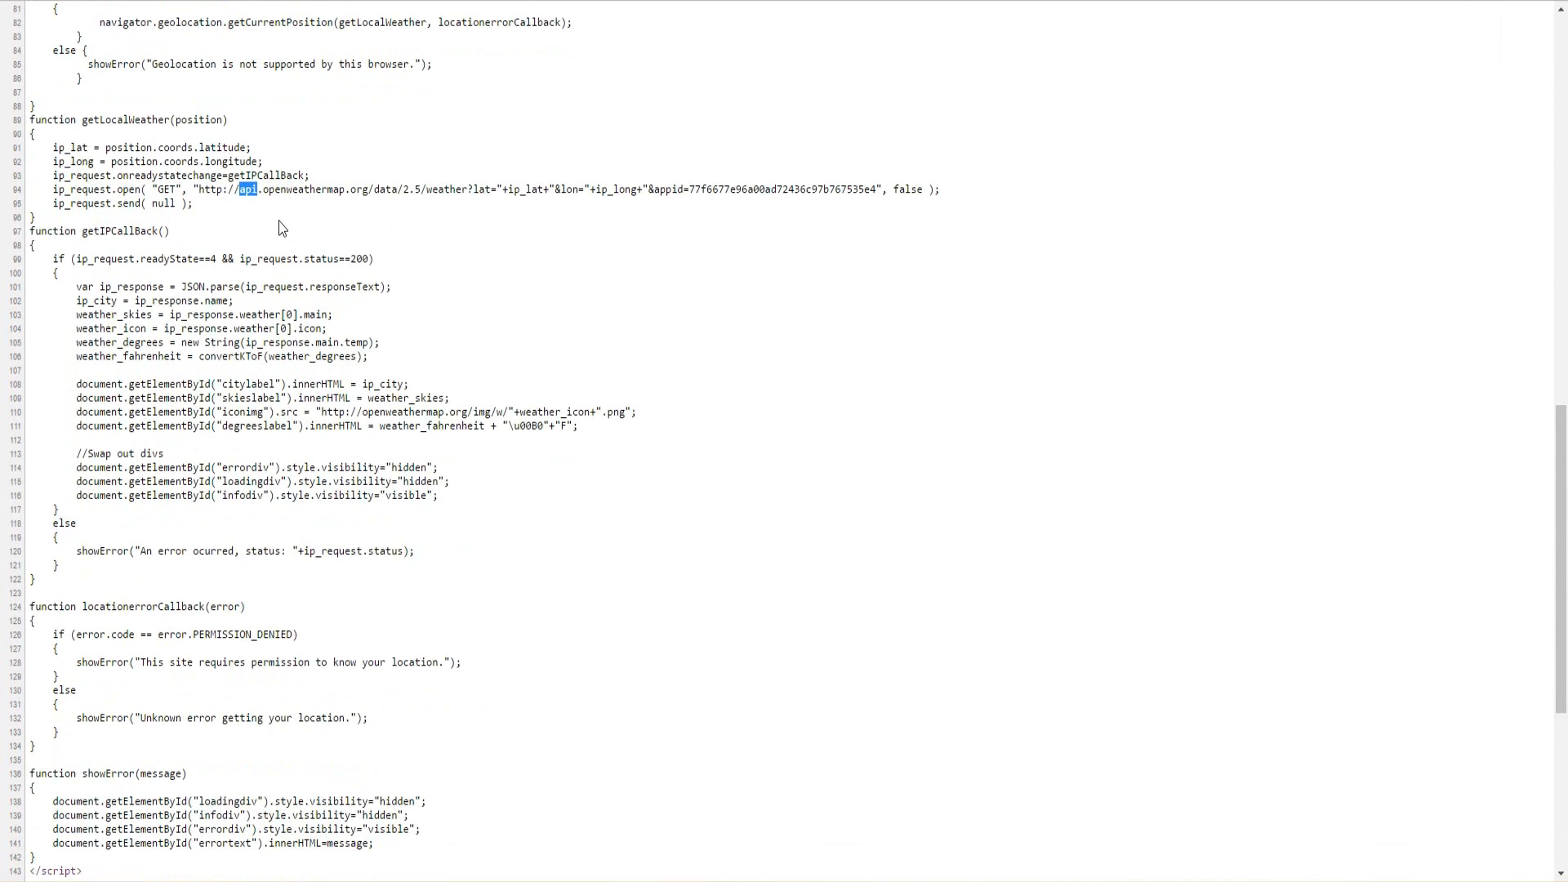
pyautogui.moveTo(912, 236)
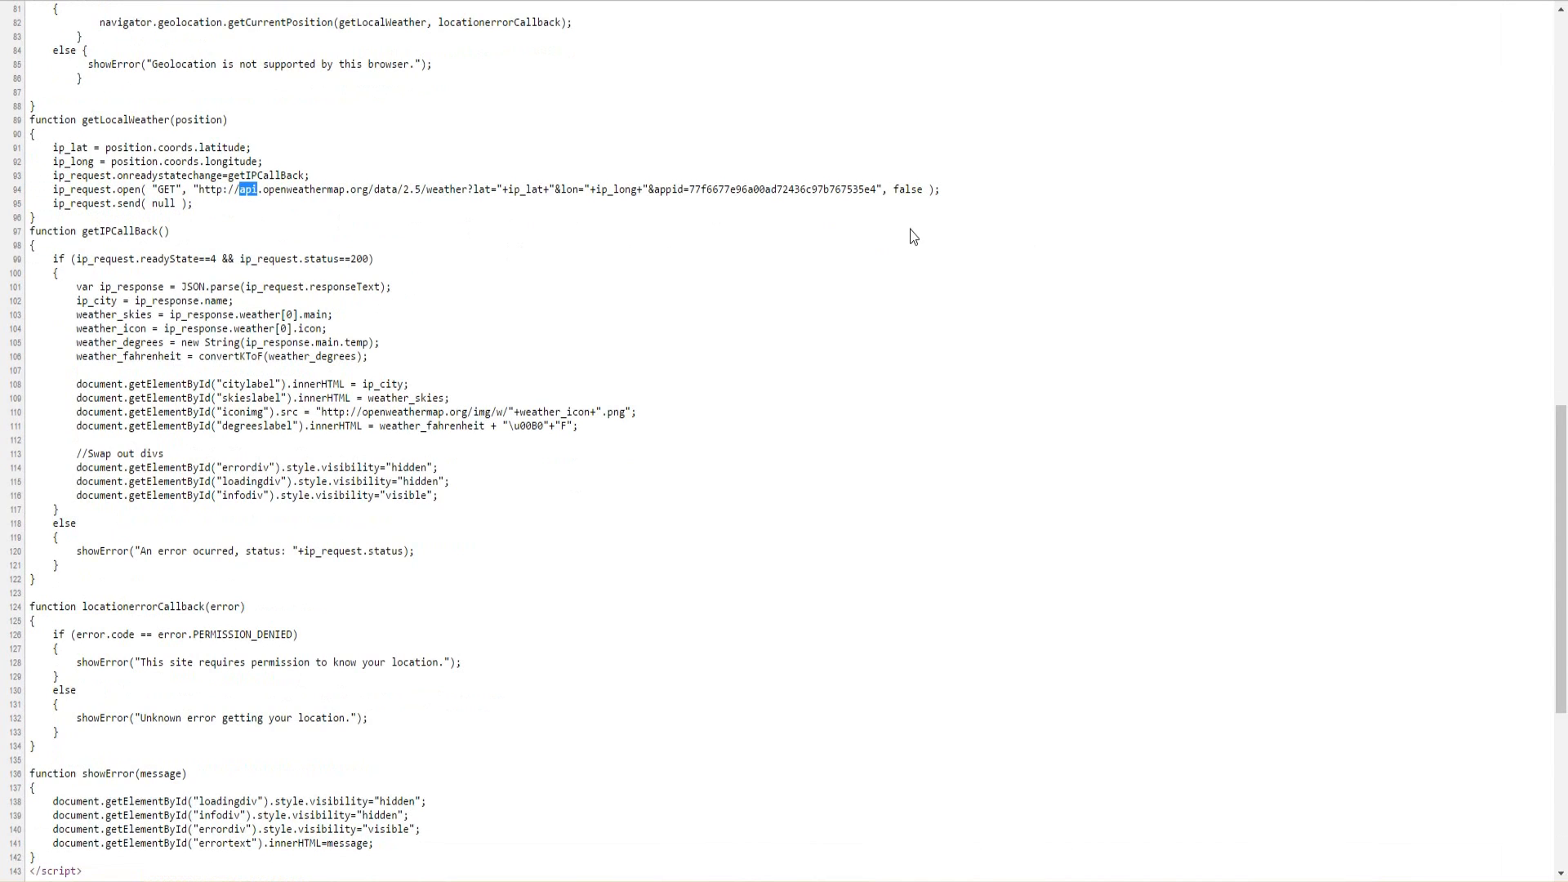
pyautogui.moveTo(441, 207)
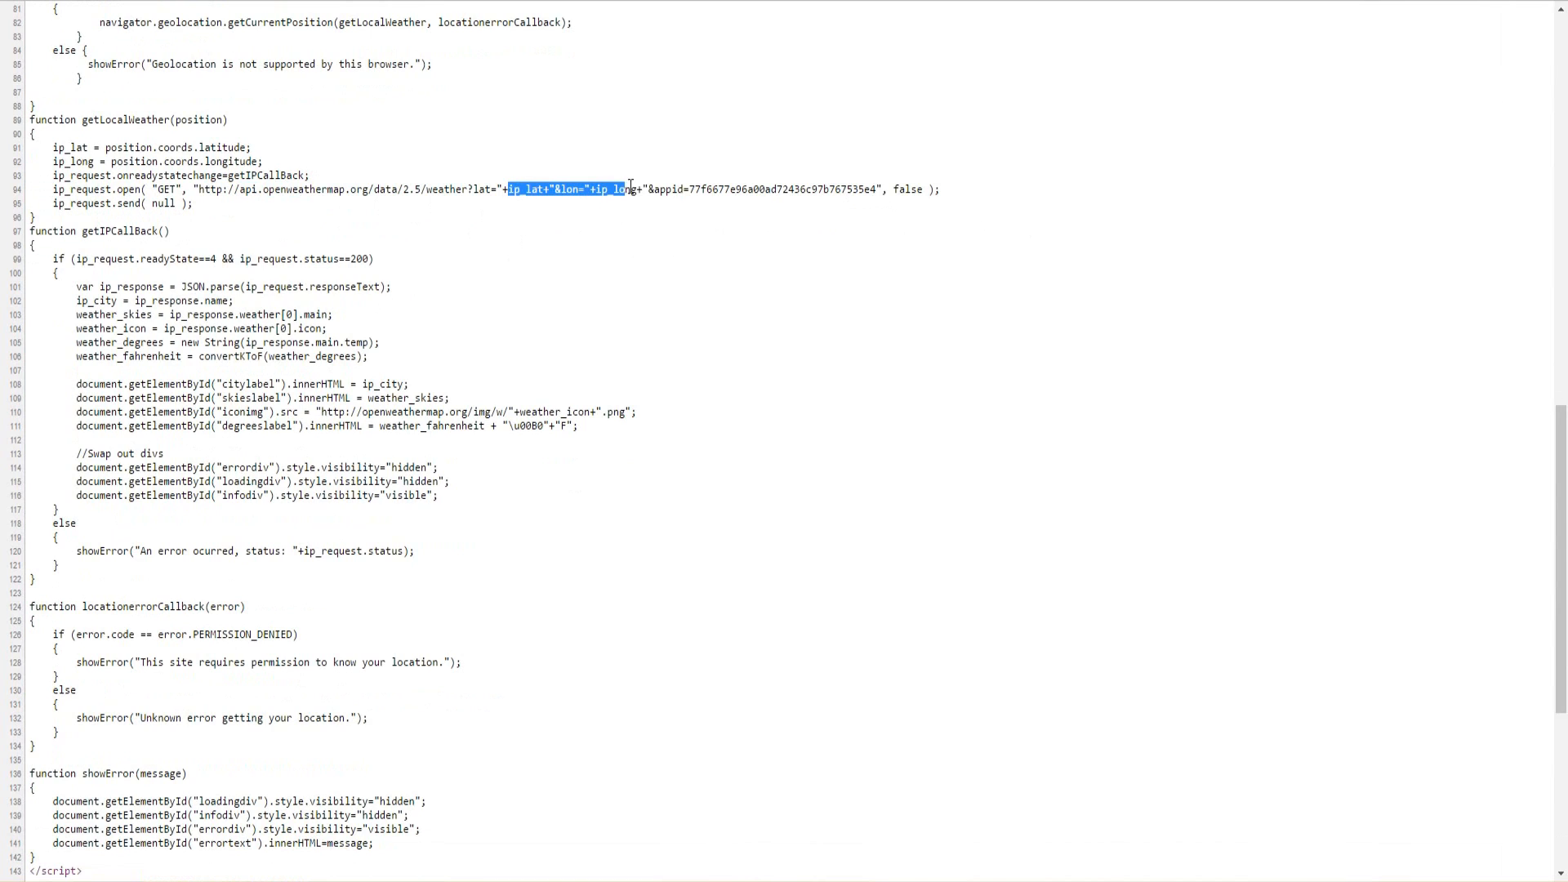
pyautogui.moveTo(629, 188); pyautogui.dragTo(650, 188)
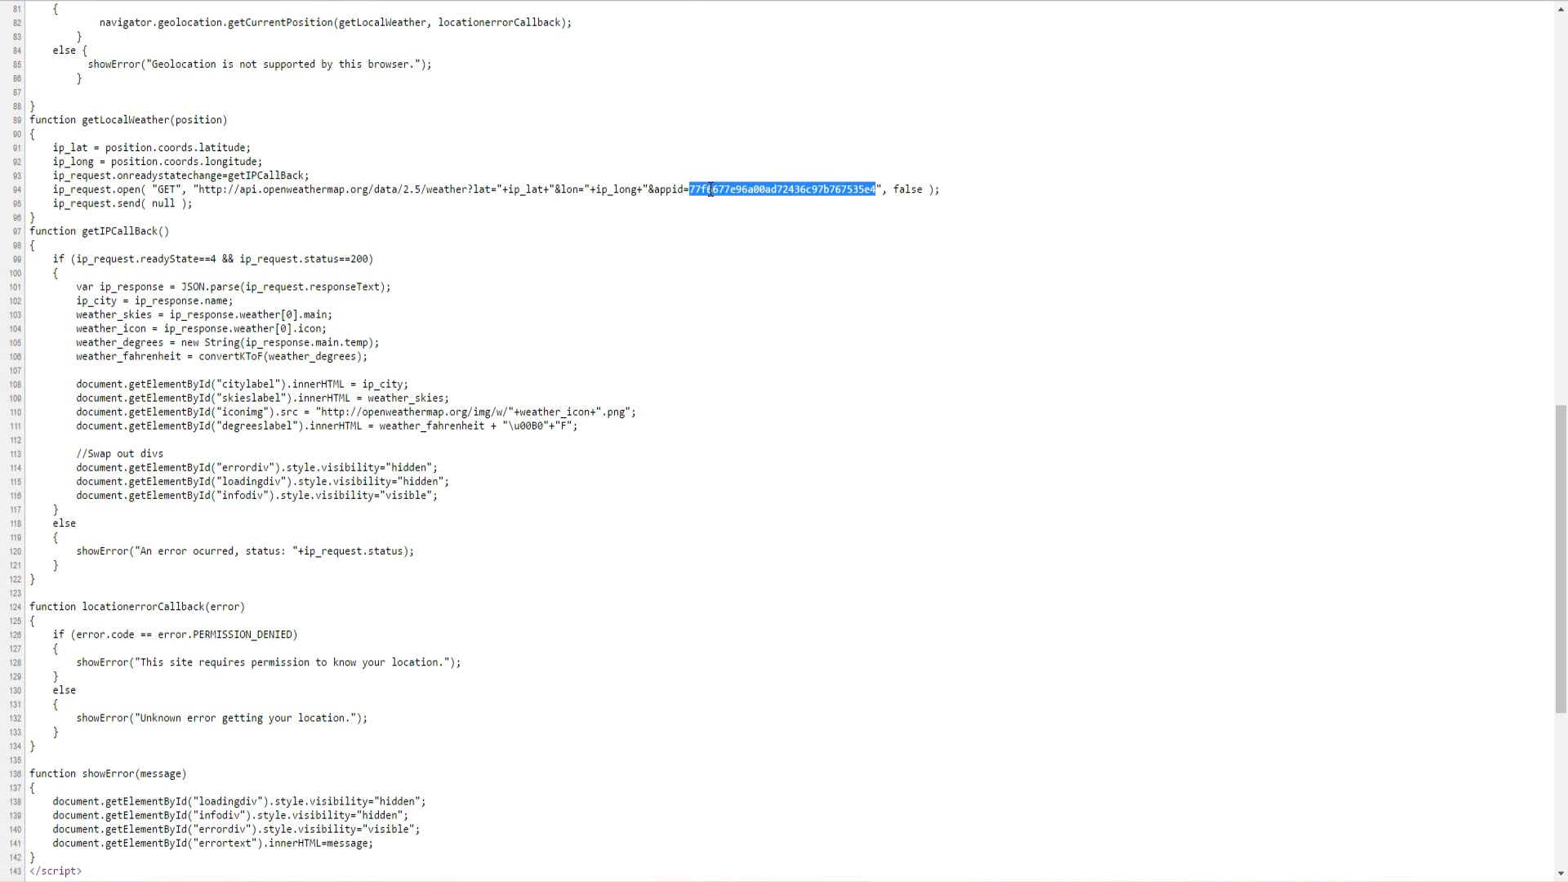
pyautogui.click(650, 188)
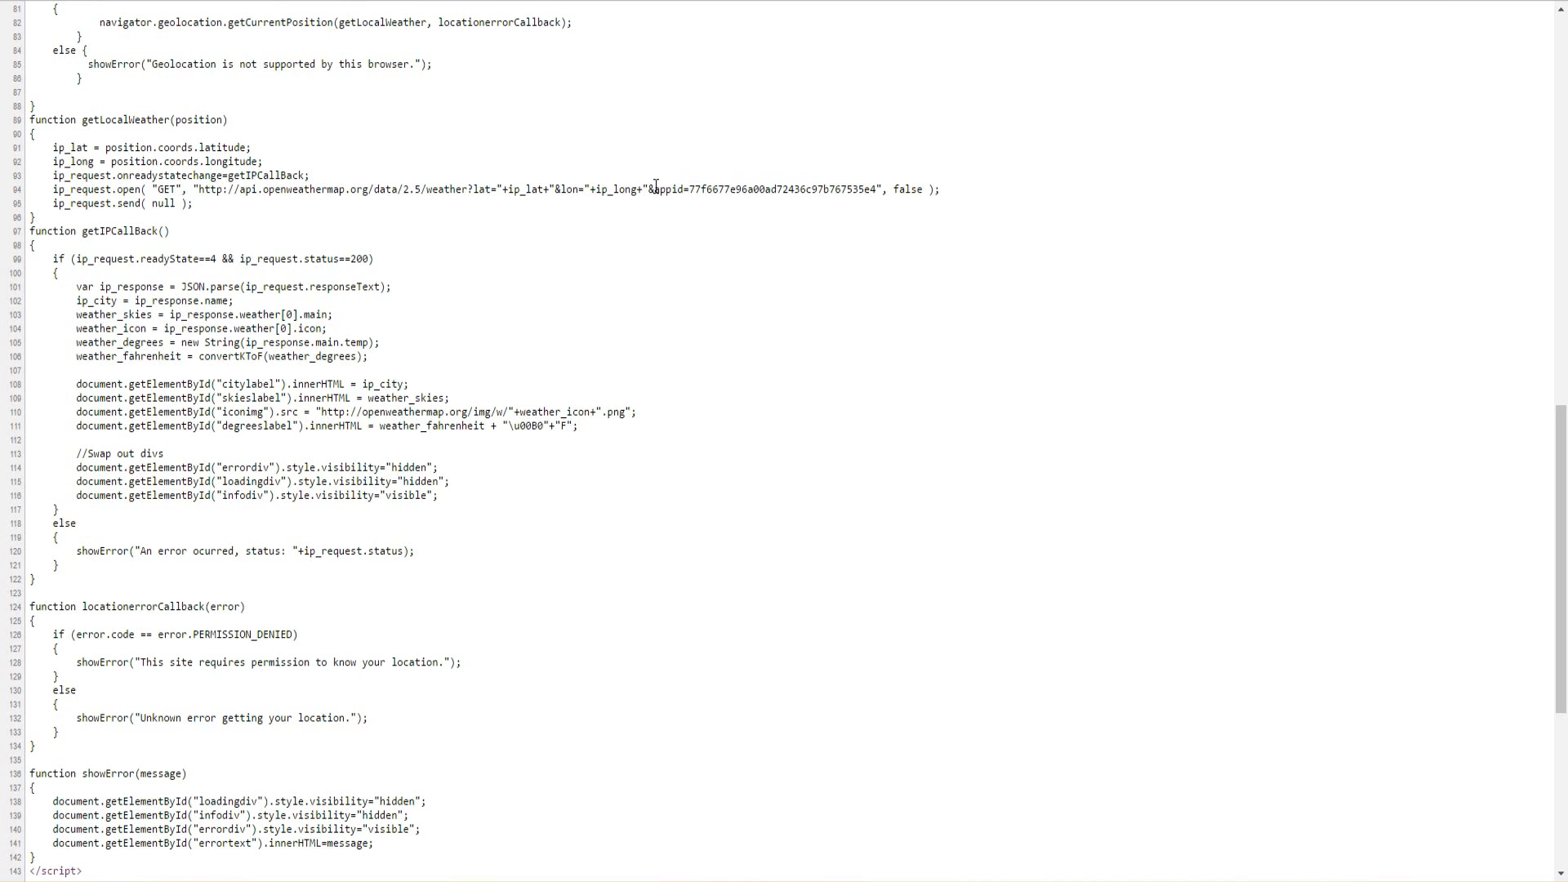
pyautogui.moveTo(871, 196)
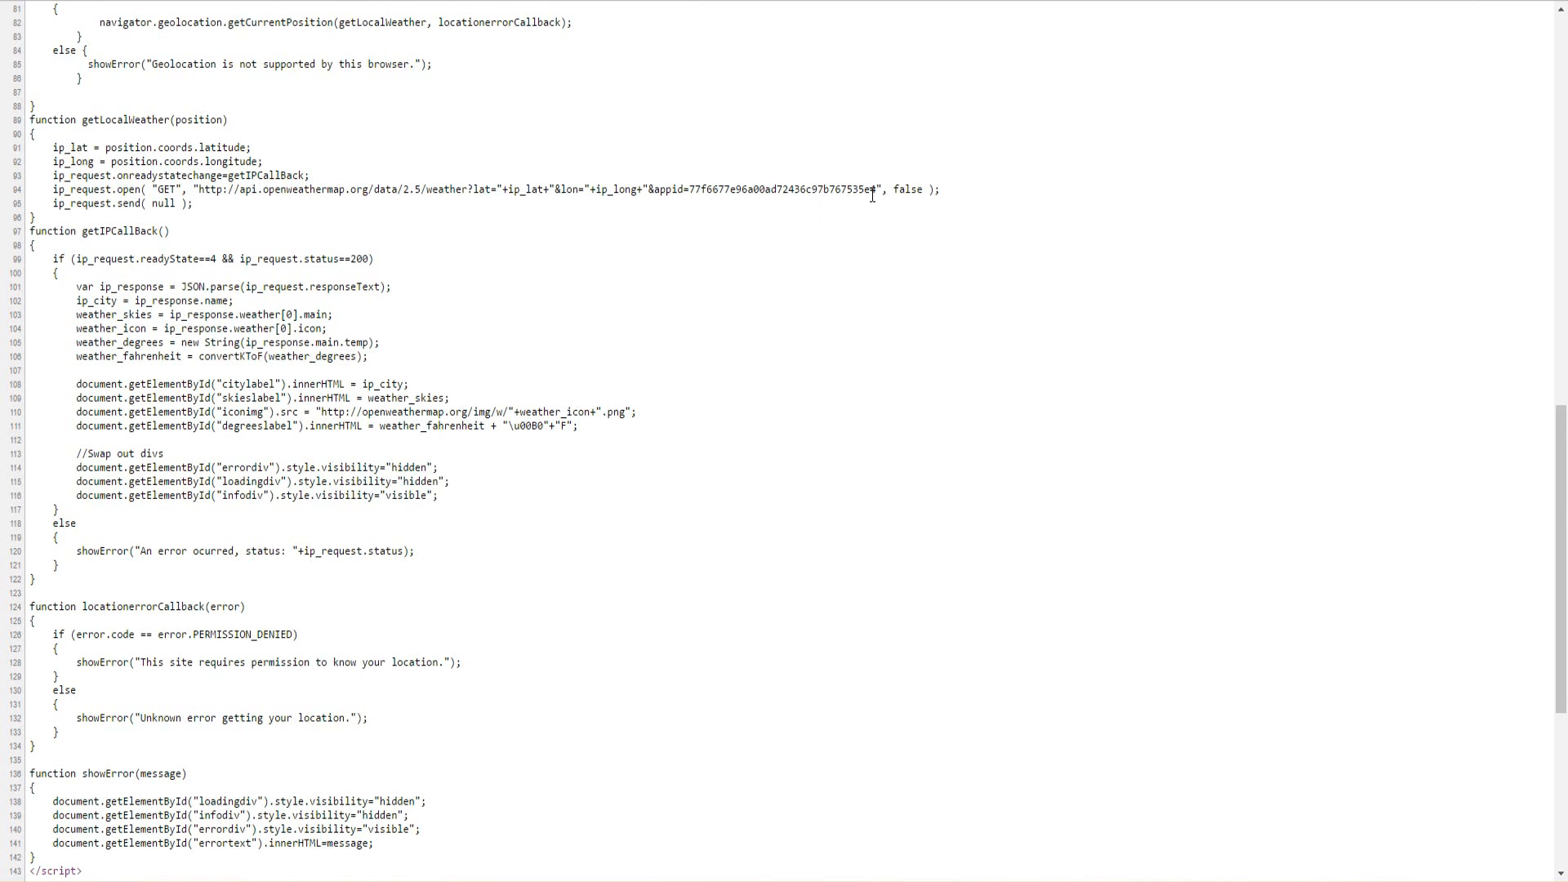
pyautogui.scroll(-3)
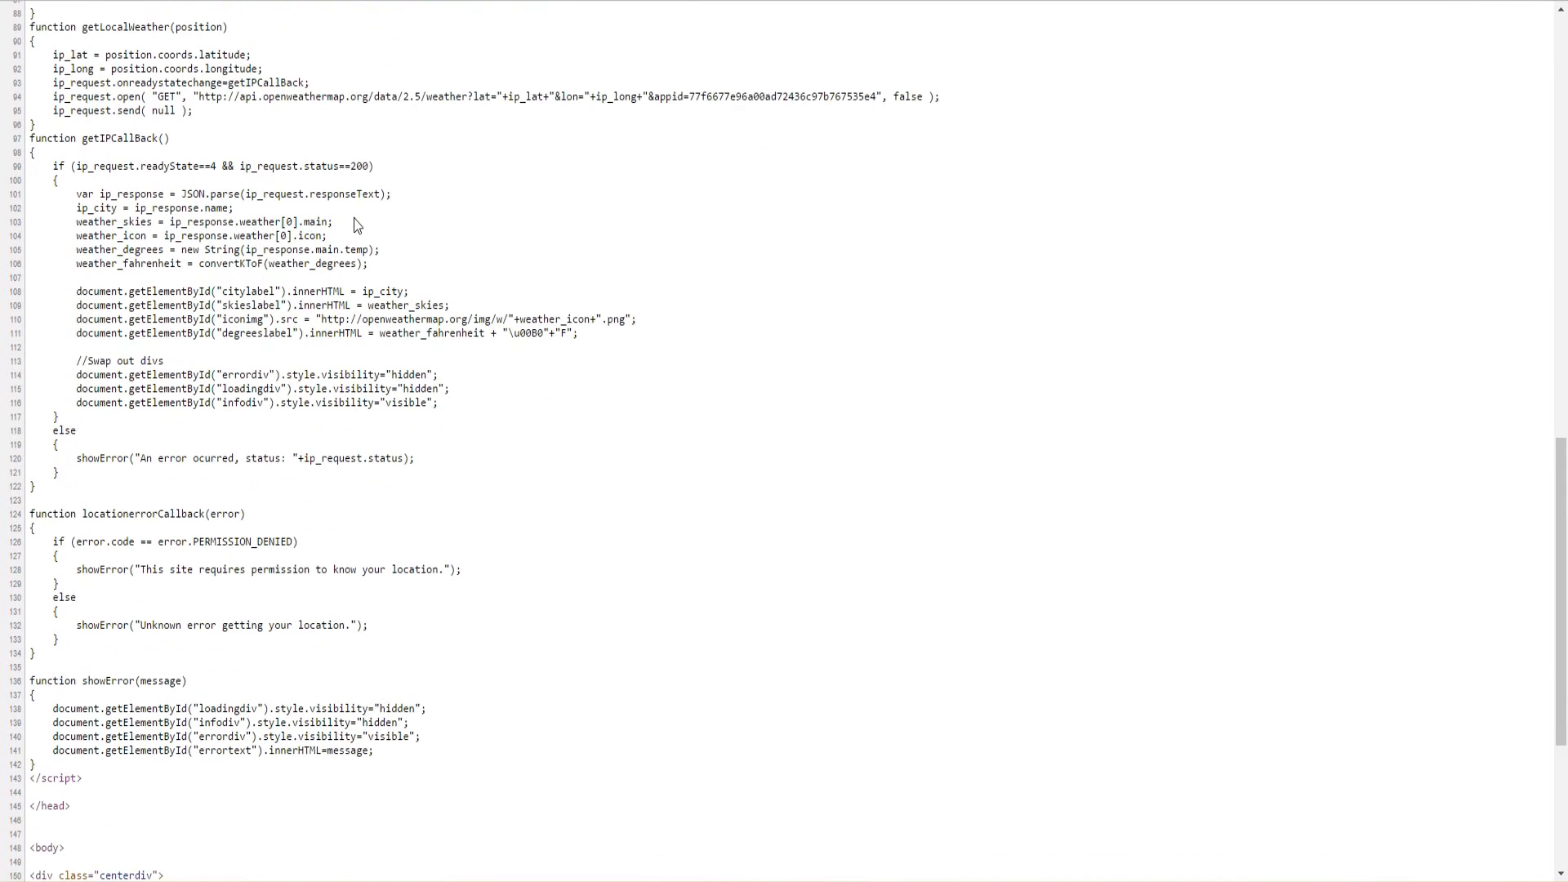
pyautogui.moveTo(246, 214)
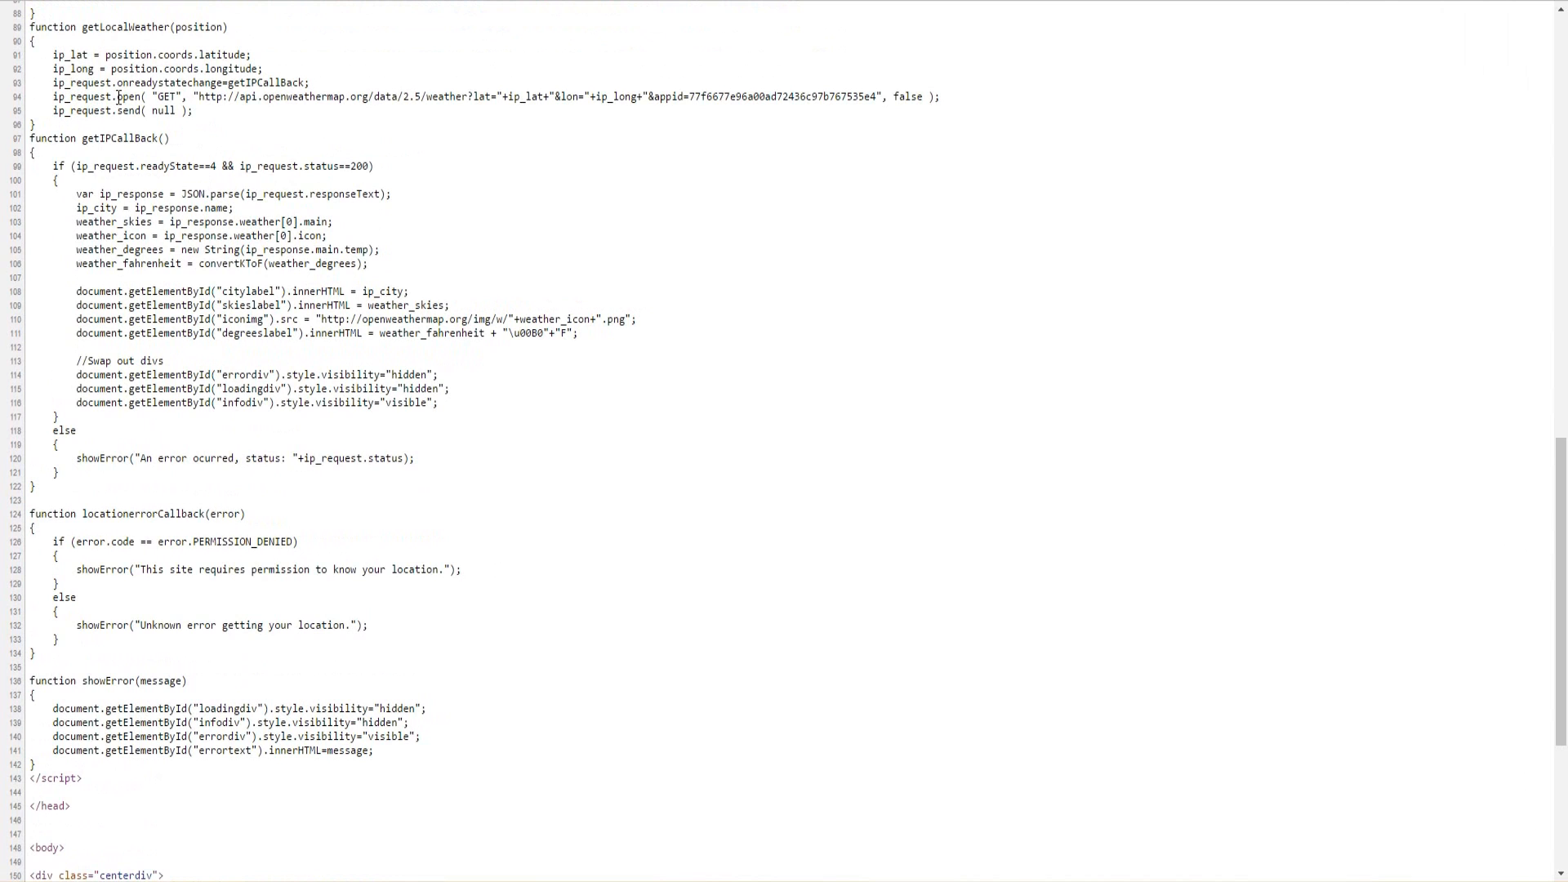
pyautogui.doubleClick(119, 45)
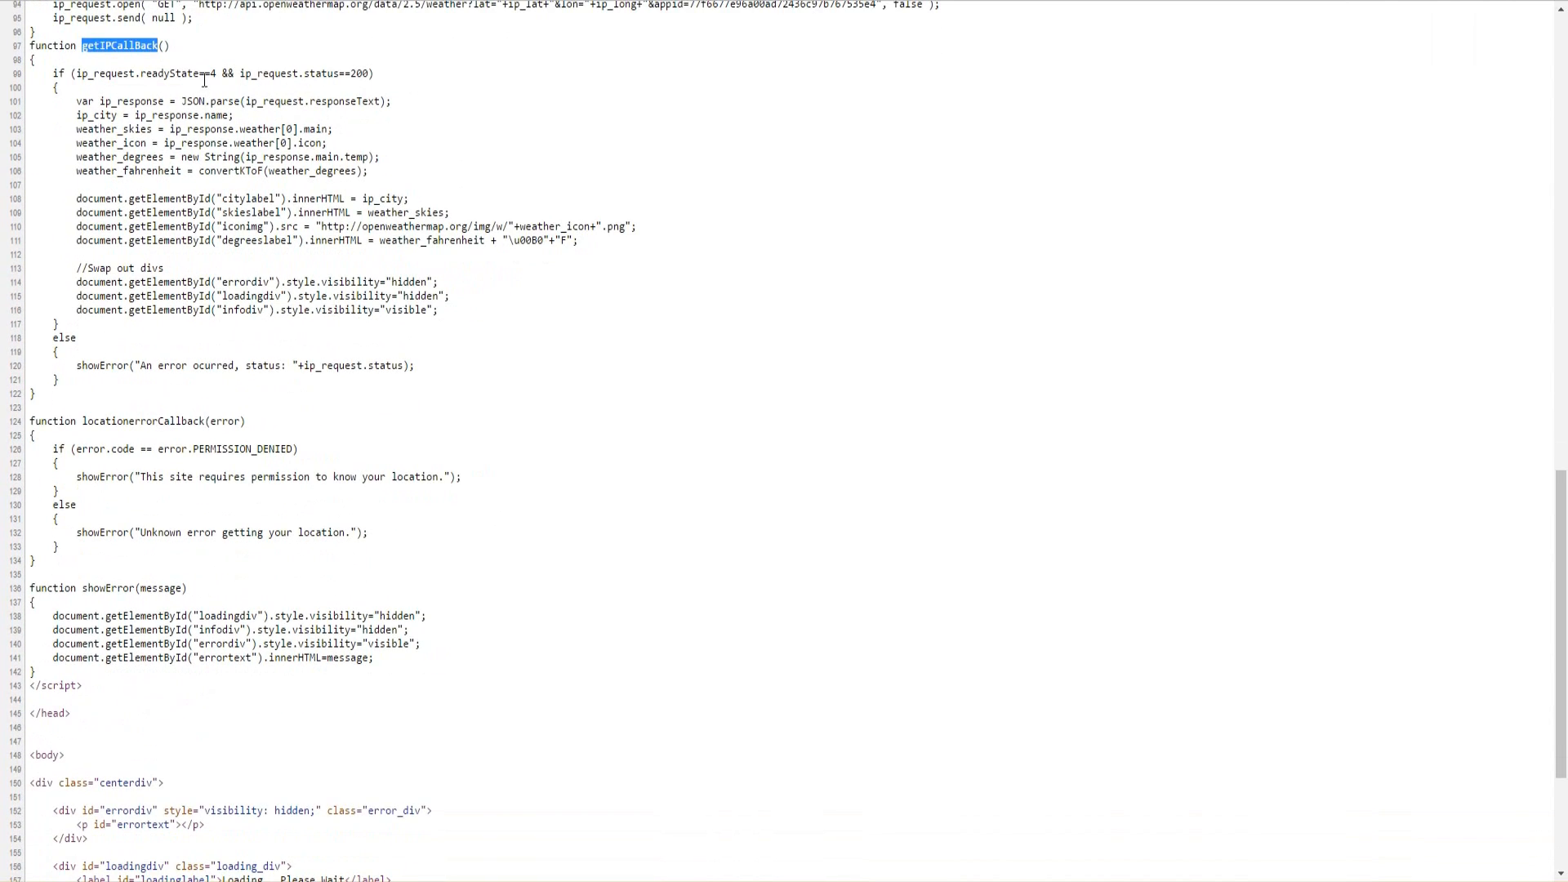
pyautogui.click(471, 205)
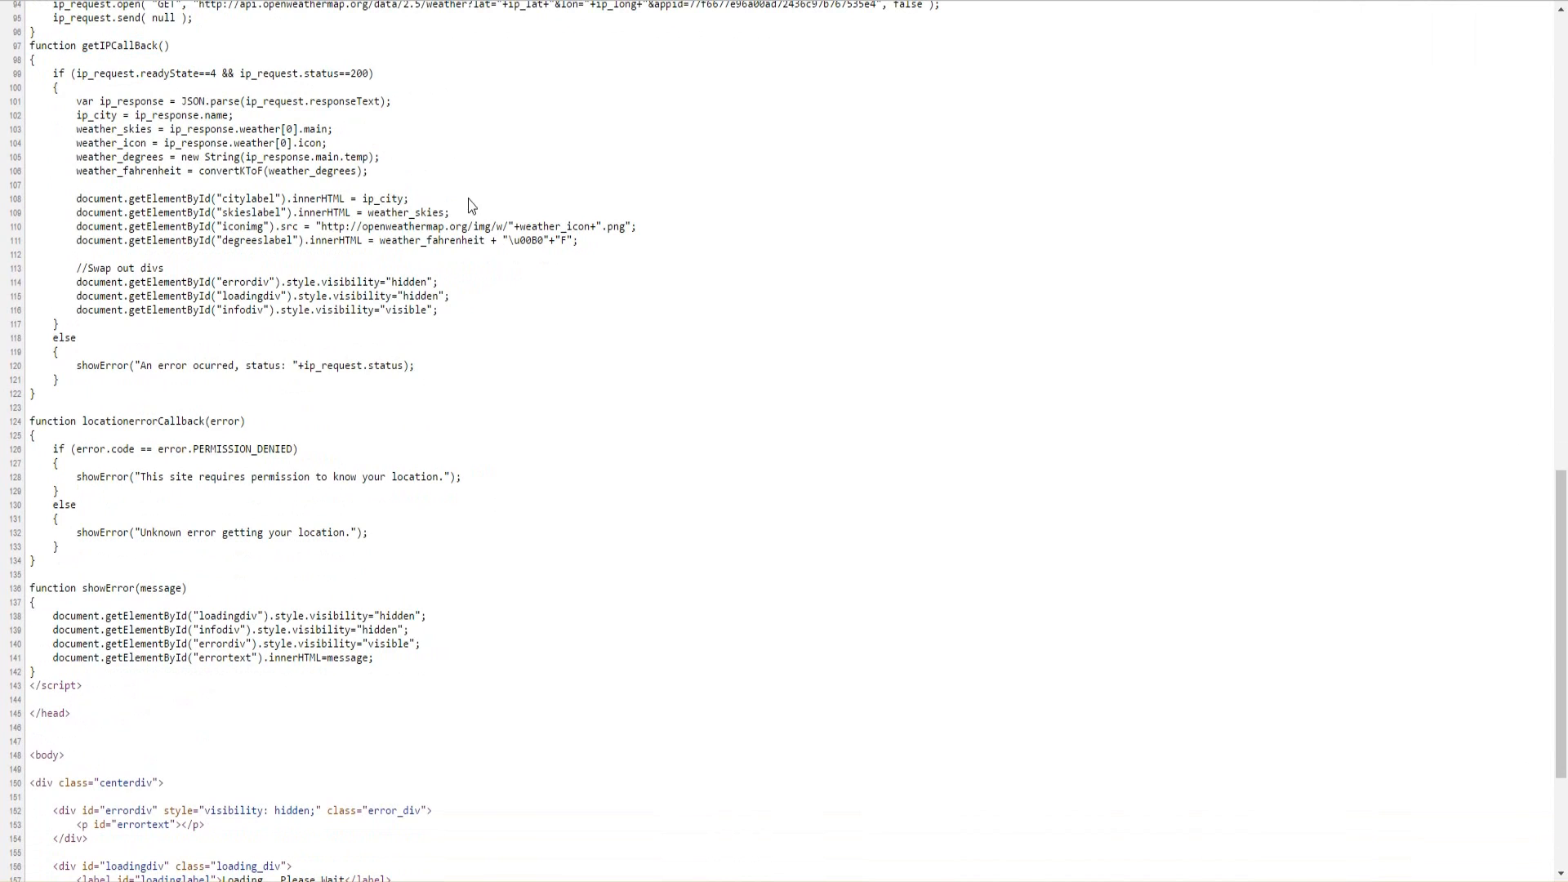
pyautogui.moveTo(432, 371)
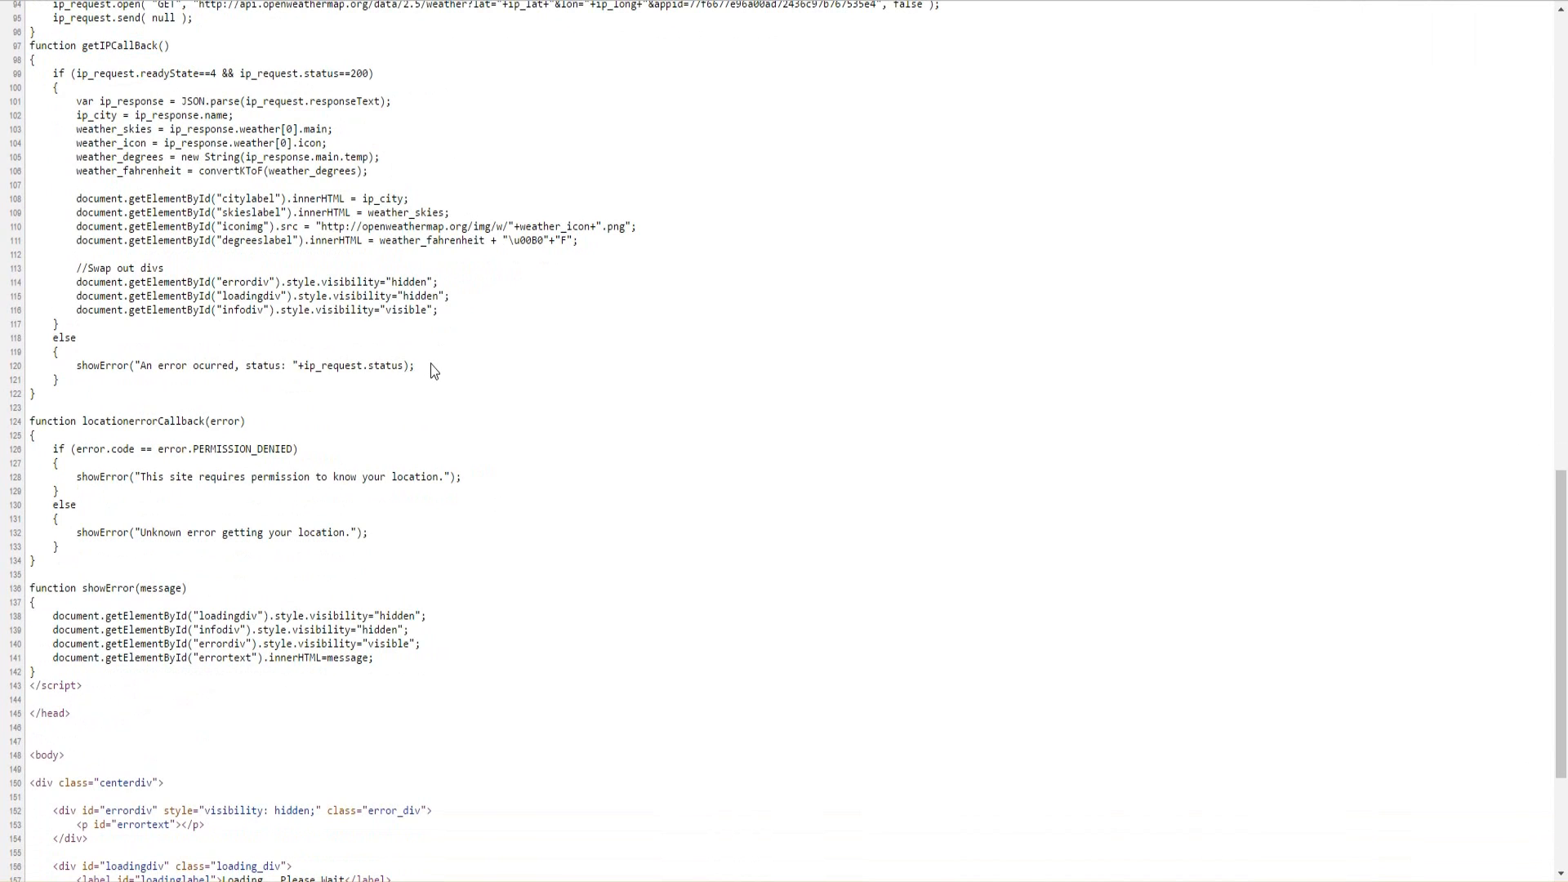
pyautogui.moveTo(131, 378)
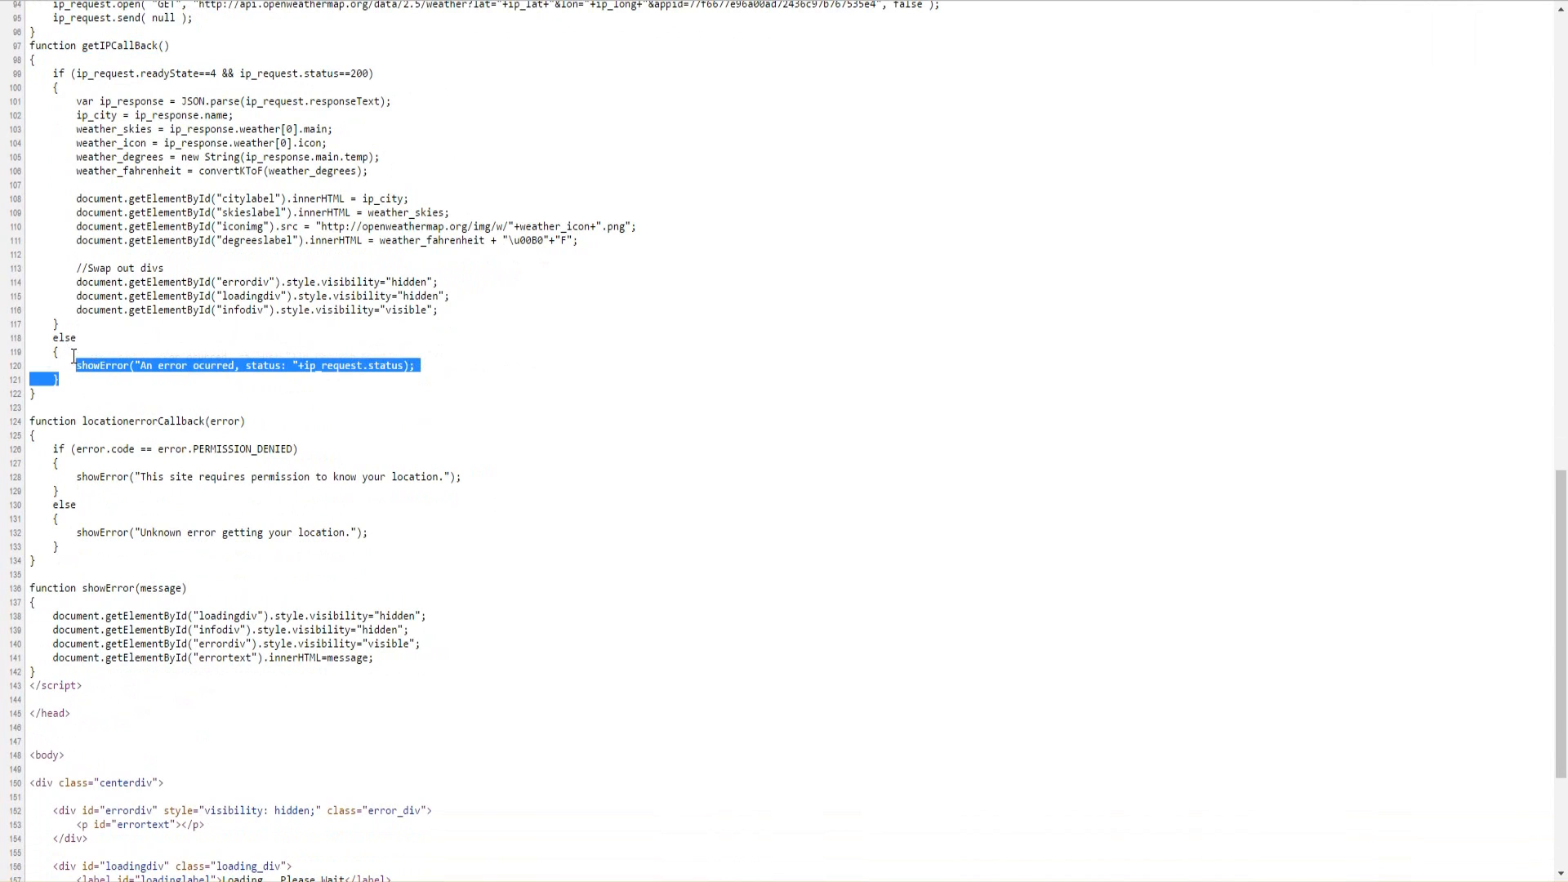
pyautogui.click(54, 161)
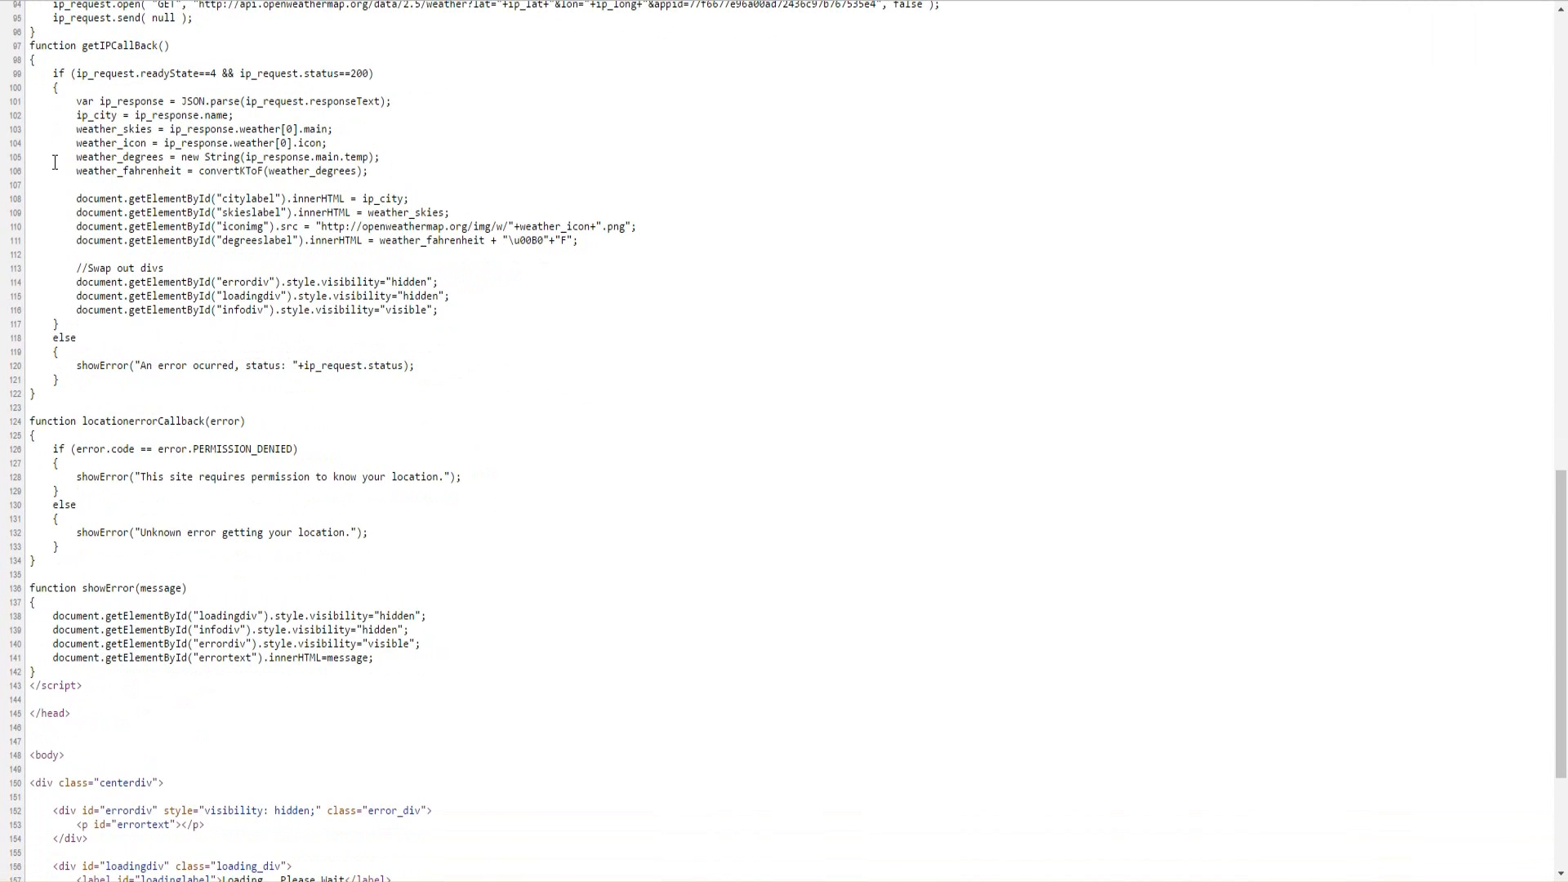
pyautogui.moveTo(89, 98)
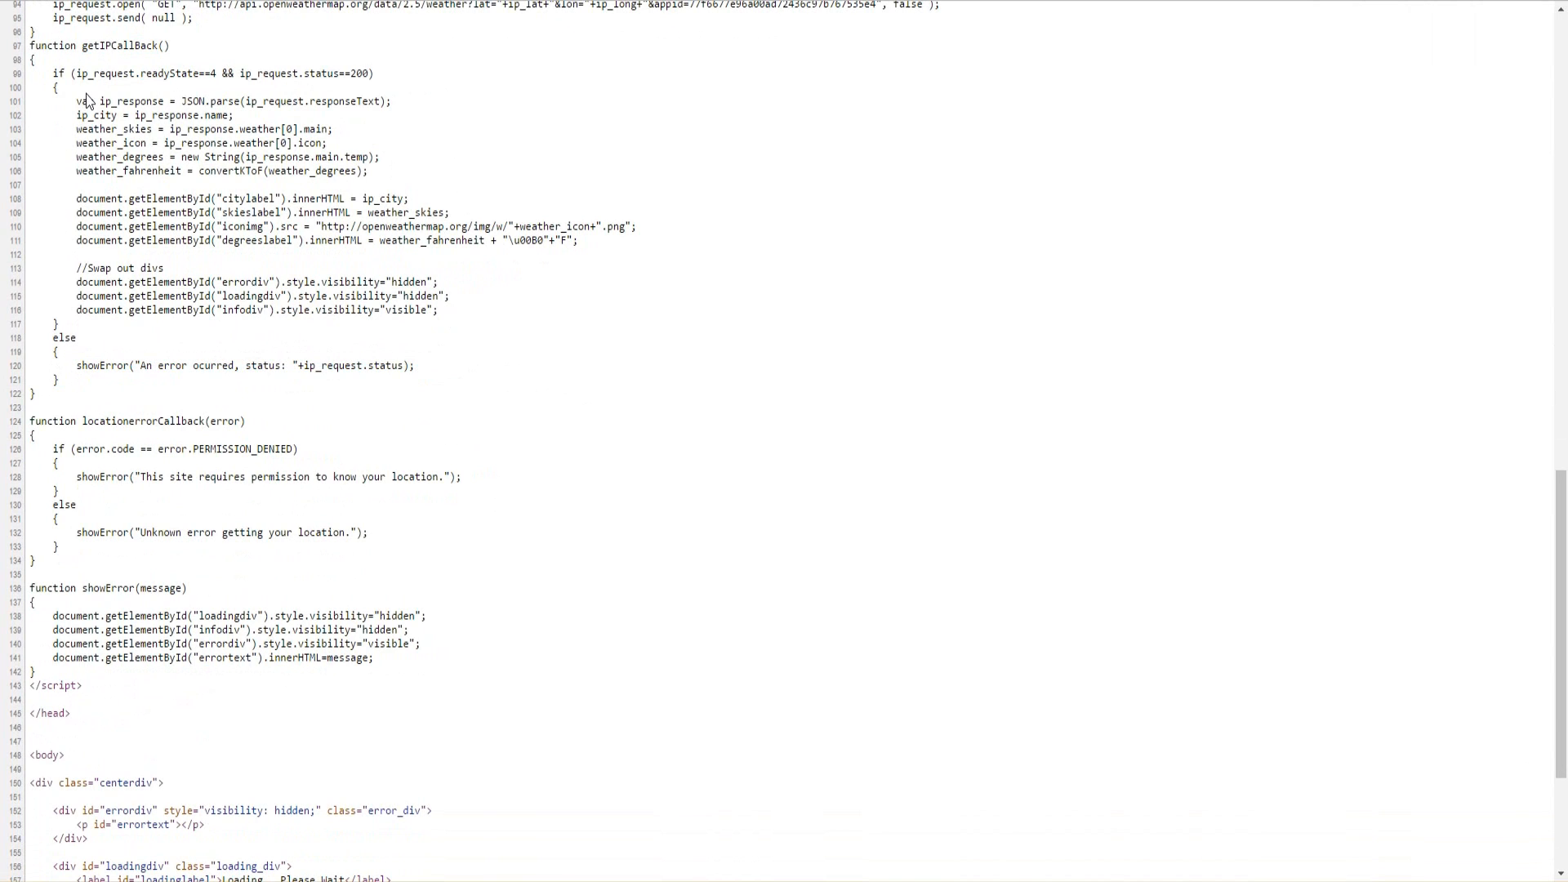
pyautogui.moveTo(155, 103)
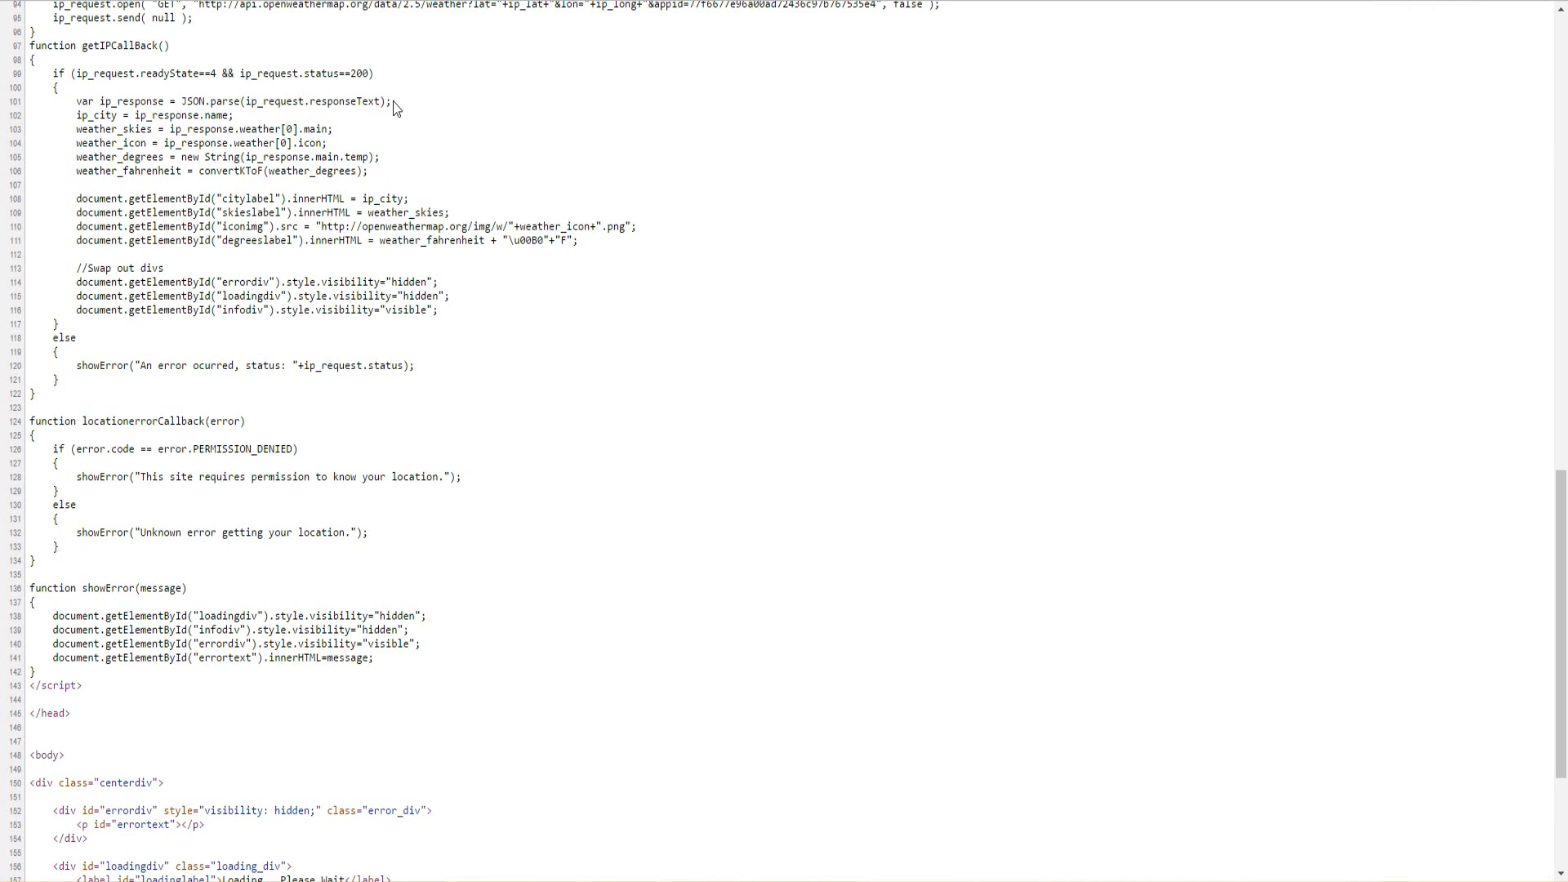
pyautogui.moveTo(314, 137)
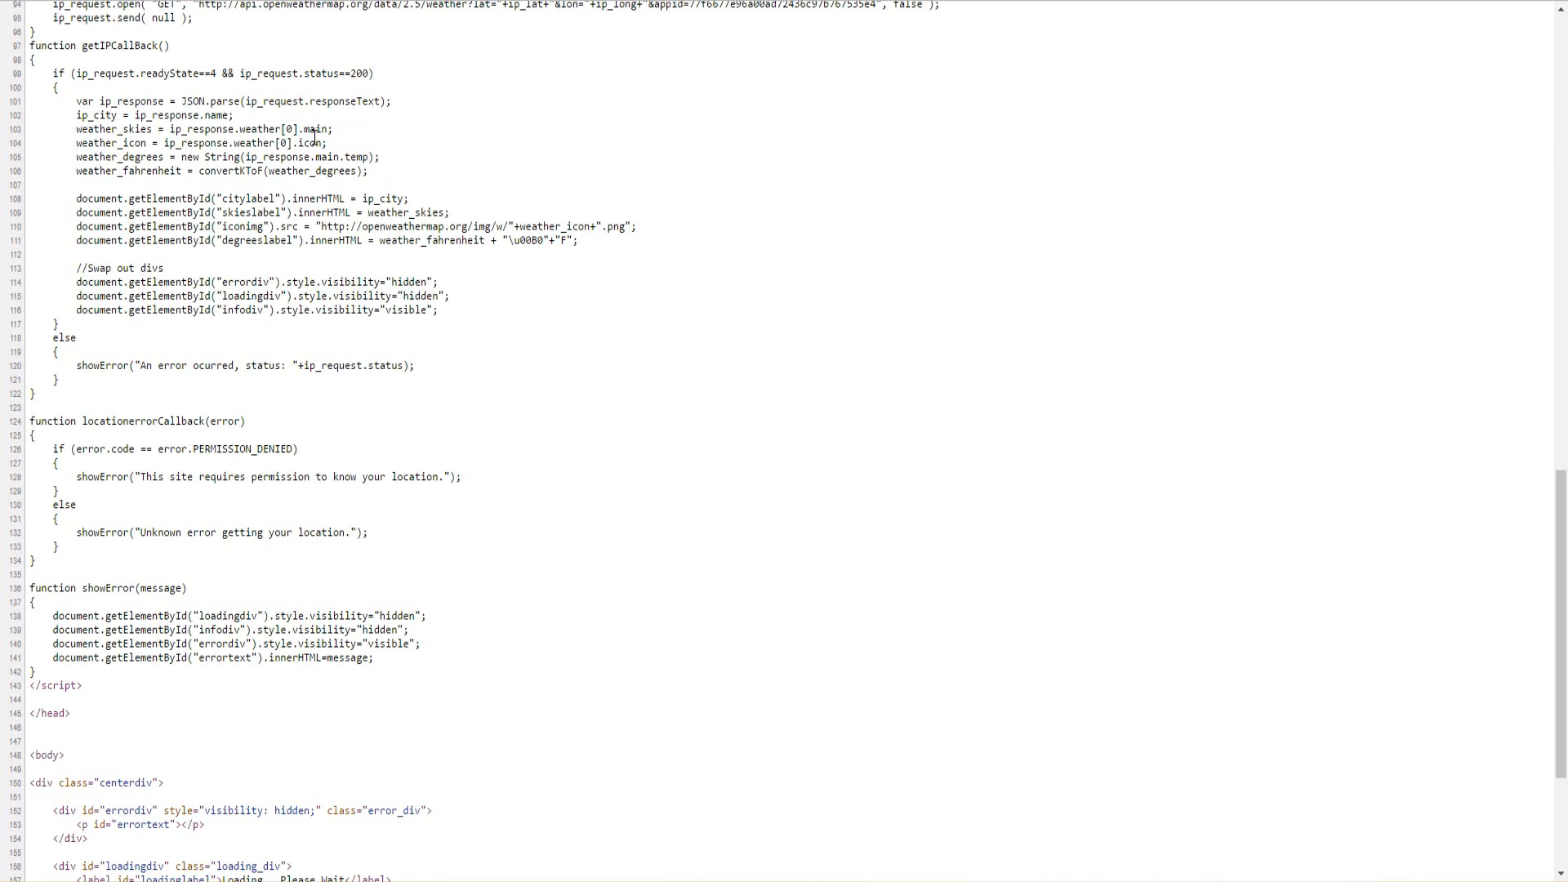
pyautogui.moveTo(450, 176)
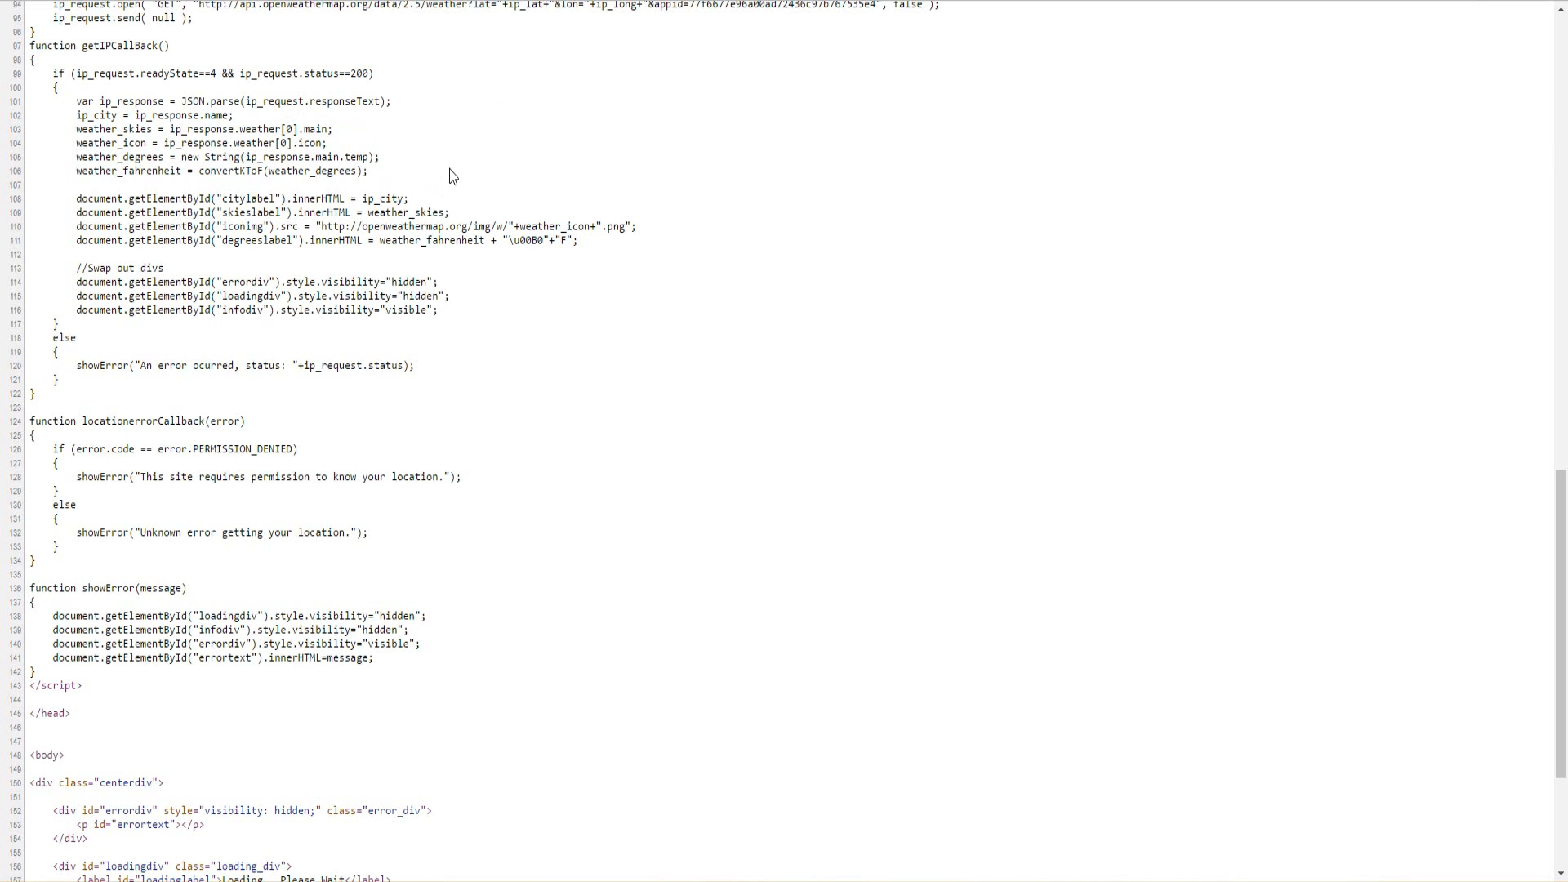
pyautogui.moveTo(407, 186)
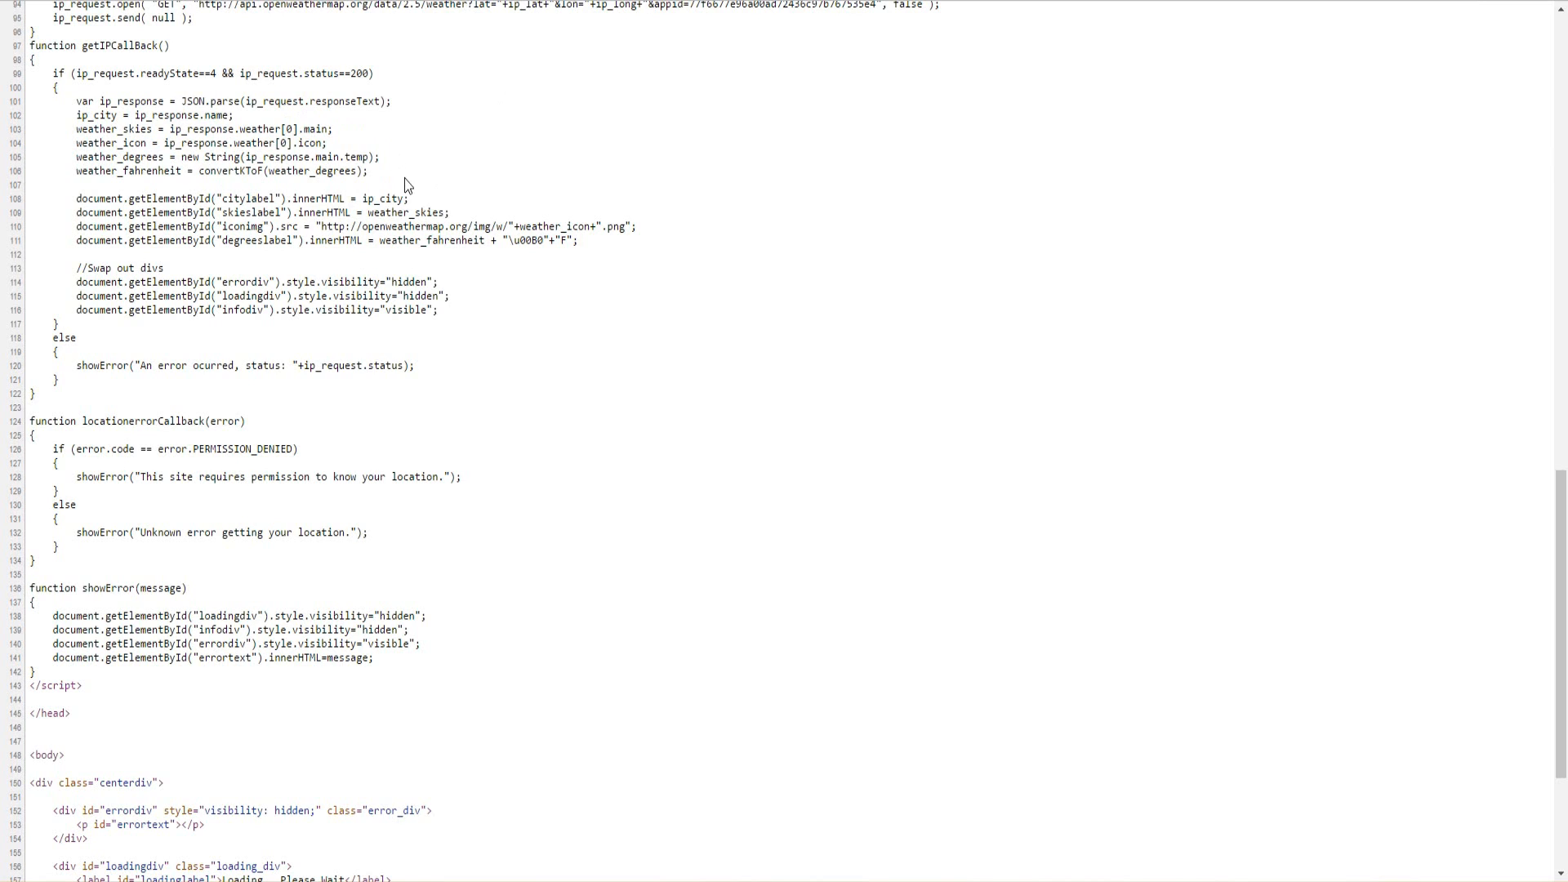
pyautogui.moveTo(383, 179)
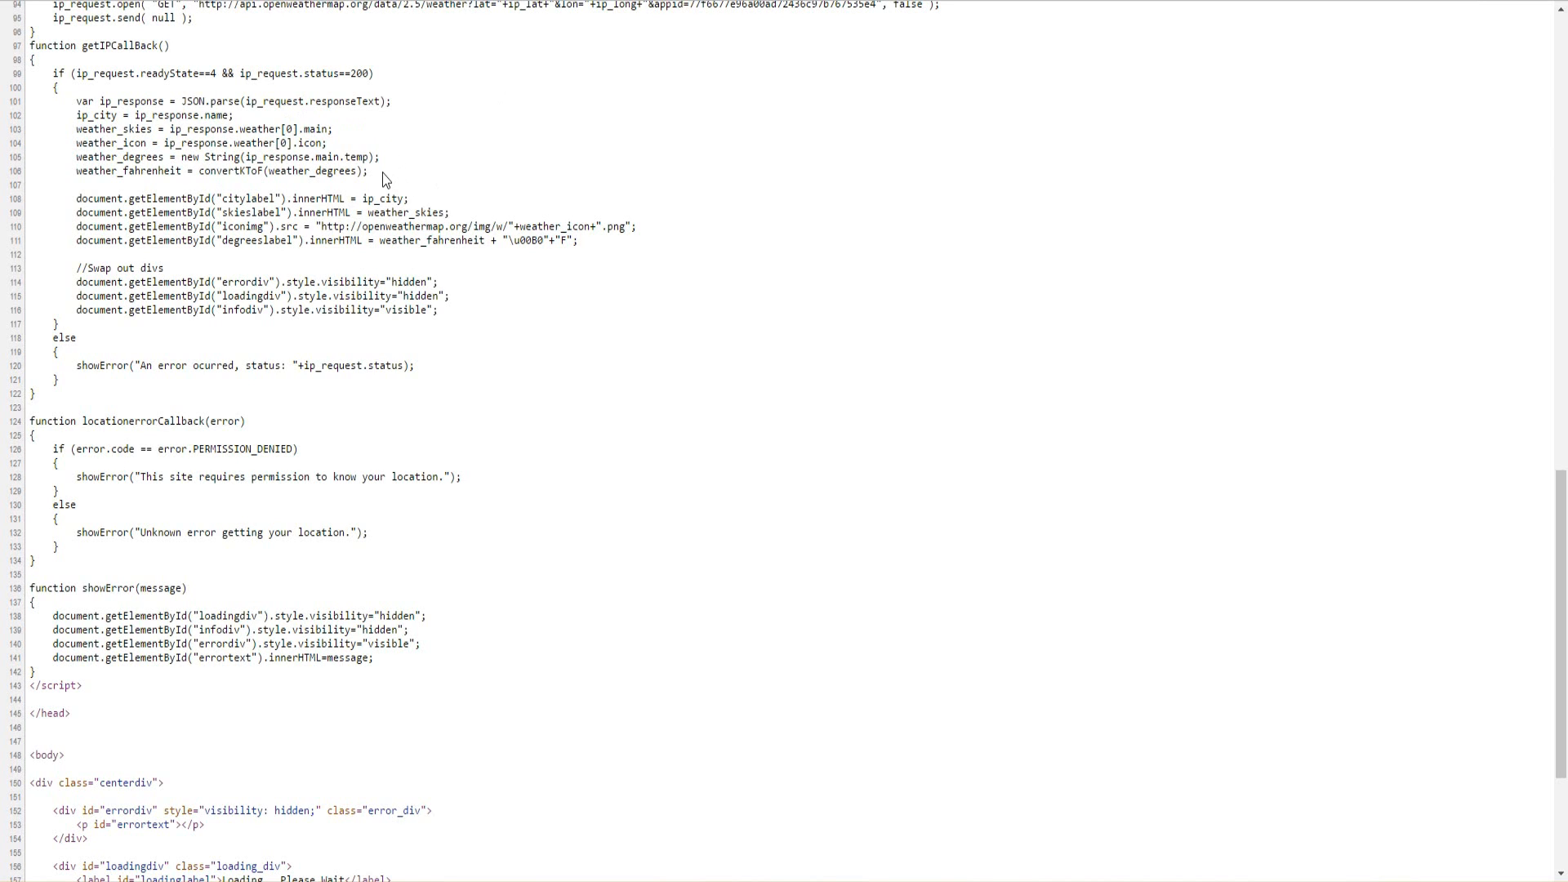
pyautogui.moveTo(237, 187)
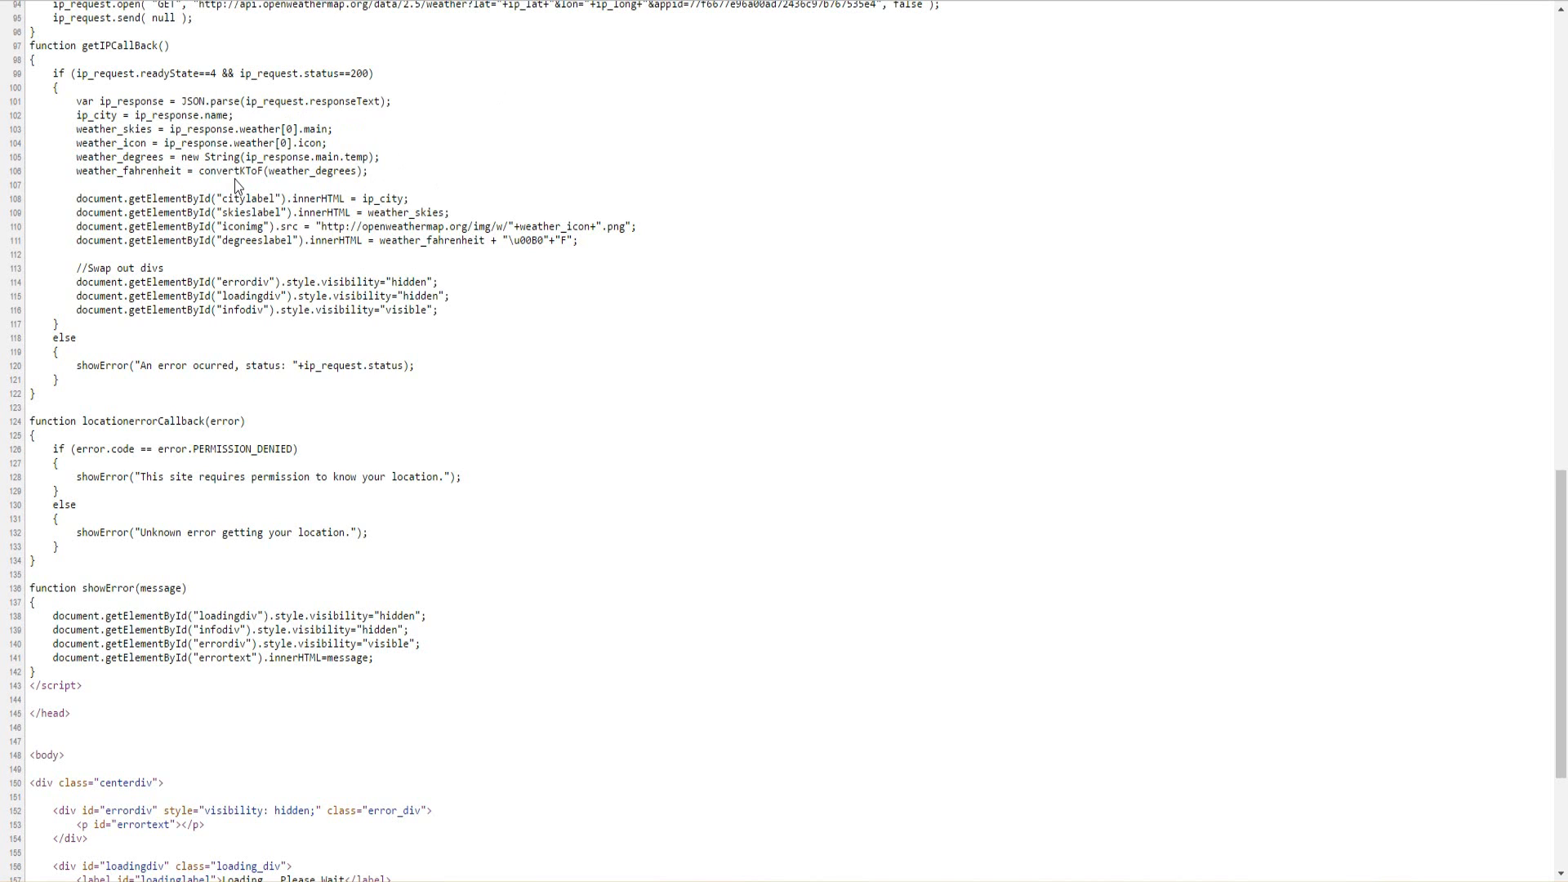
pyautogui.scroll(-3)
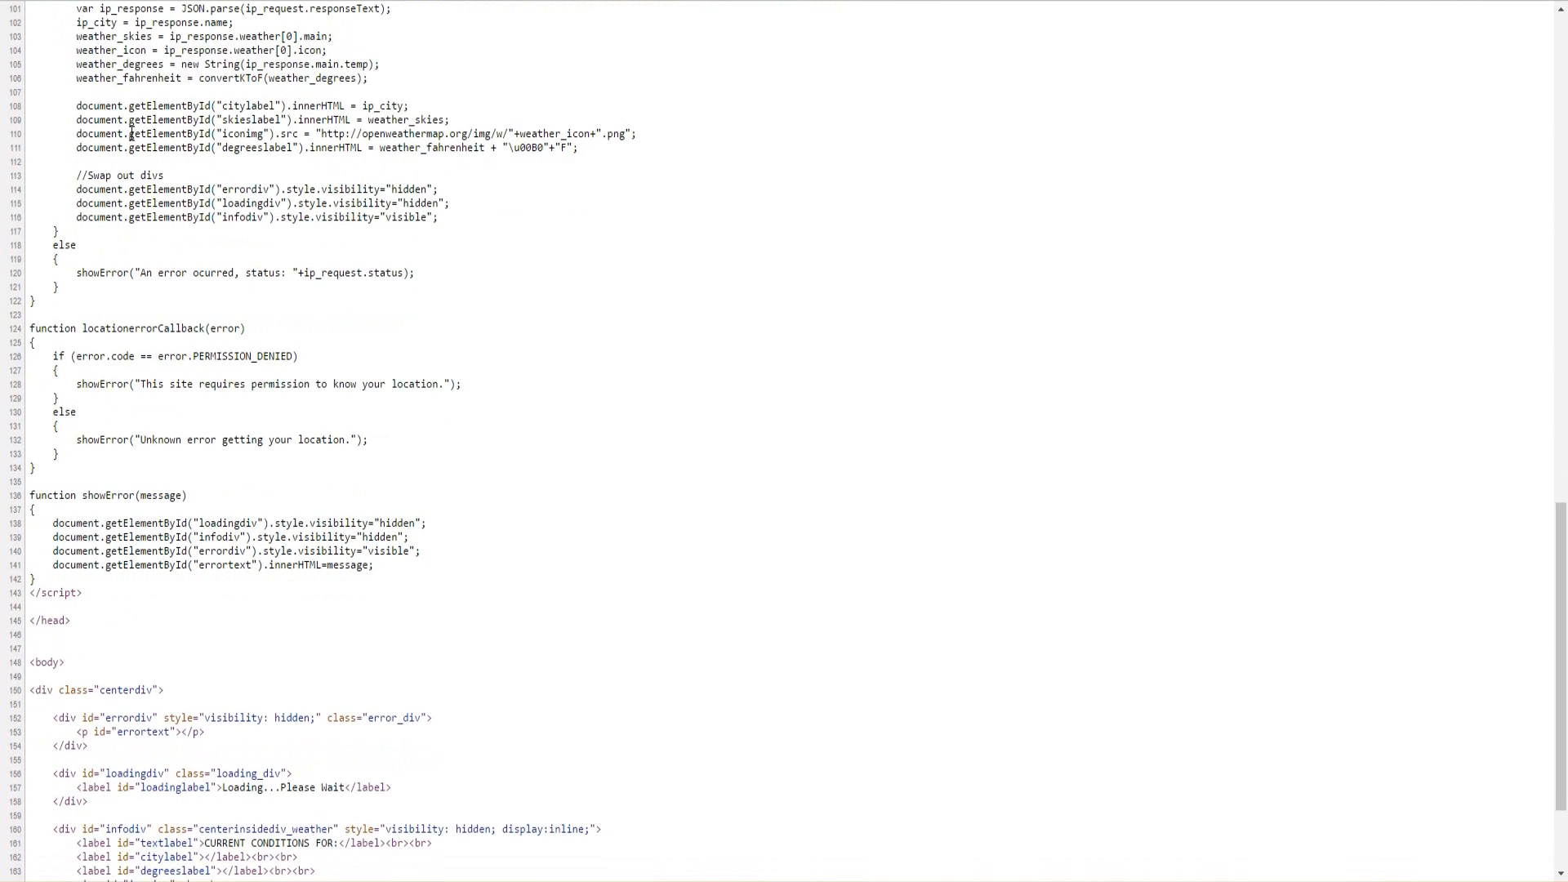
pyautogui.moveTo(75, 105); pyautogui.dragTo(455, 134)
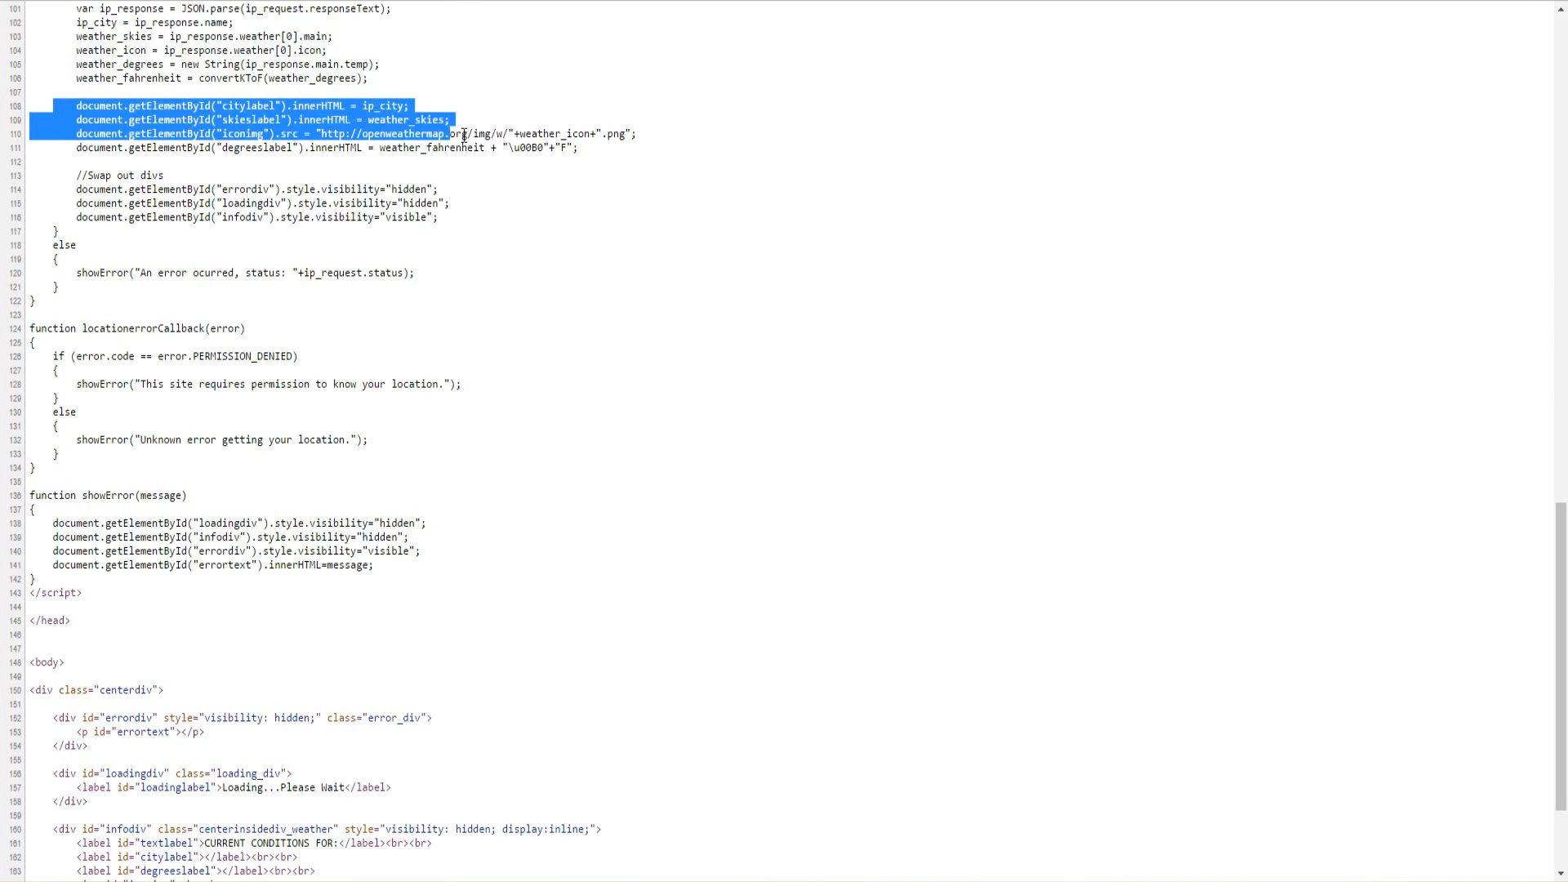
pyautogui.click(668, 143)
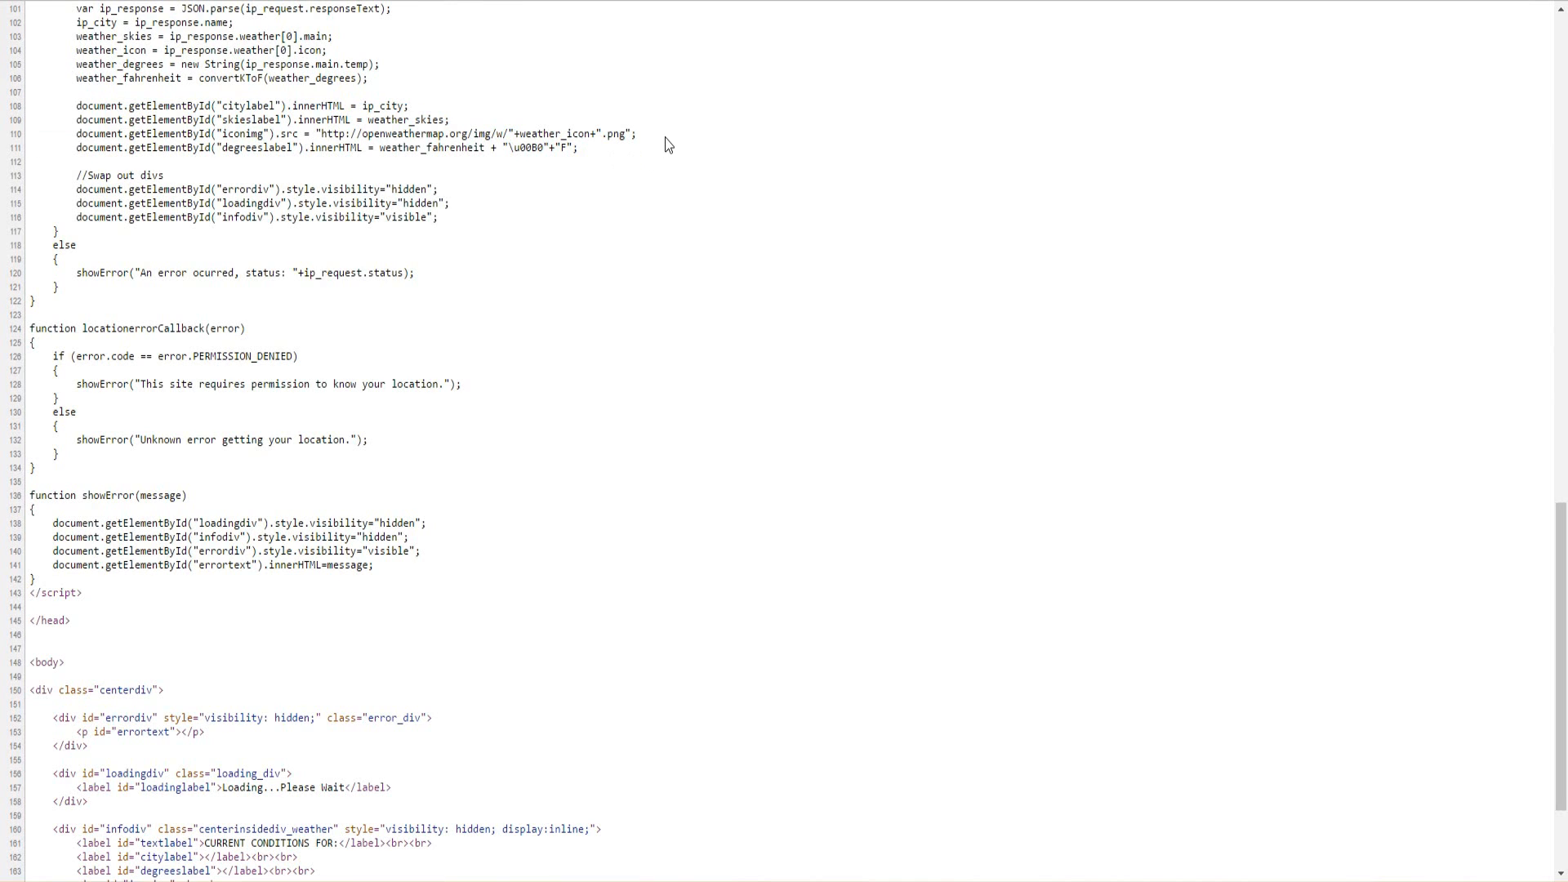
pyautogui.moveTo(73, 106); pyautogui.dragTo(578, 147)
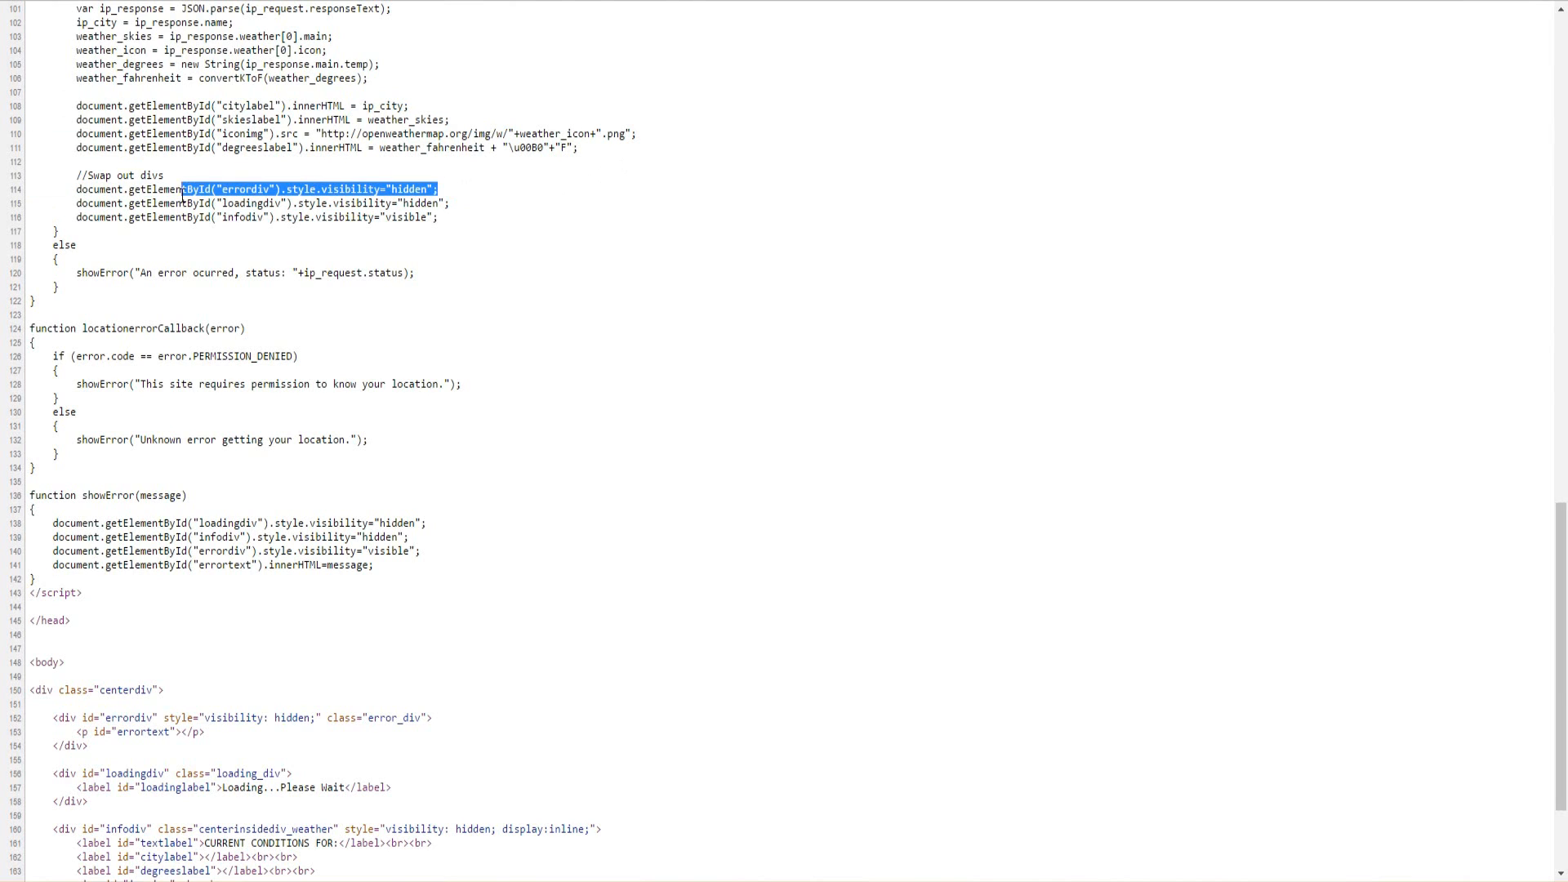
pyautogui.moveTo(437, 189); pyautogui.dragTo(450, 203)
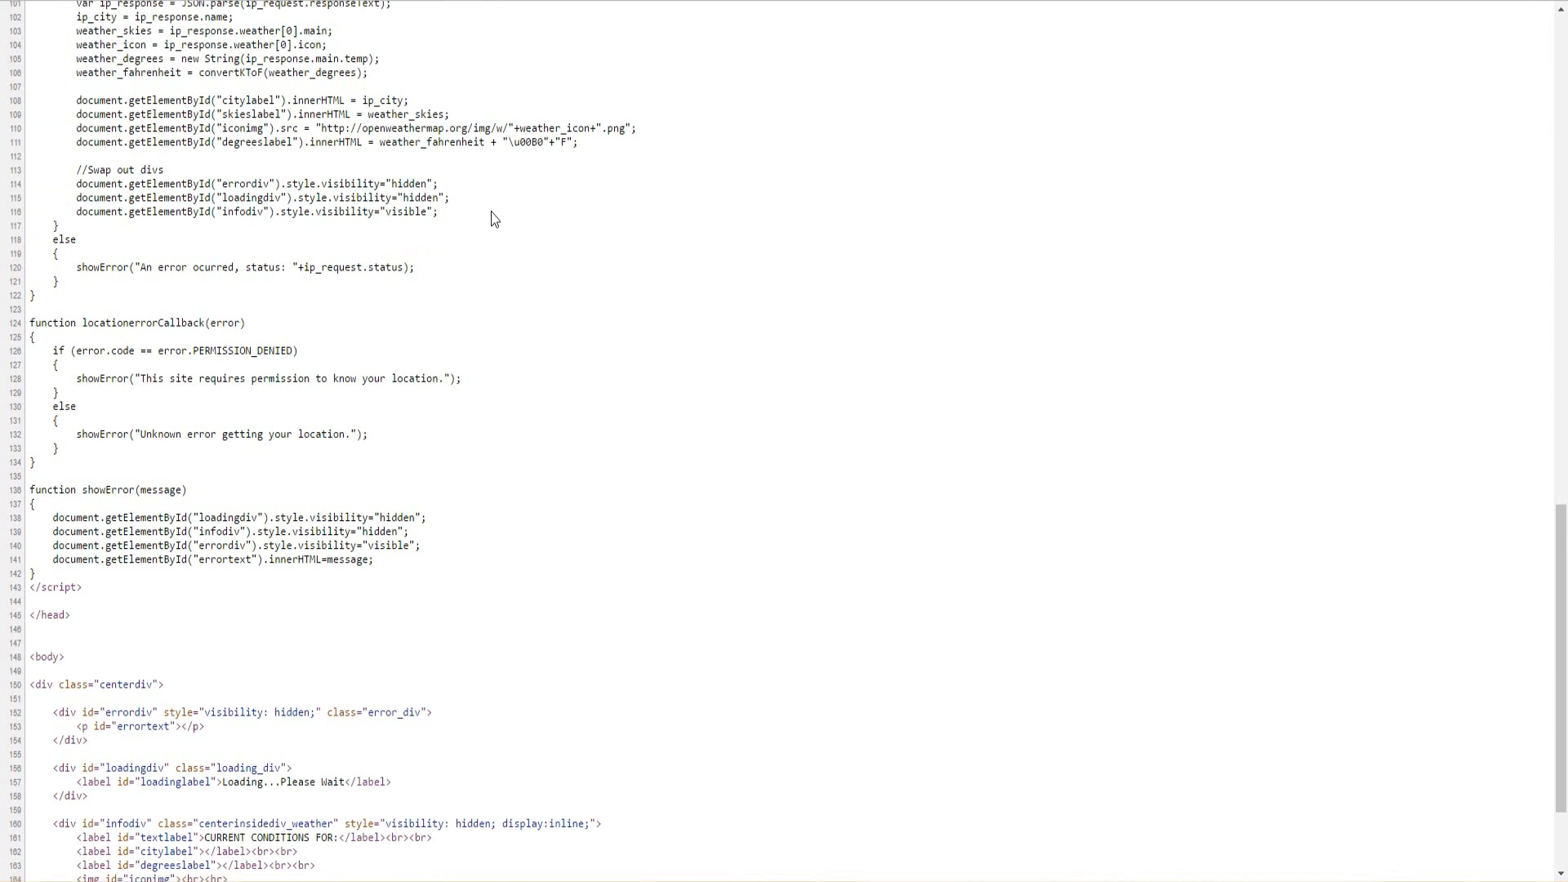
pyautogui.scroll(-3)
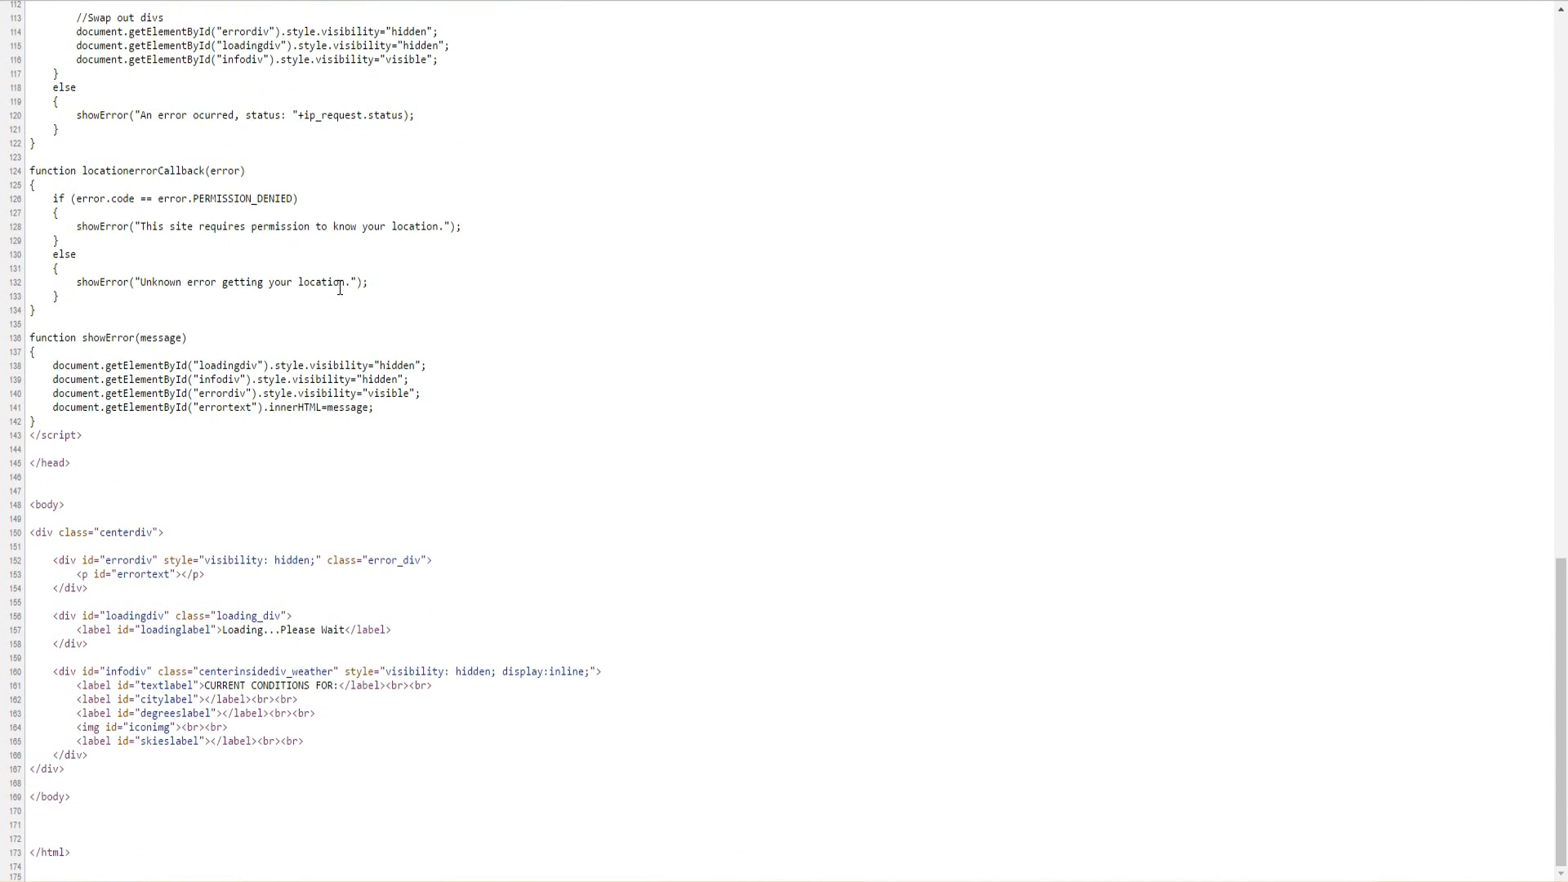
pyautogui.moveTo(415, 330)
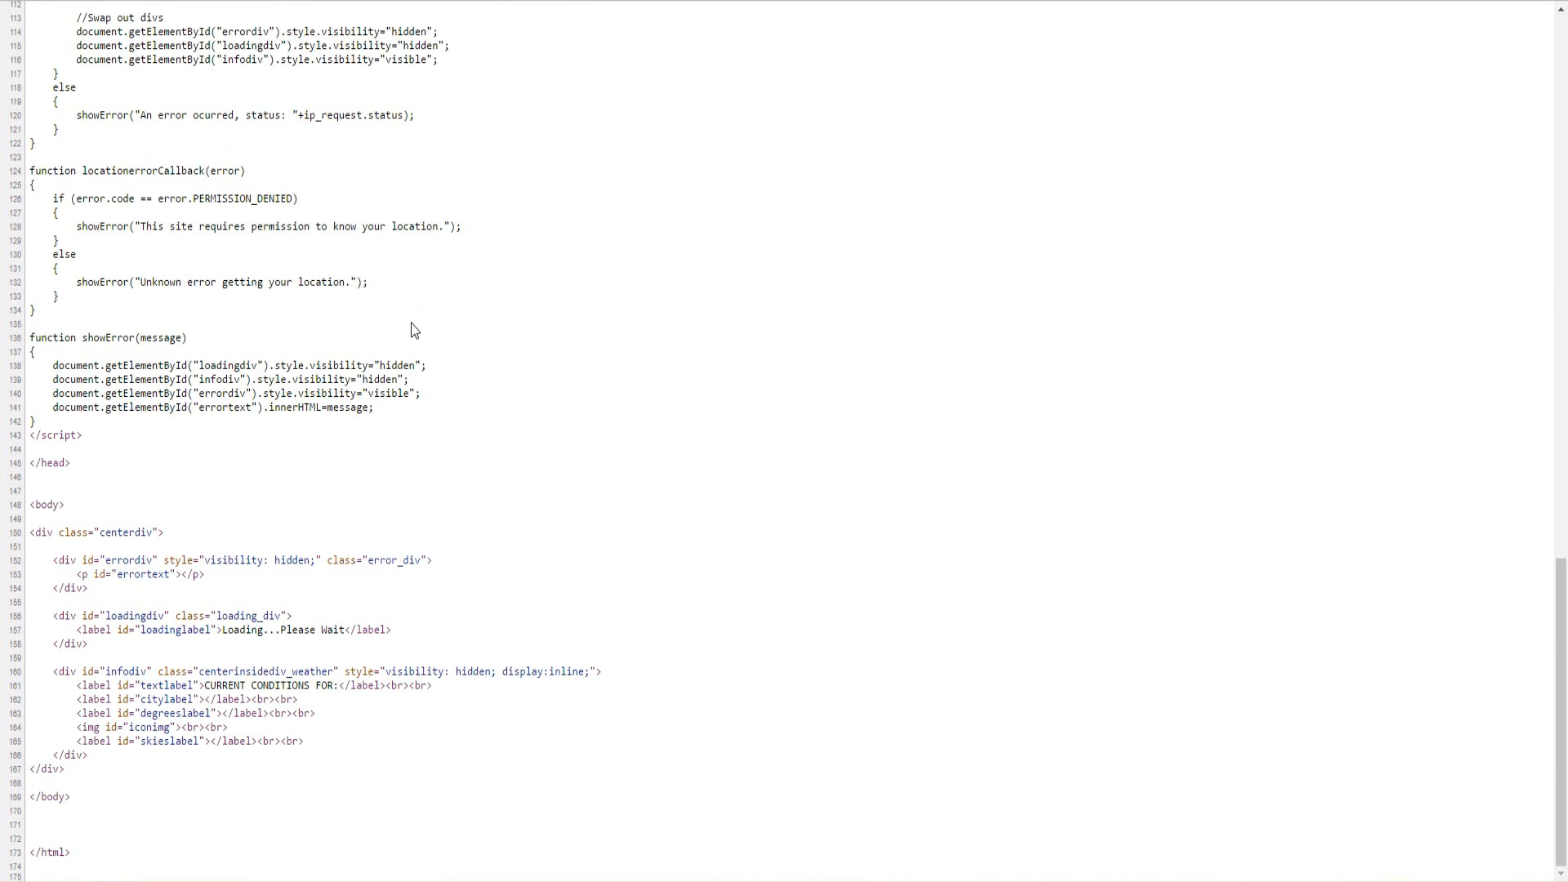
pyautogui.moveTo(601, 455)
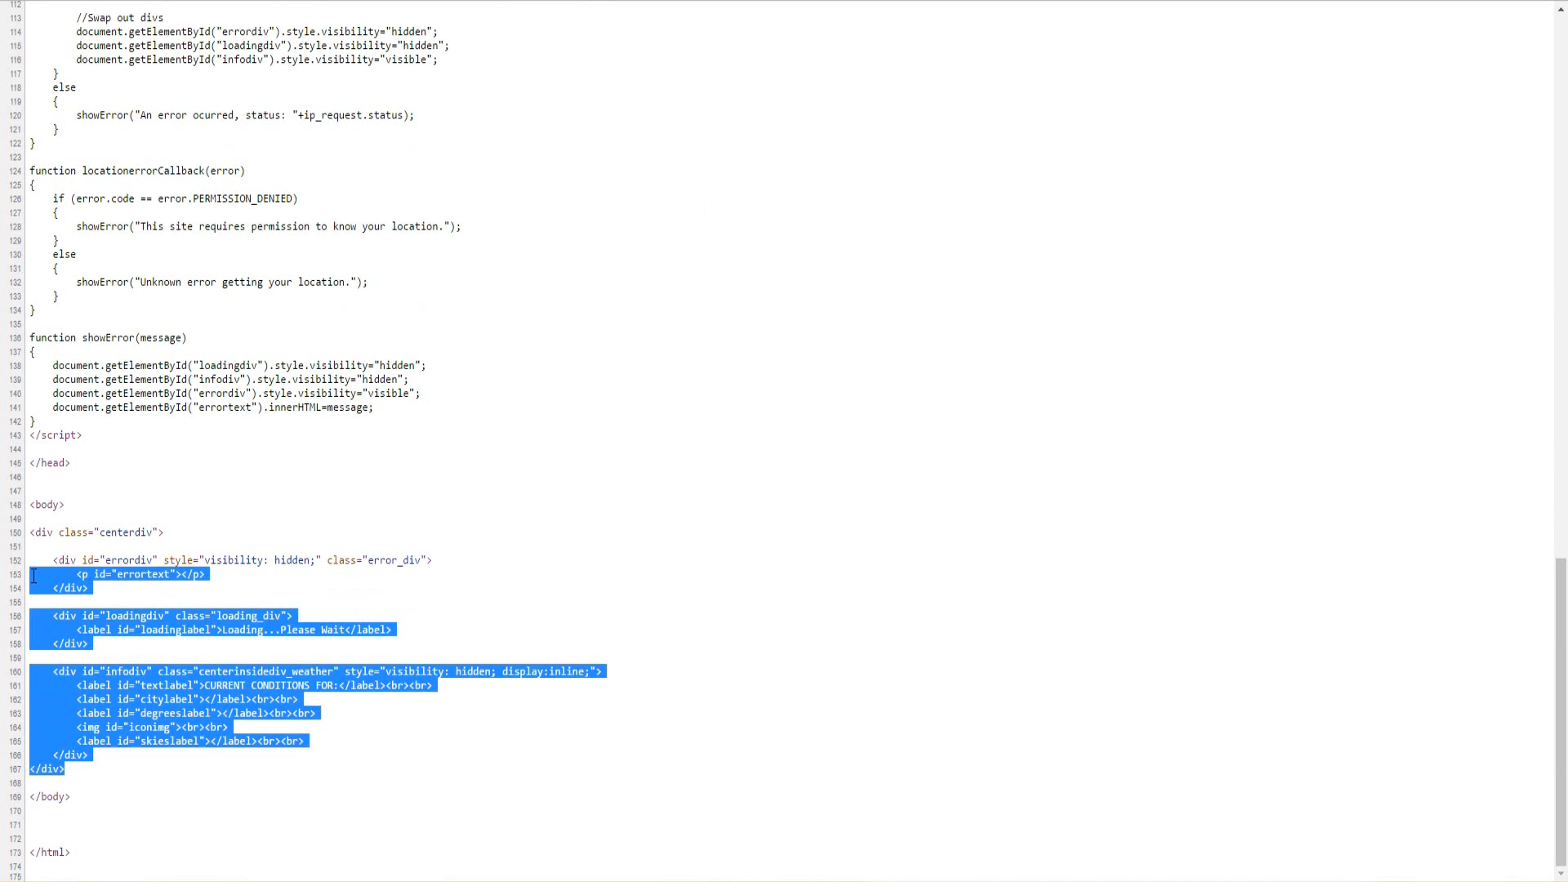
pyautogui.click(686, 536)
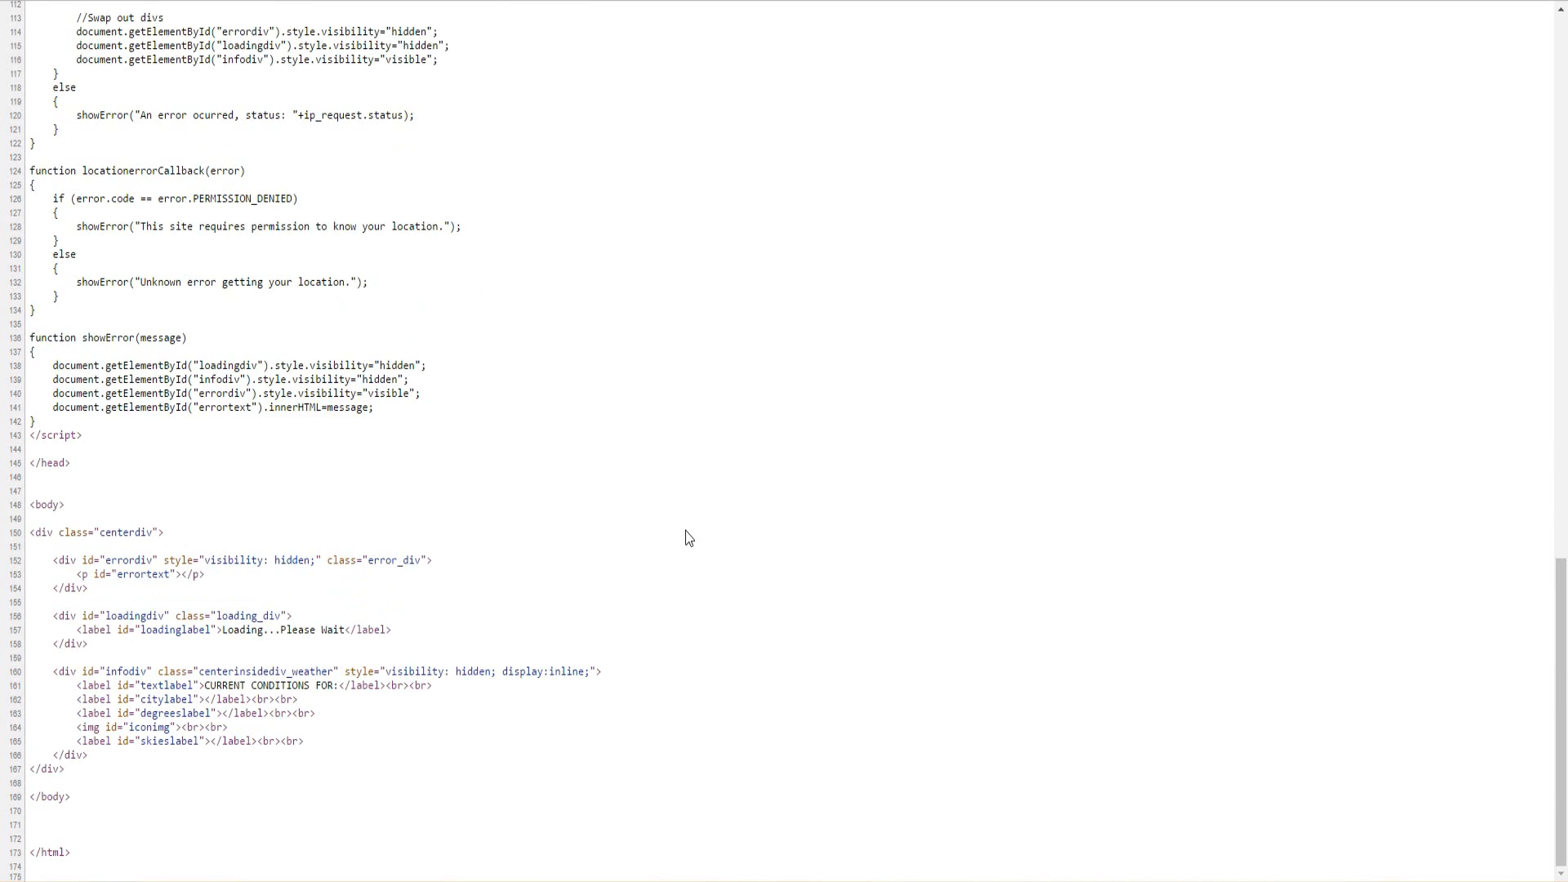
pyautogui.scroll(3)
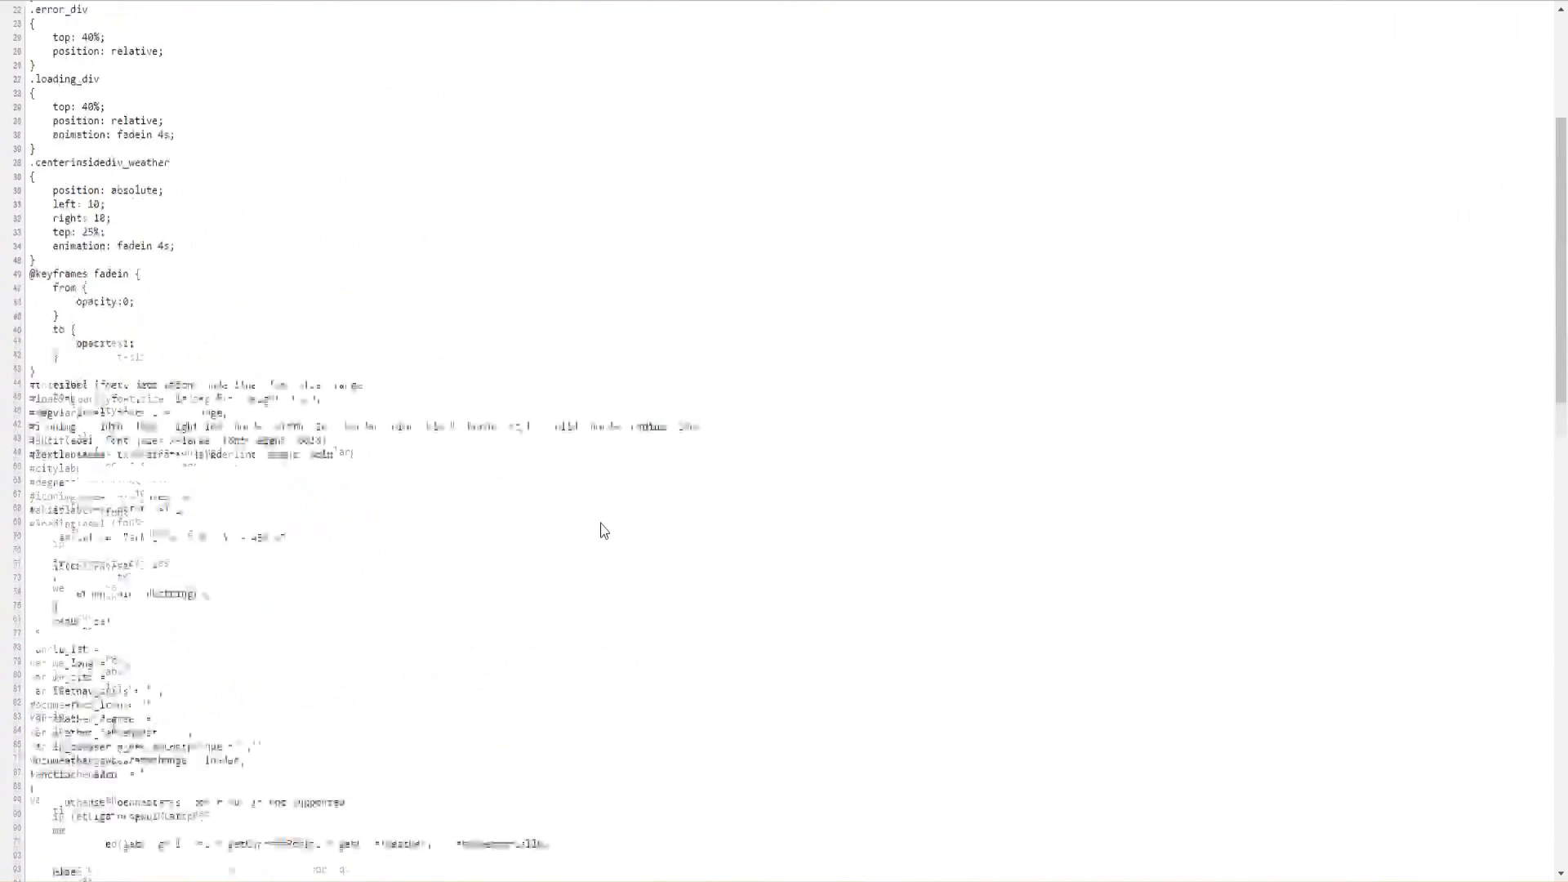
pyautogui.scroll(-3)
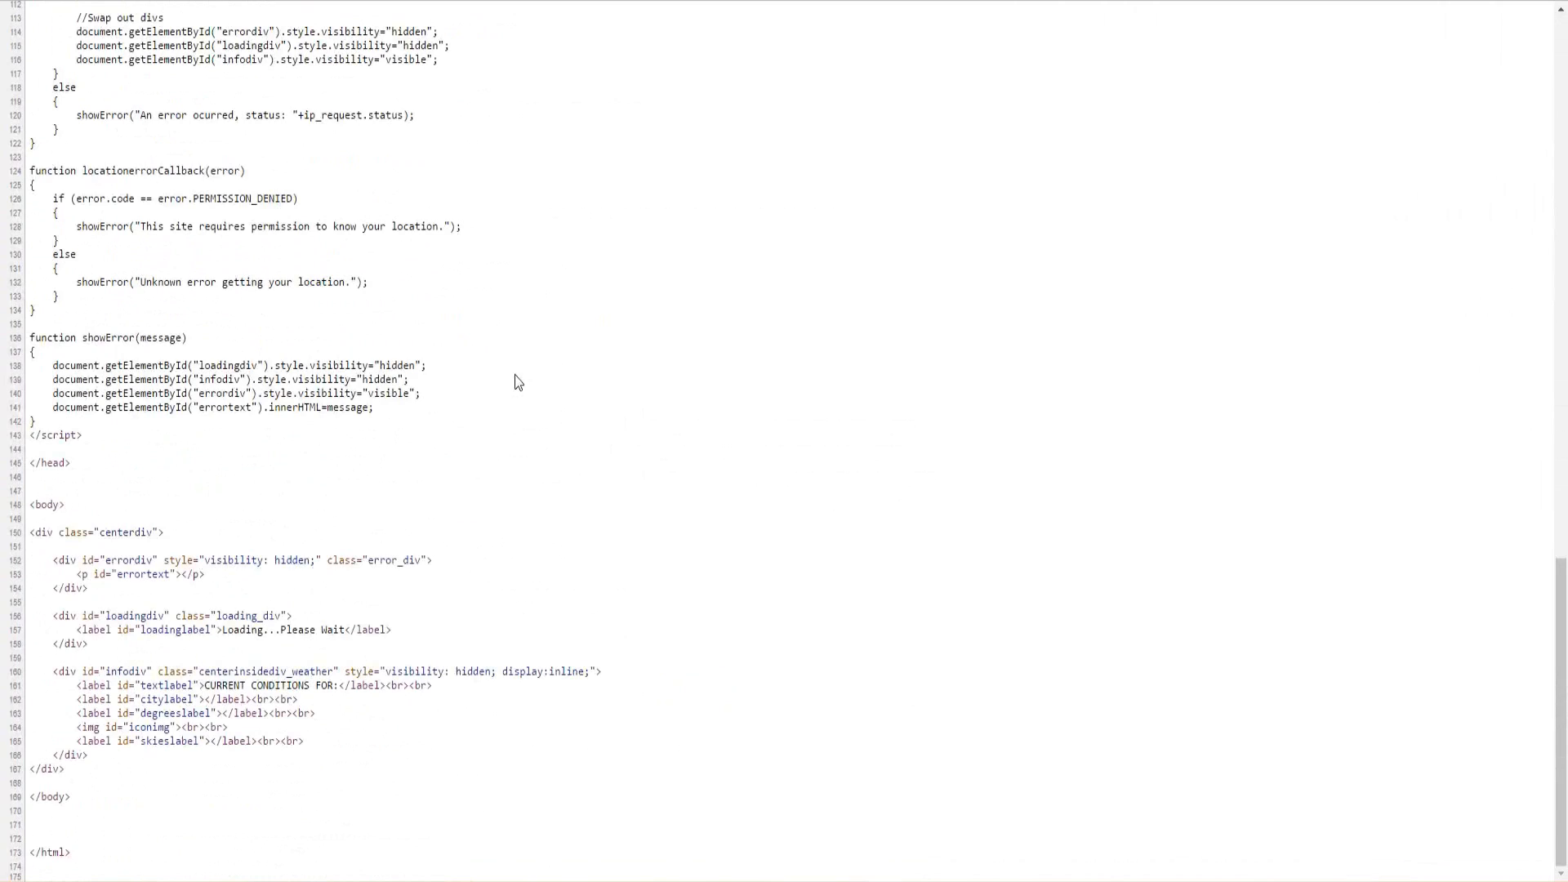
pyautogui.moveTo(531, 437)
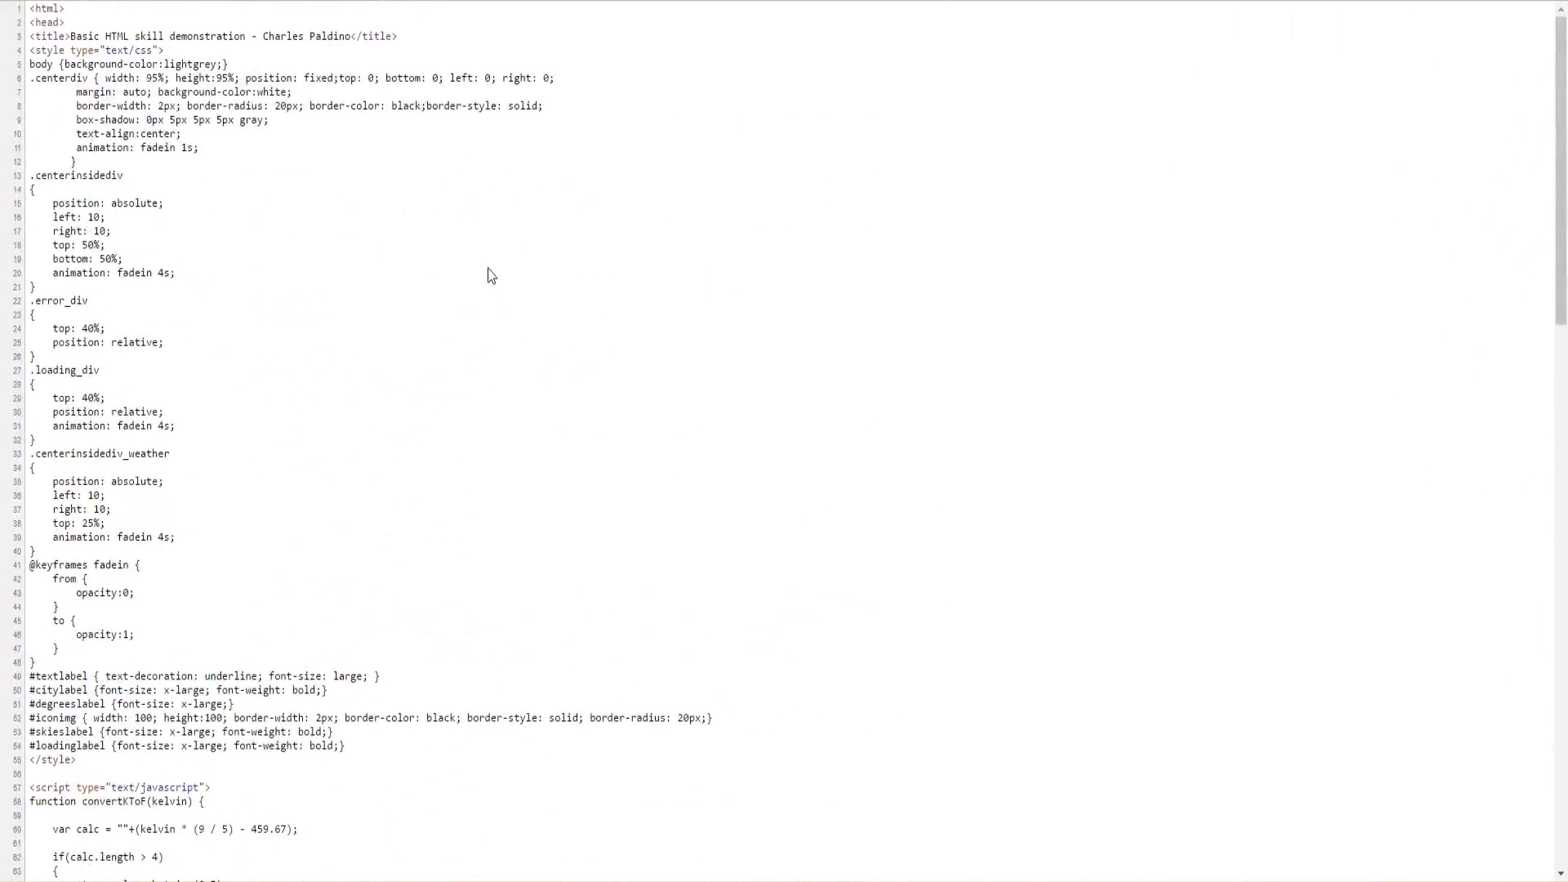
pyautogui.scroll(-3)
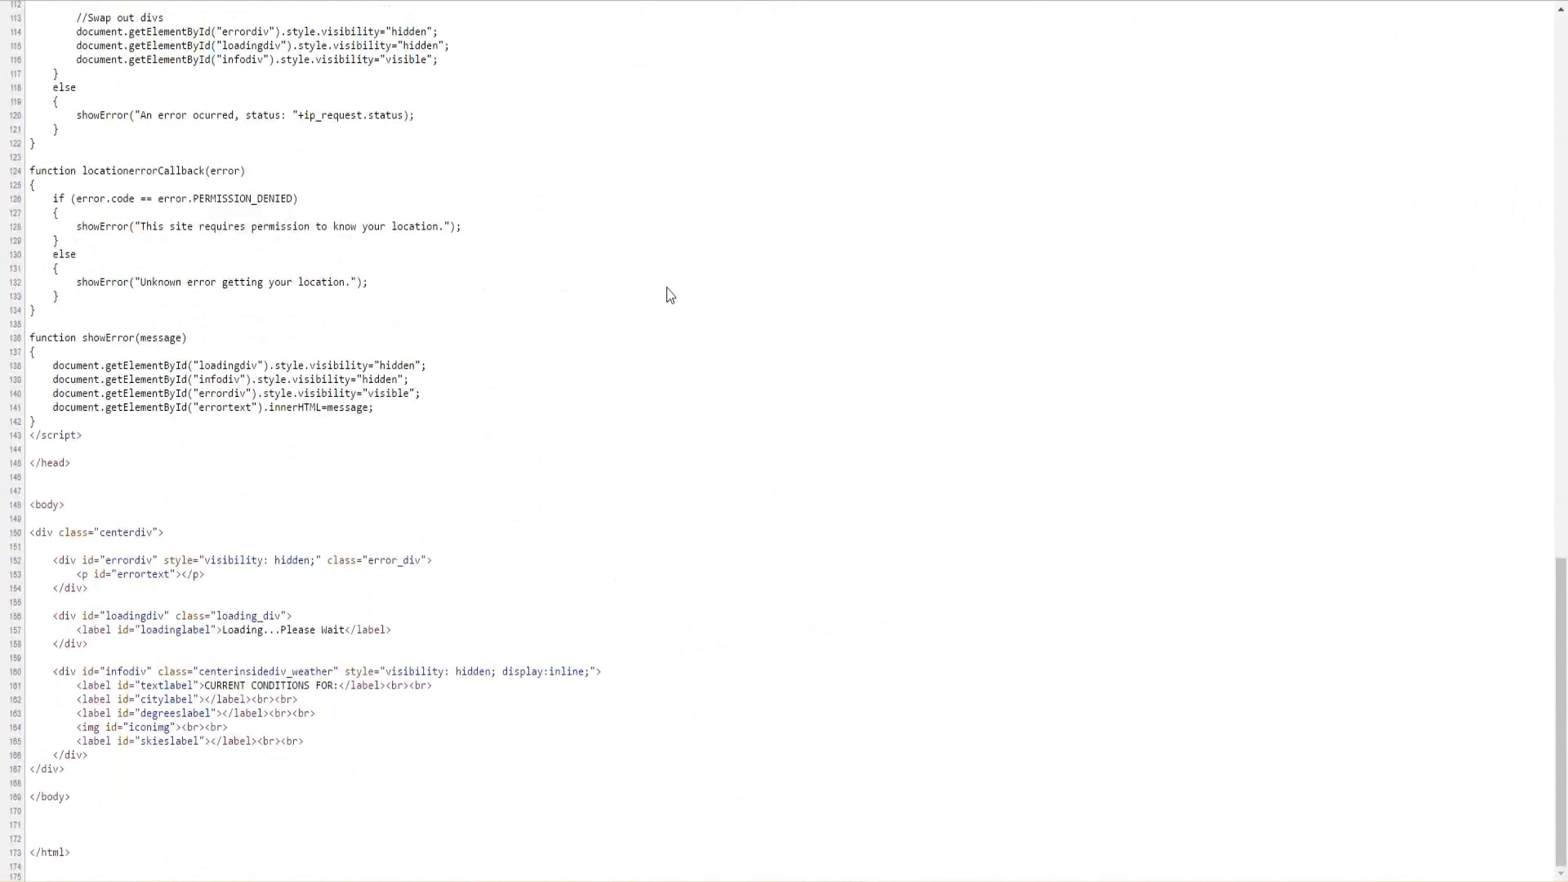
pyautogui.moveTo(668, 333)
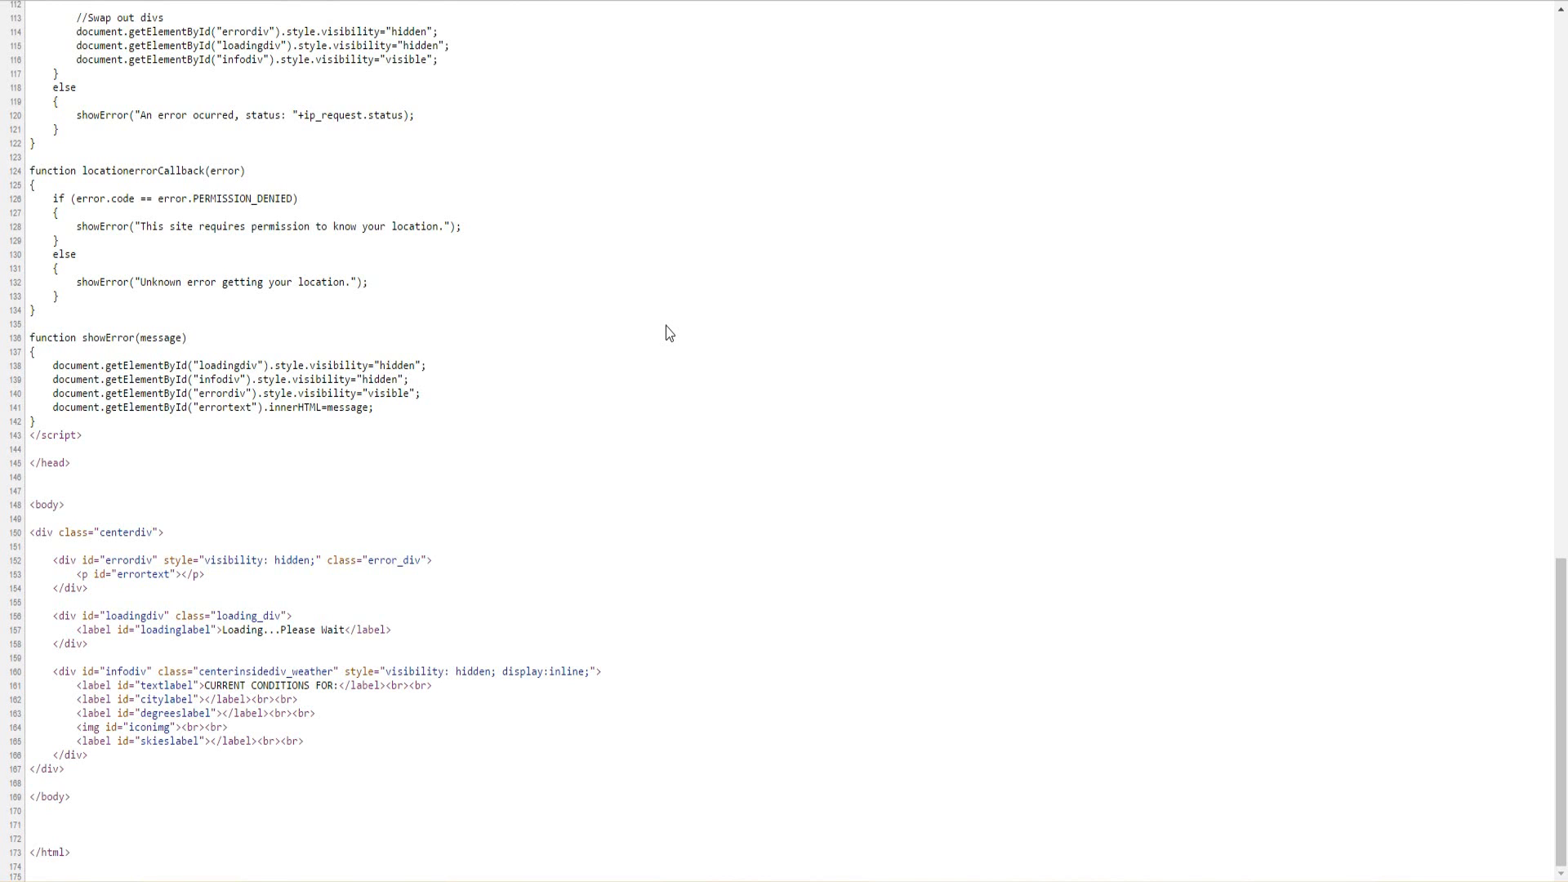
pyautogui.moveTo(657, 316)
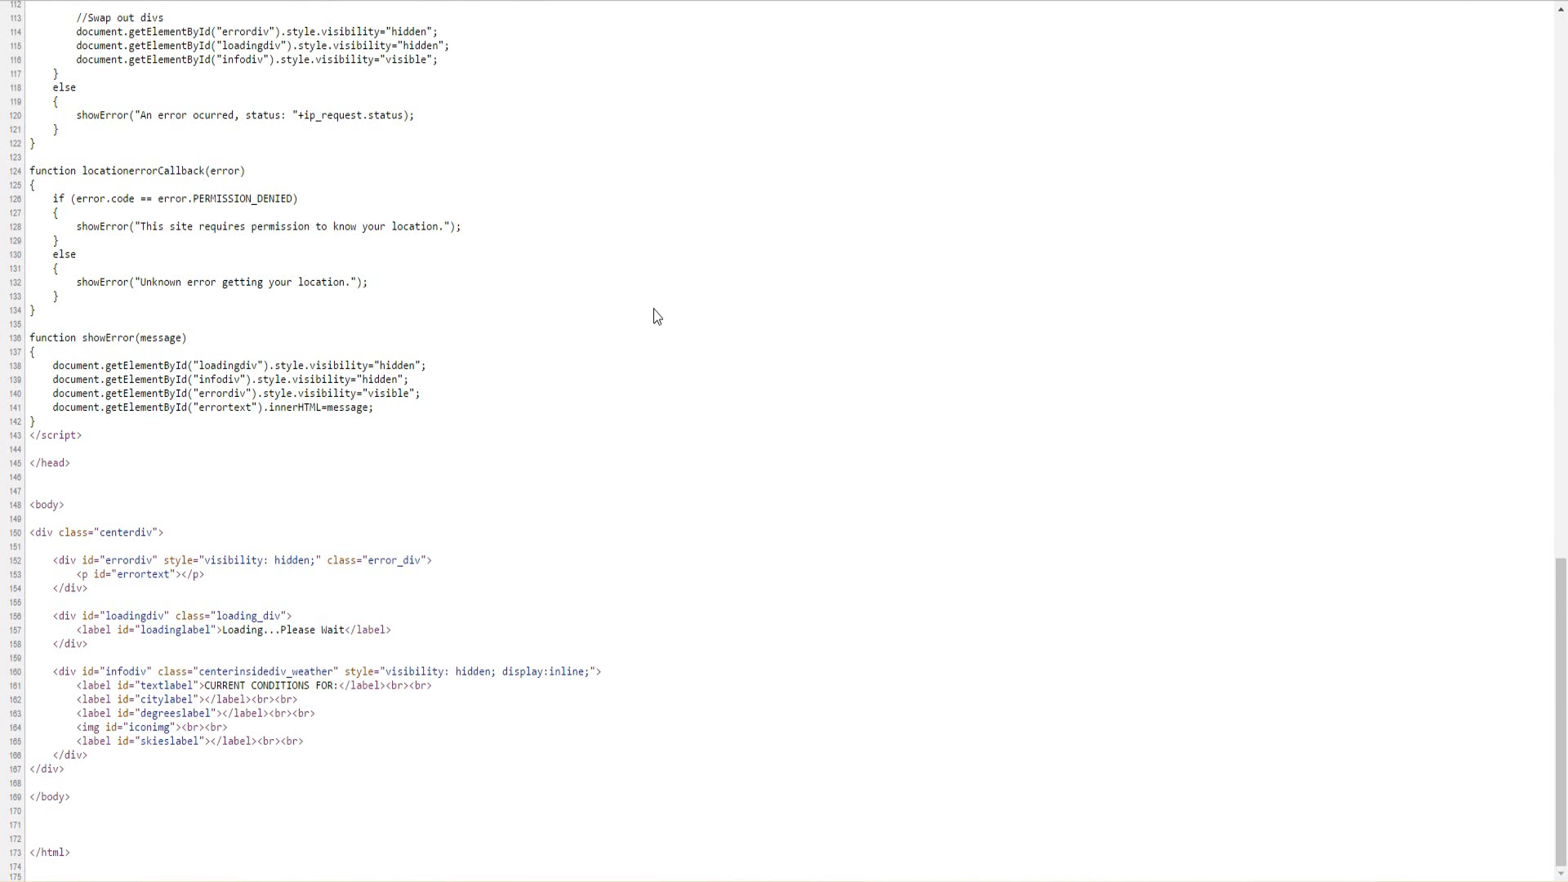
pyautogui.scroll(3)
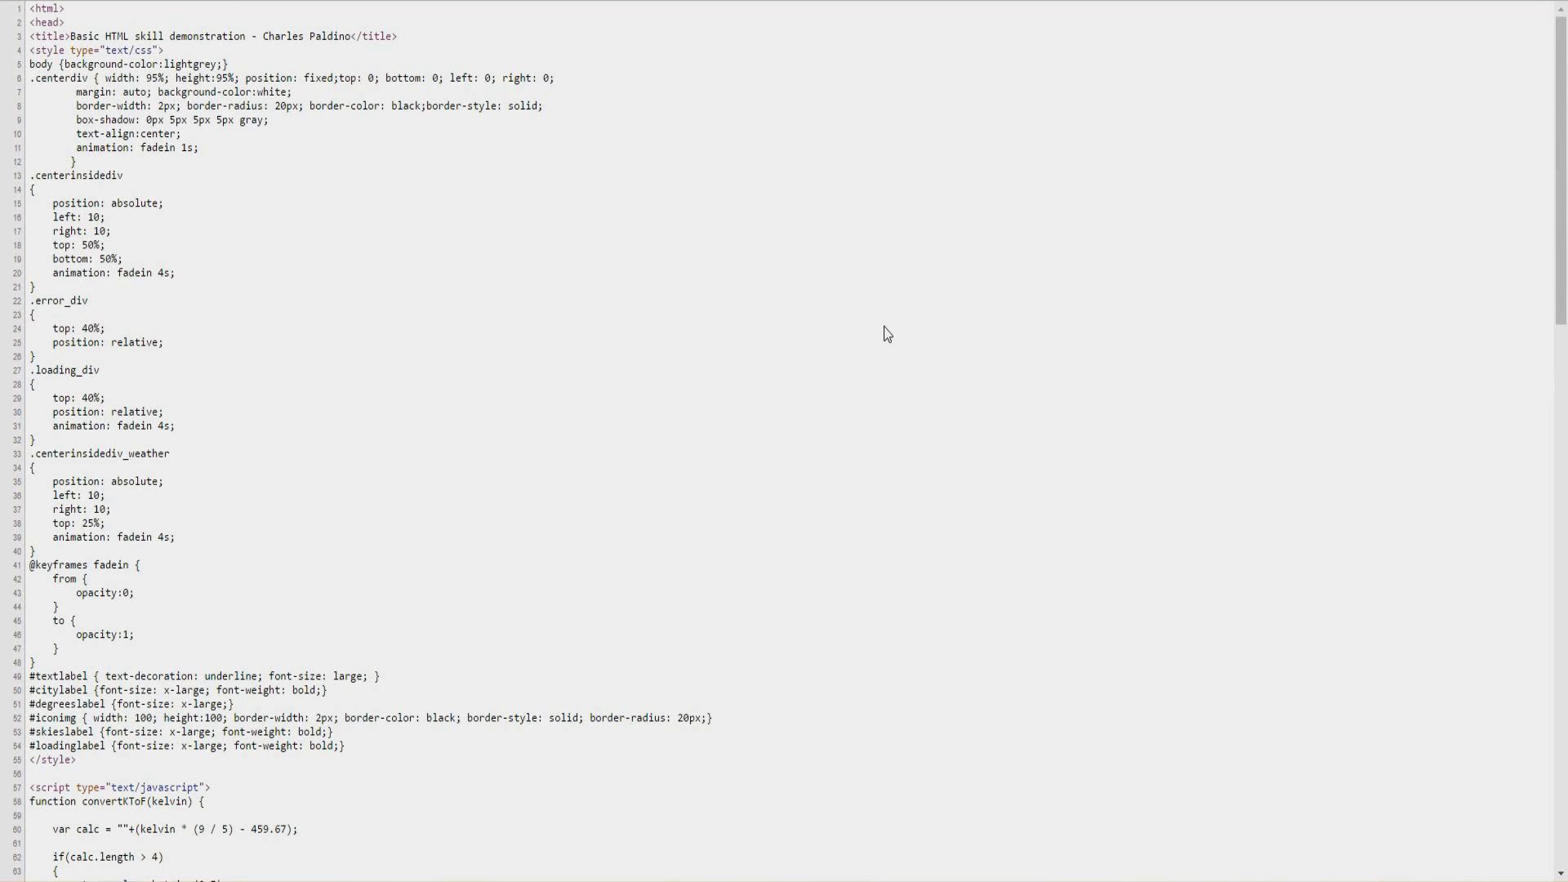